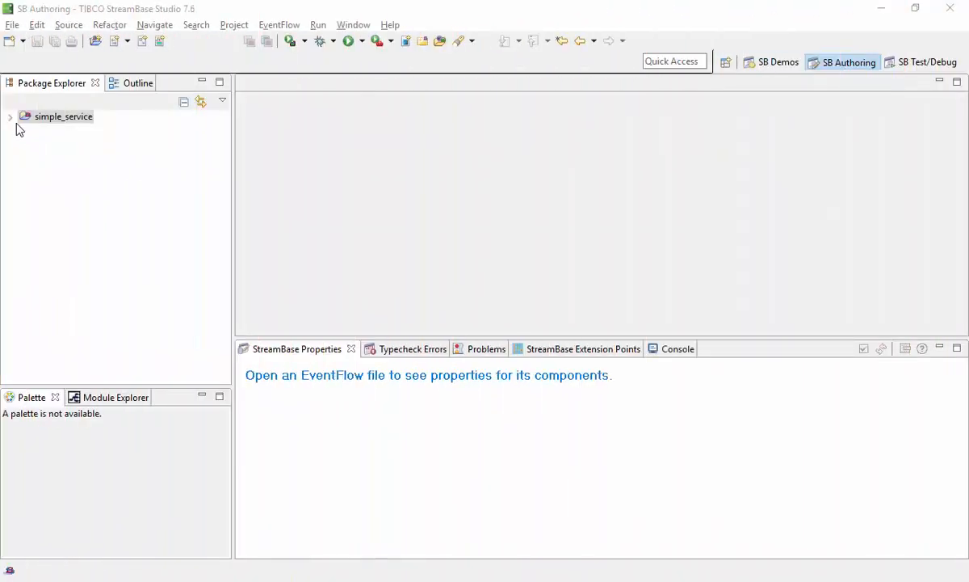
# Step: Open simple_service.sbapp from the expanded simple_service project in the EventFlow Editor
pyautogui.click(9, 116)
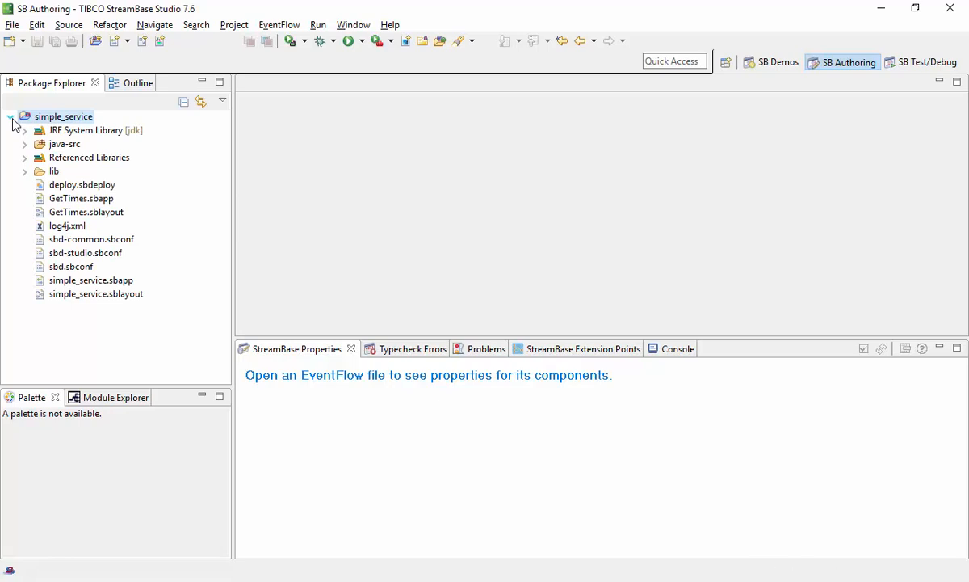
pyautogui.click(91, 280)
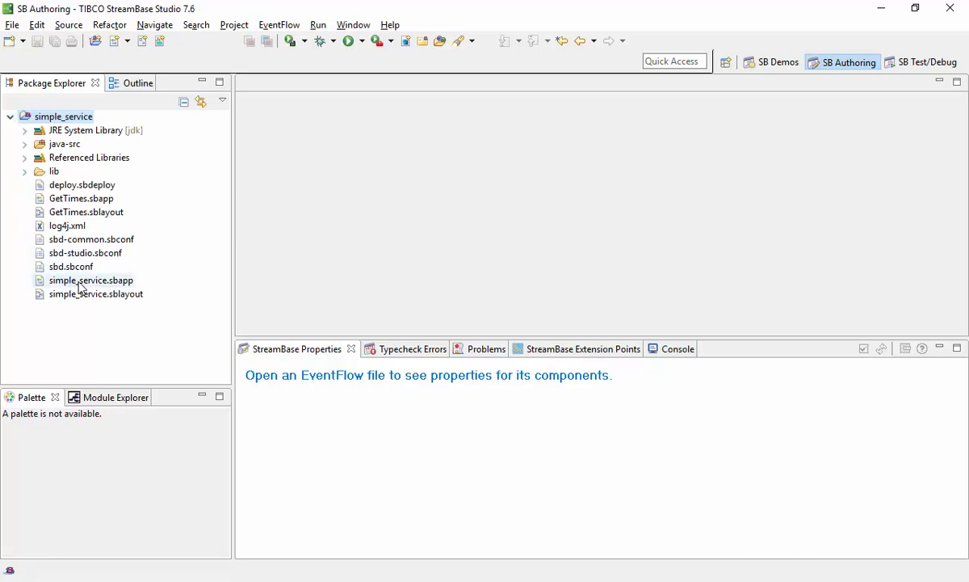
pyautogui.doubleClick(90, 280)
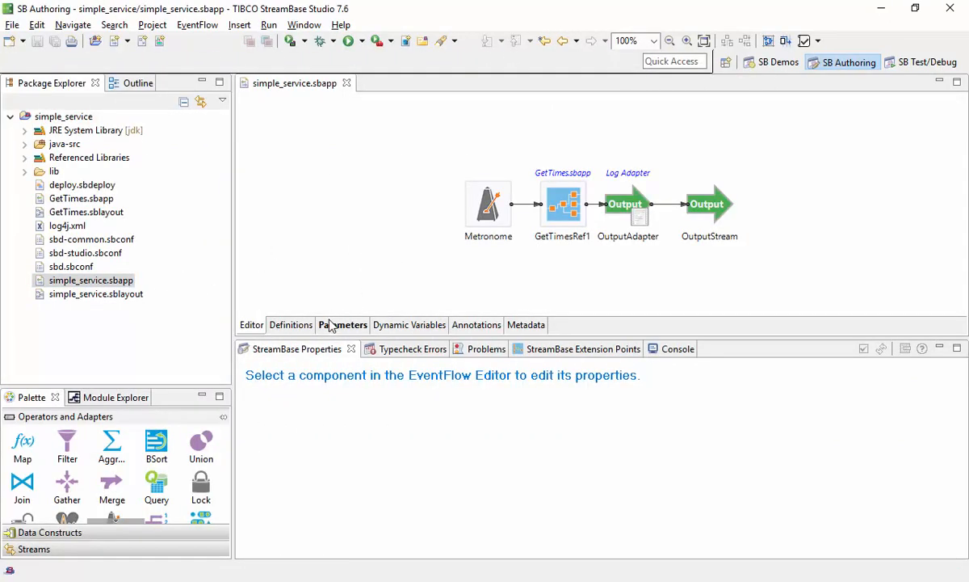
# Step: Review the TIMEFORMAT parameter, then open GetTimes.sbapp and inspect its Map operator's output expressions
pyautogui.click(343, 323)
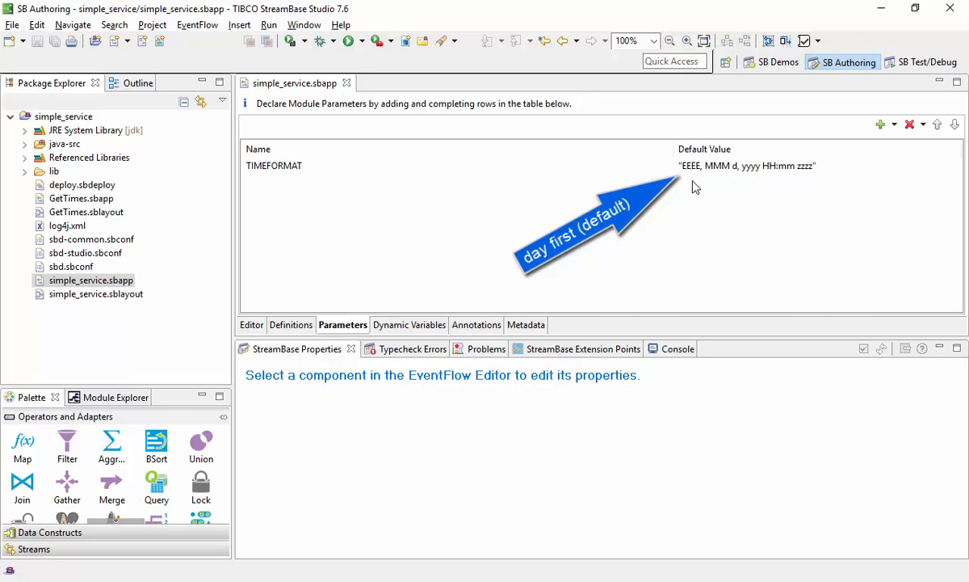
pyautogui.click(252, 323)
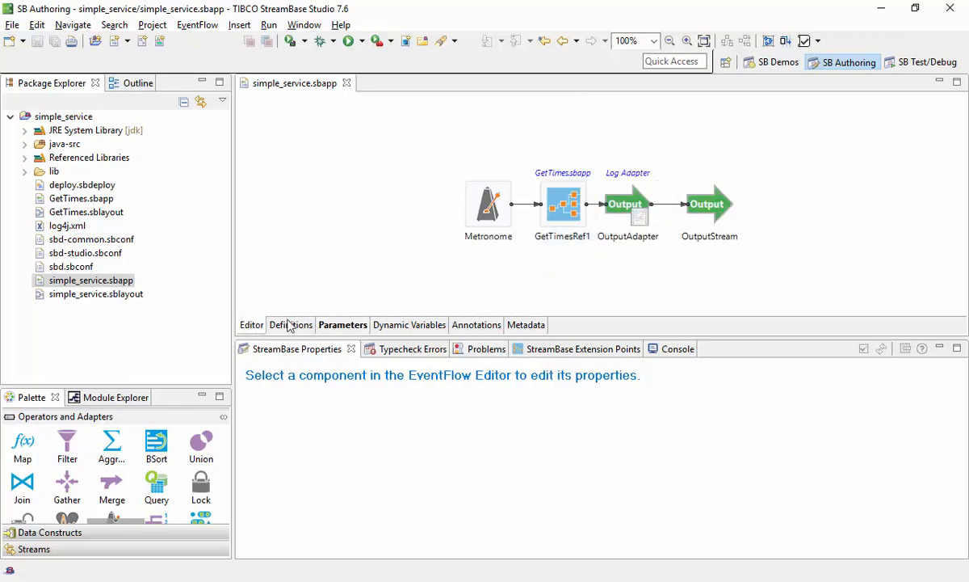
pyautogui.click(562, 204)
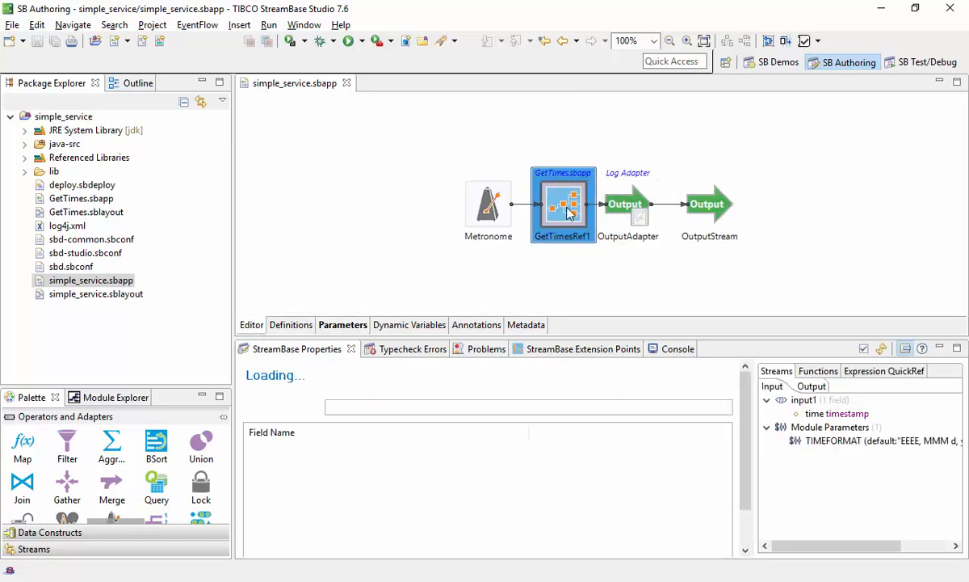
pyautogui.doubleClick(563, 204)
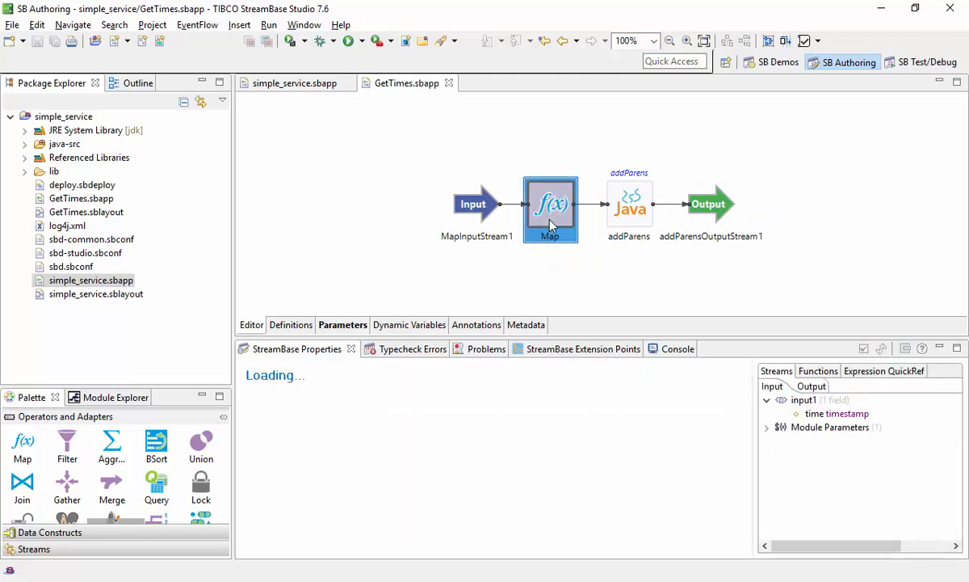
pyautogui.click(550, 207)
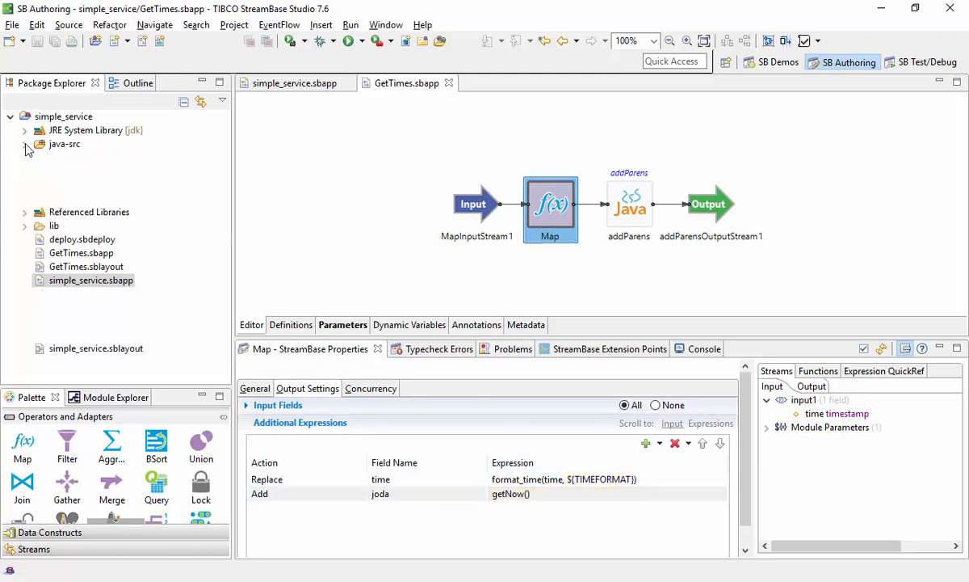
# Step: Review getNow() in JodaTimeFuncs.java from java-src, then inspect the addParens Java operator in GetTimes
pyautogui.click(26, 144)
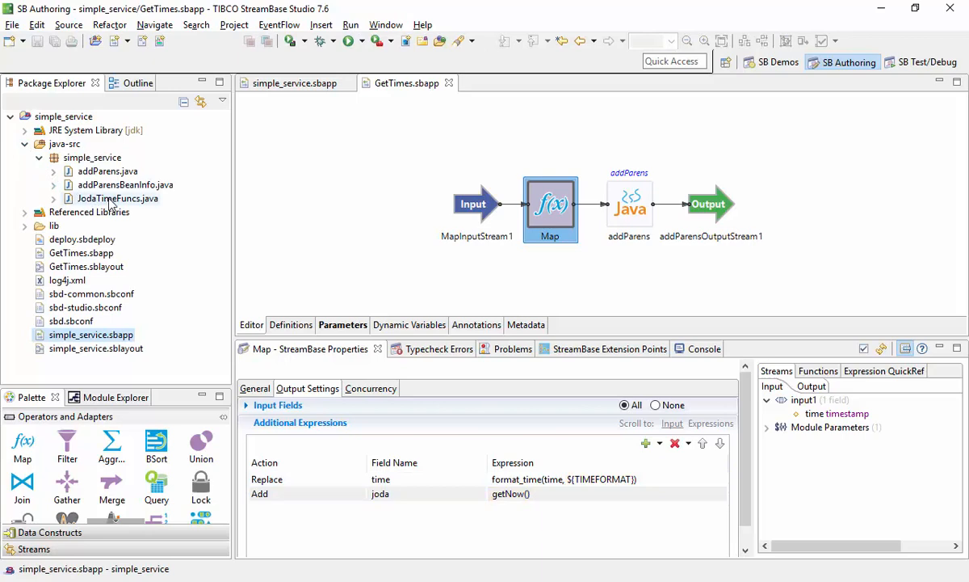
pyautogui.doubleClick(118, 197)
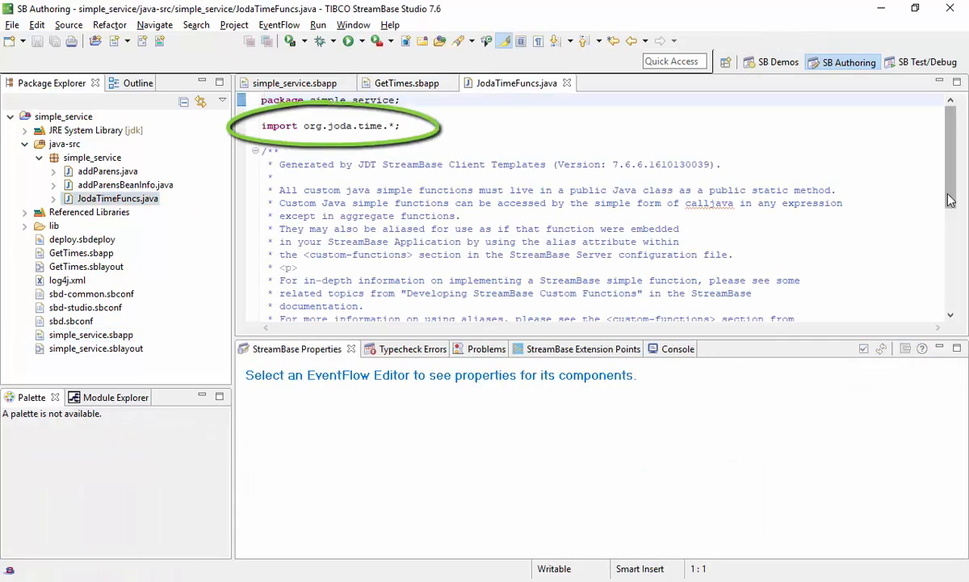
pyautogui.scroll(-3)
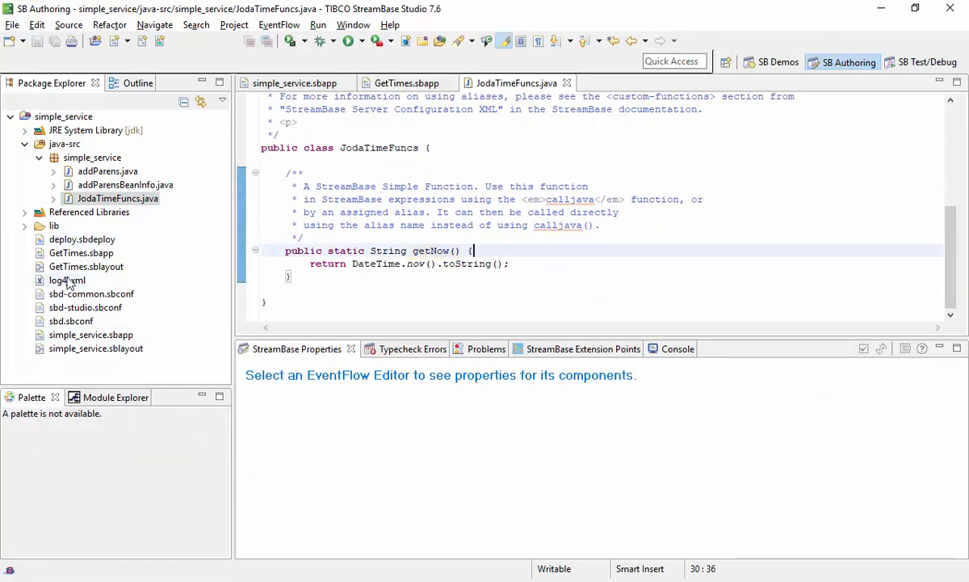
pyautogui.doubleClick(67, 280)
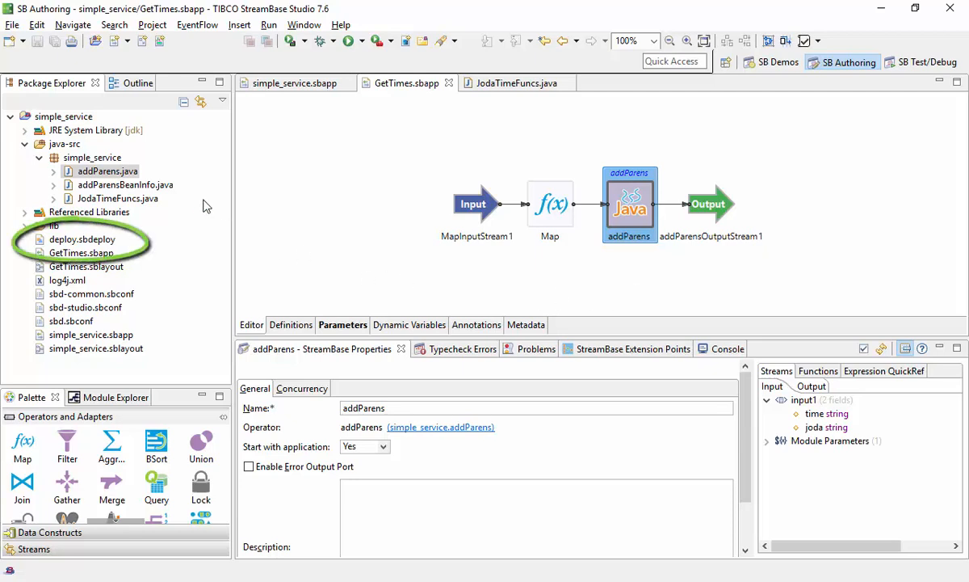
# Step: Open deploy.sbdeploy showing its year-first TIMEFORMAT module-parameter override
pyautogui.click(80, 239)
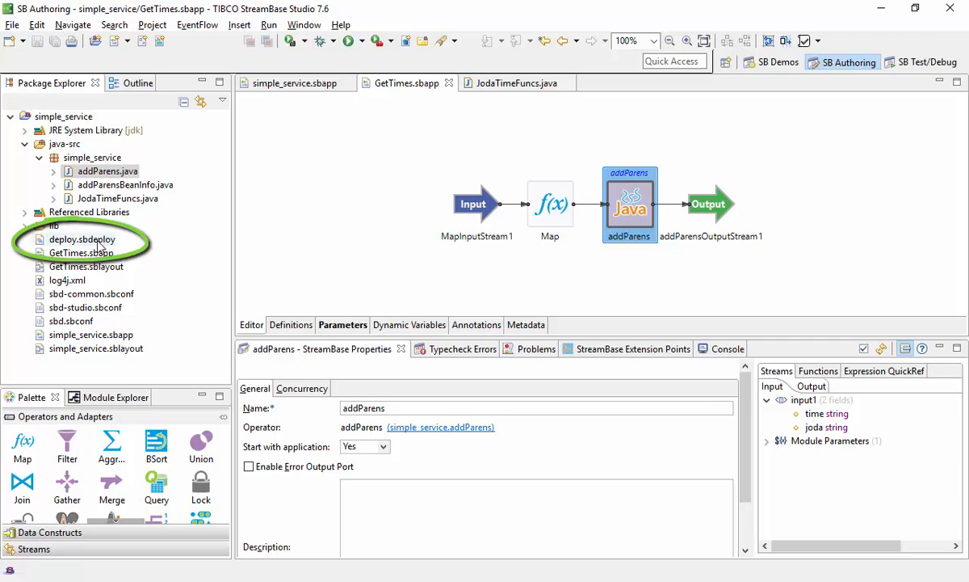
pyautogui.doubleClick(81, 239)
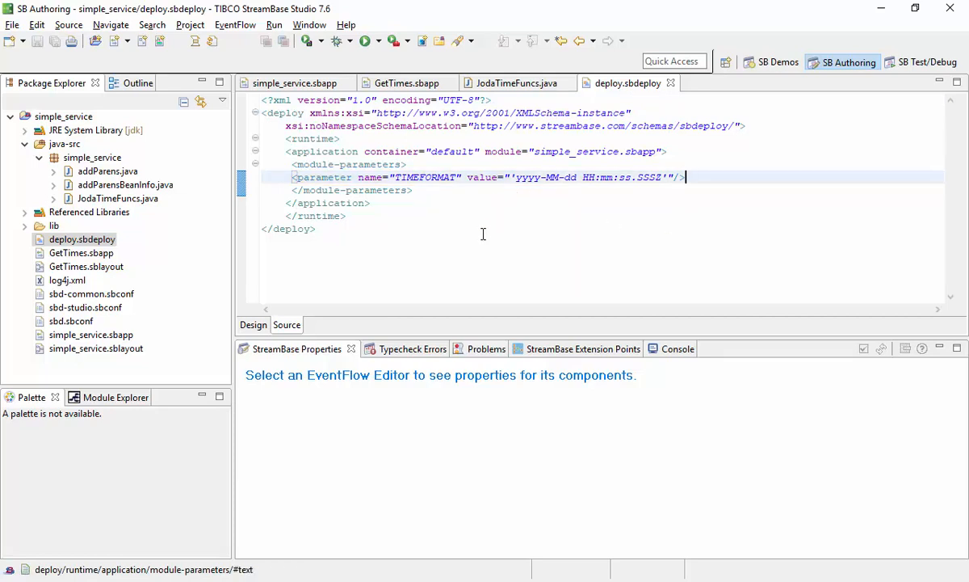
pyautogui.moveTo(359, 119)
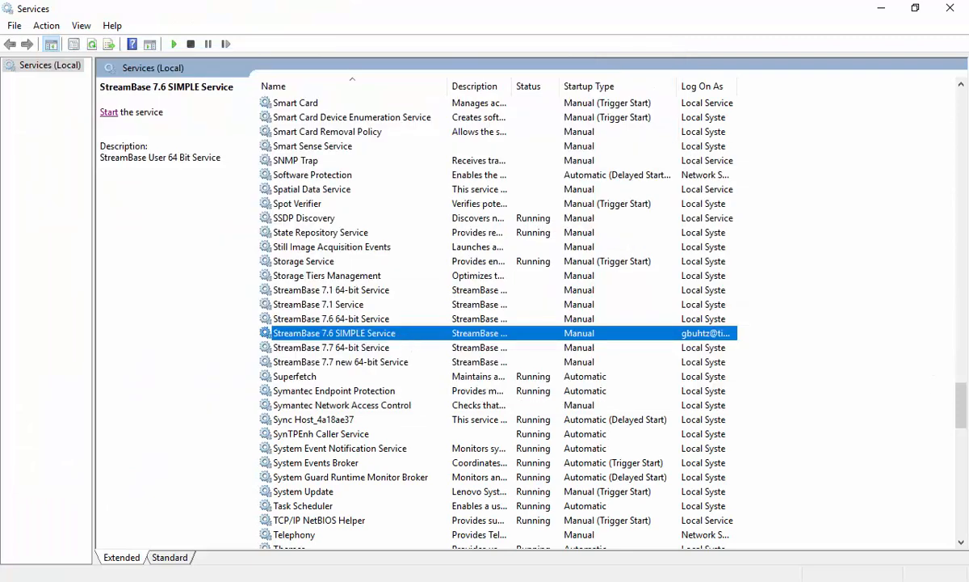
# Step: Check the StreamBase 7.6 SIMPLE Service's Log On account and start the service
pyautogui.doubleClick(333, 333)
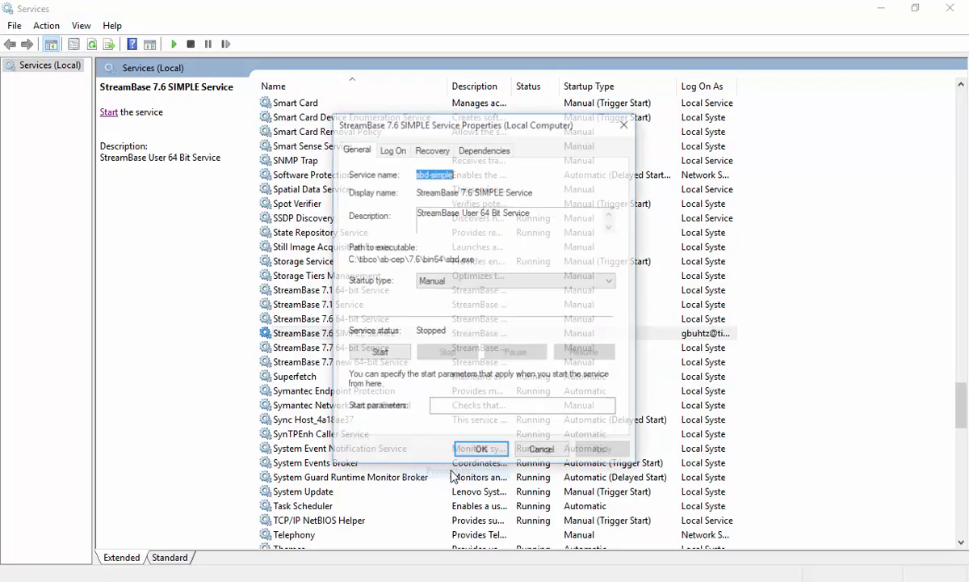
pyautogui.click(393, 149)
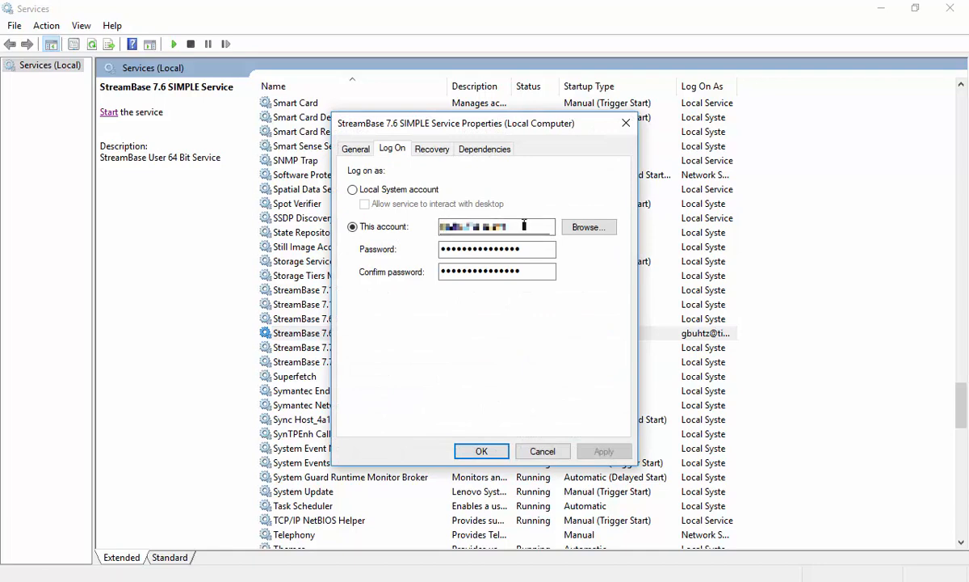
pyautogui.click(481, 451)
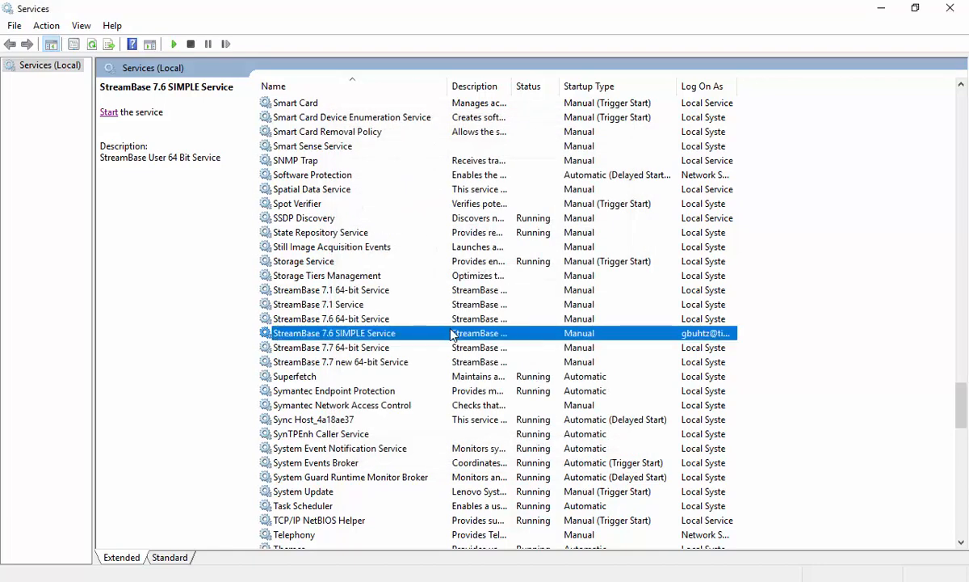
pyautogui.click(107, 111)
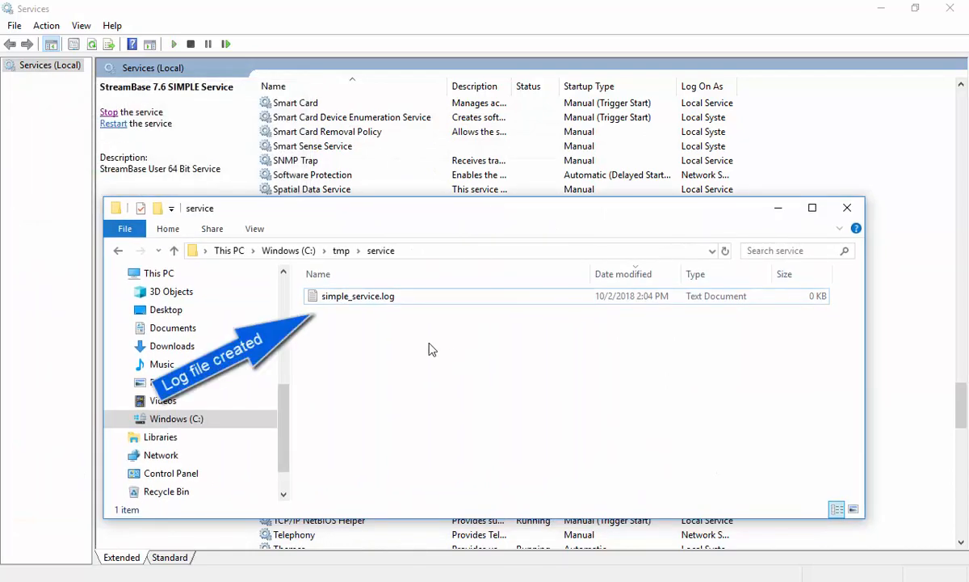
# Step: Open C:\tmp\service\simple_service.log to confirm year-first timestamps
pyautogui.doubleClick(357, 296)
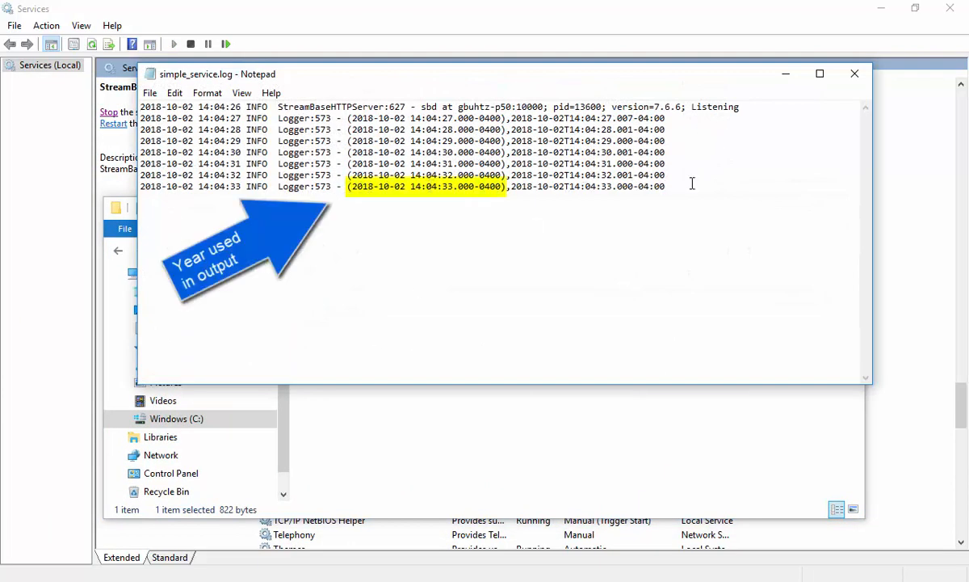
pyautogui.click(853, 74)
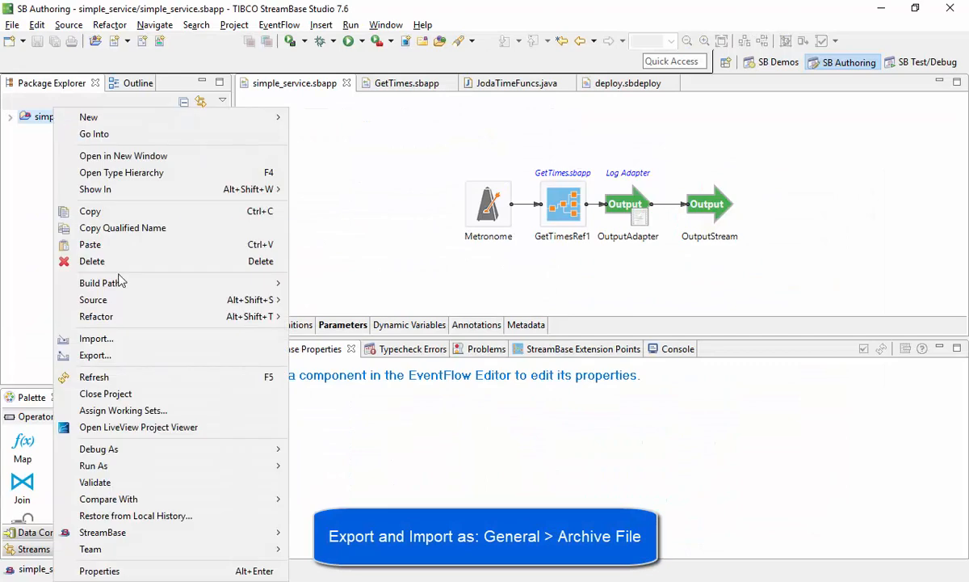
# Step: Export the simple_service project as the simple_service.zip archive
pyautogui.click(93, 356)
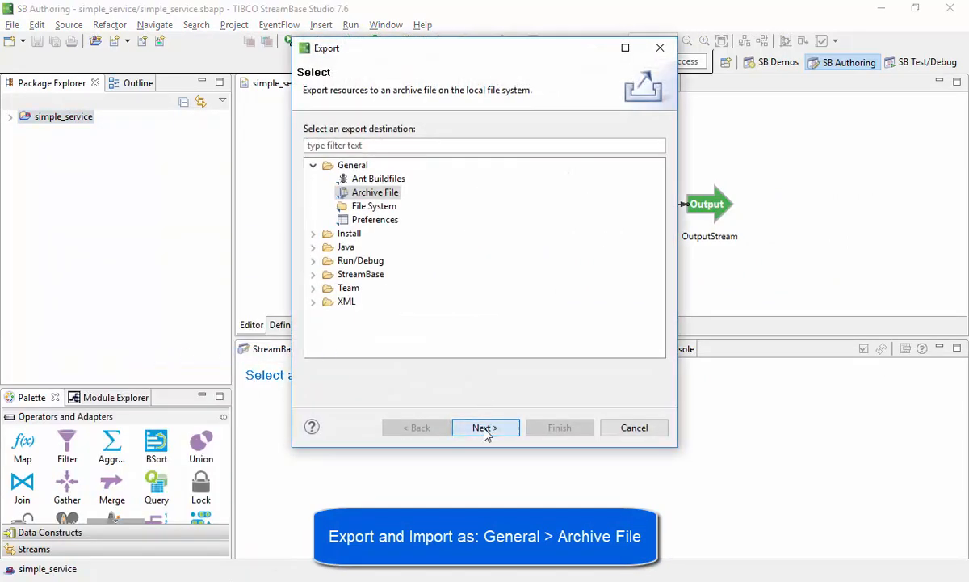
pyautogui.click(484, 426)
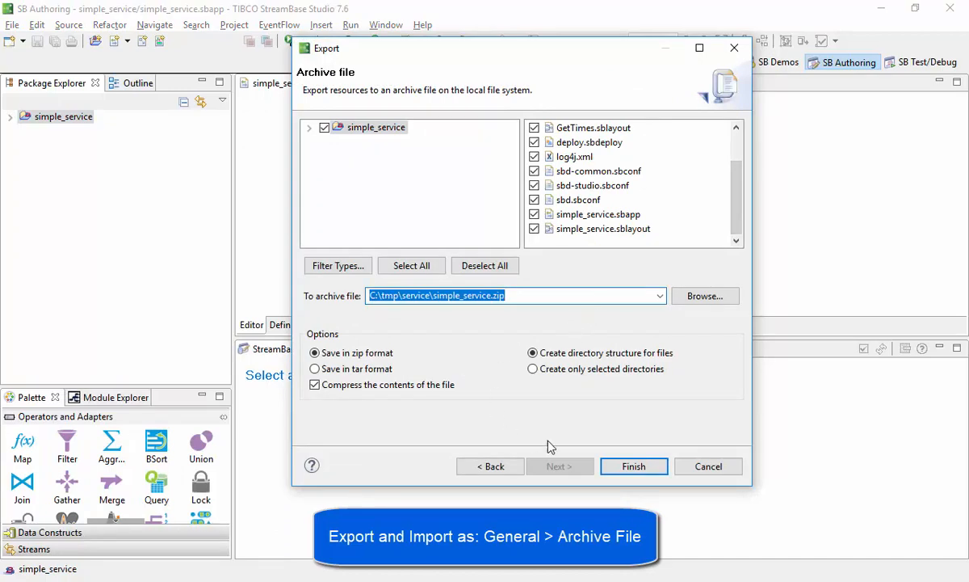
pyautogui.click(633, 465)
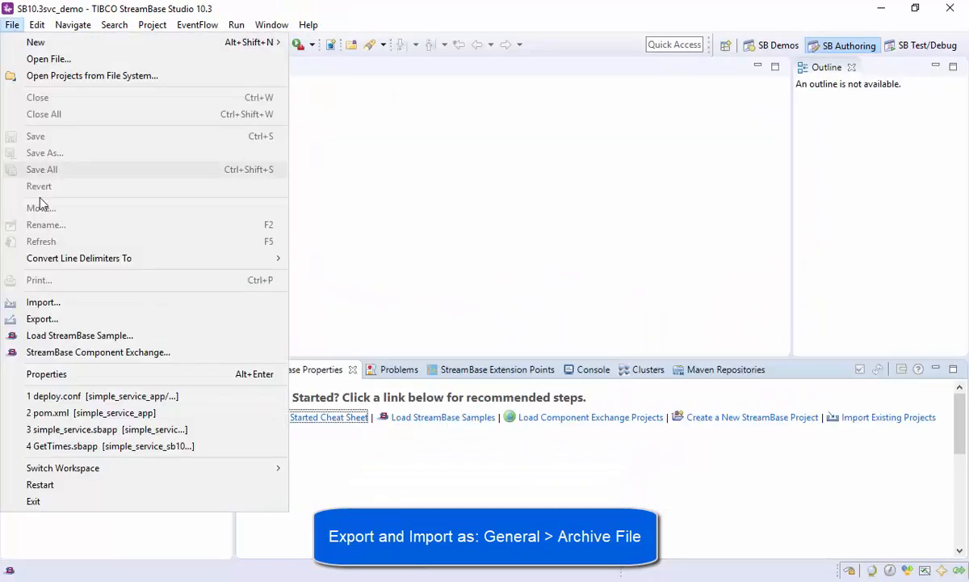
# Step: Import the existing project from C:\tmp\service\simple_service.zip into the workspace
pyautogui.click(42, 303)
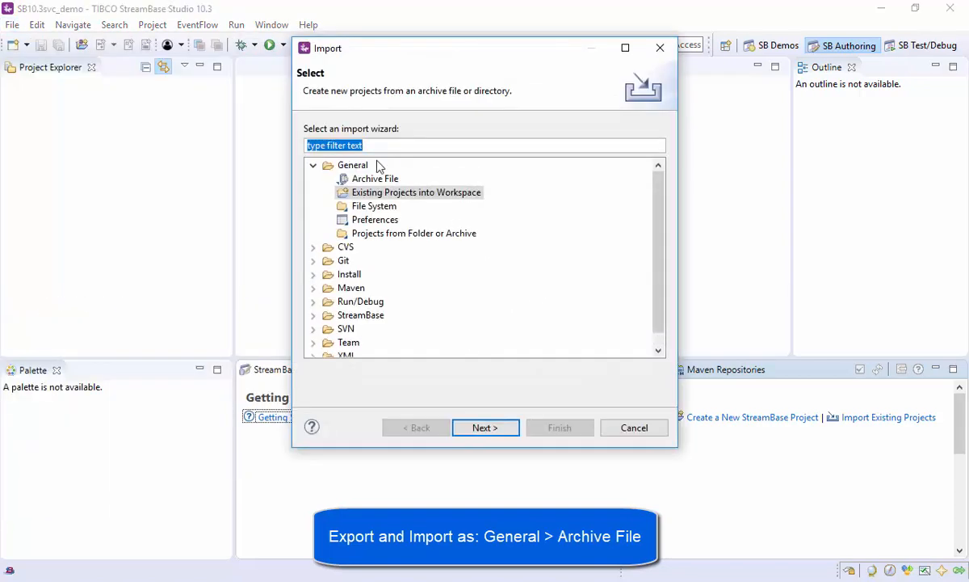
pyautogui.click(484, 427)
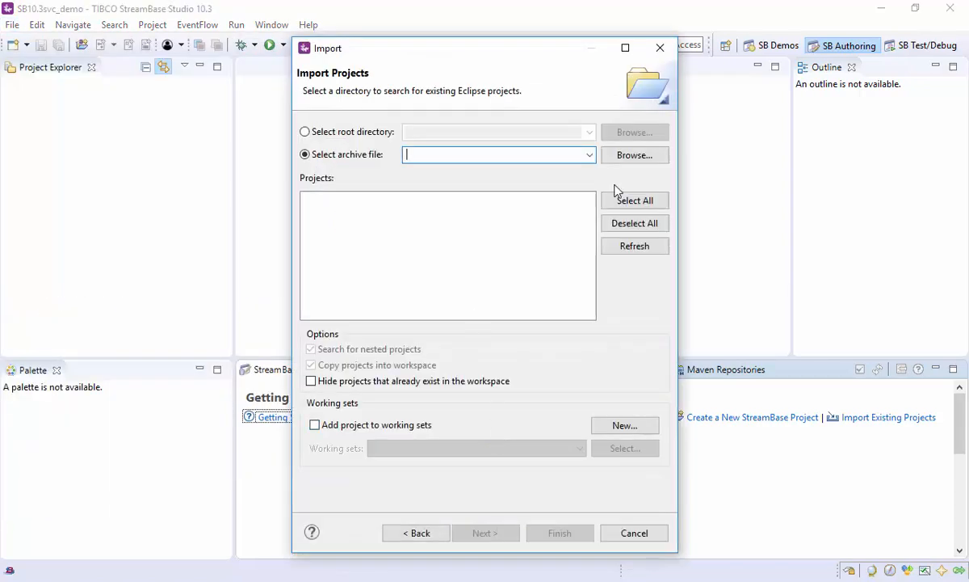
pyautogui.click(635, 155)
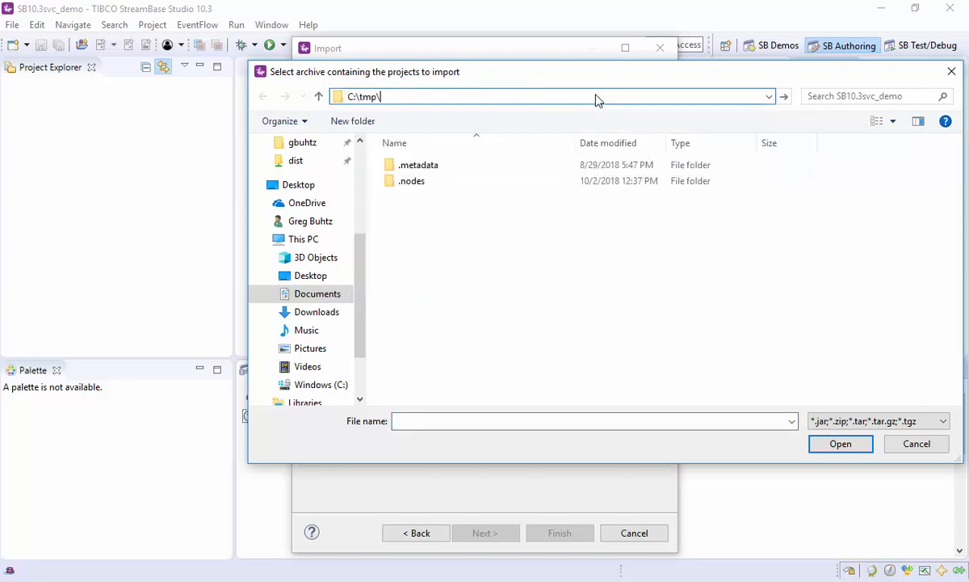
pyautogui.click(433, 165)
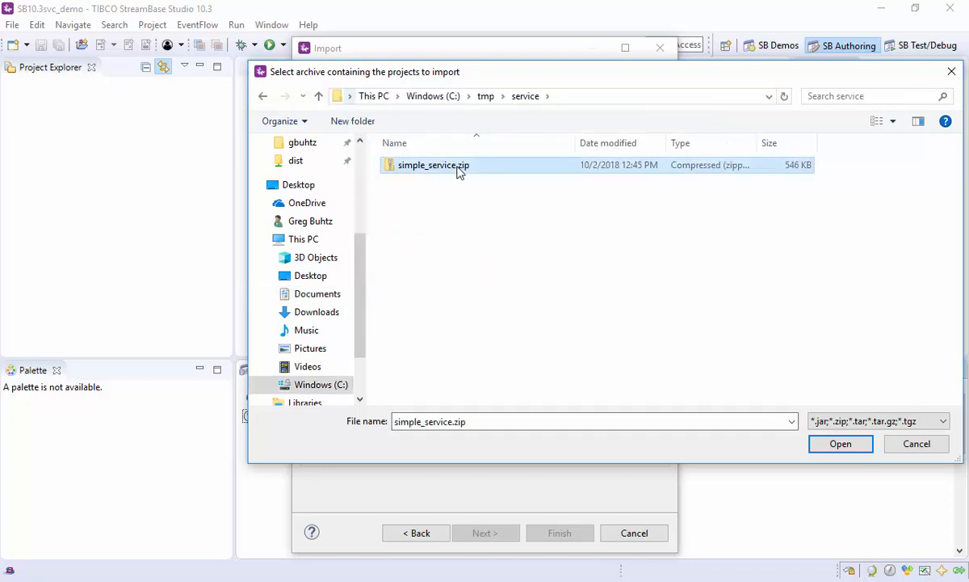
pyautogui.click(840, 443)
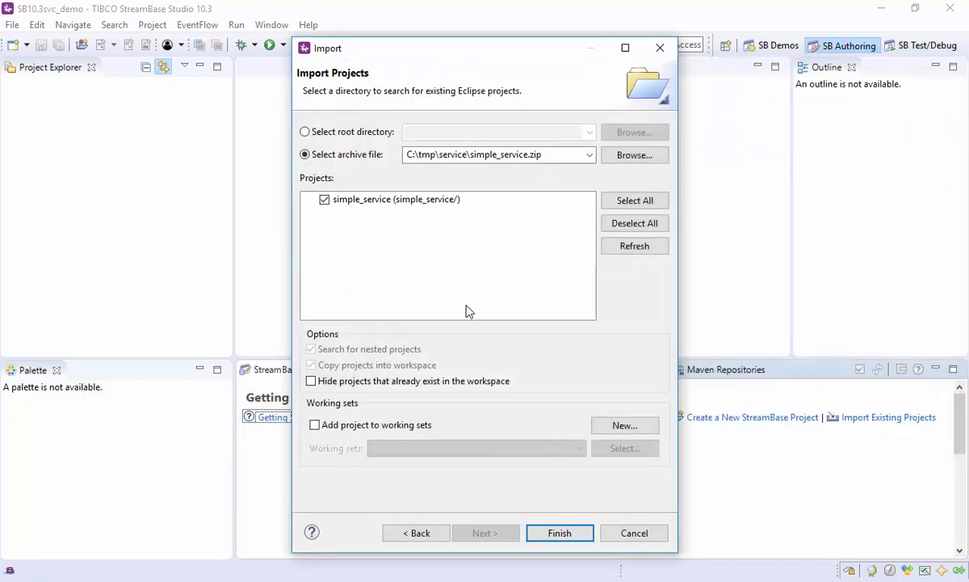
pyautogui.click(558, 533)
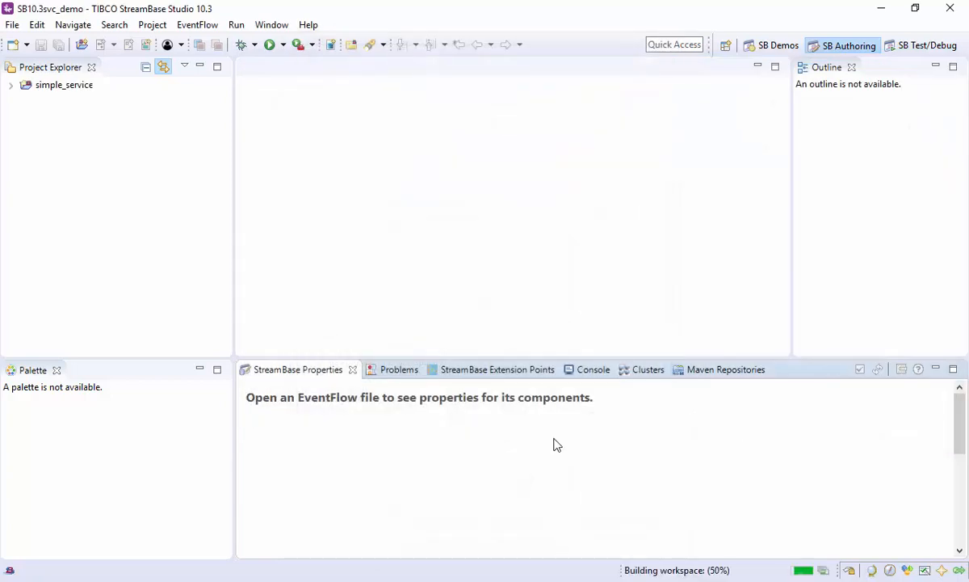
# Step: Upgrade simple_service into a Maven project named simple_service_sb10 and dismiss the upgrade results
pyautogui.click(11, 84)
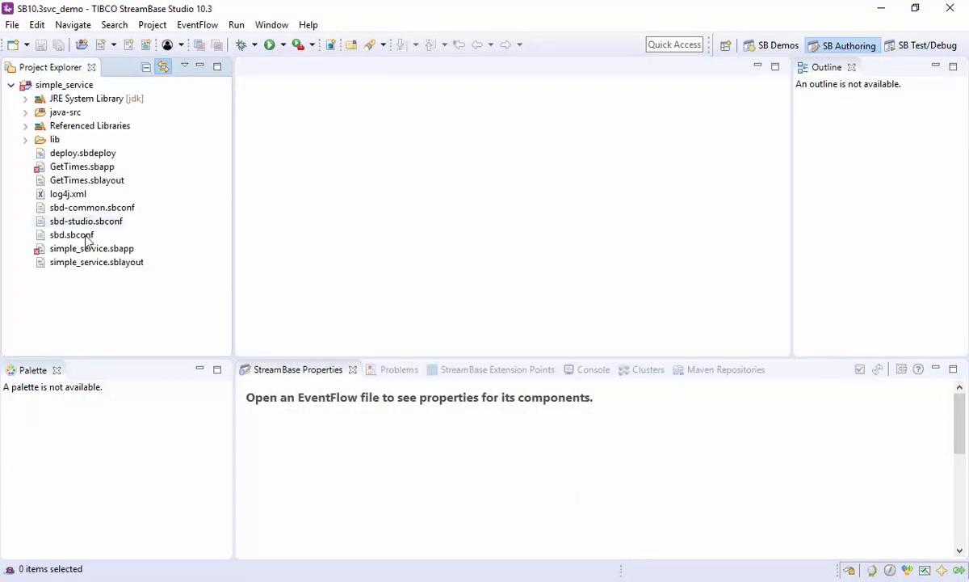
pyautogui.rightClick(63, 84)
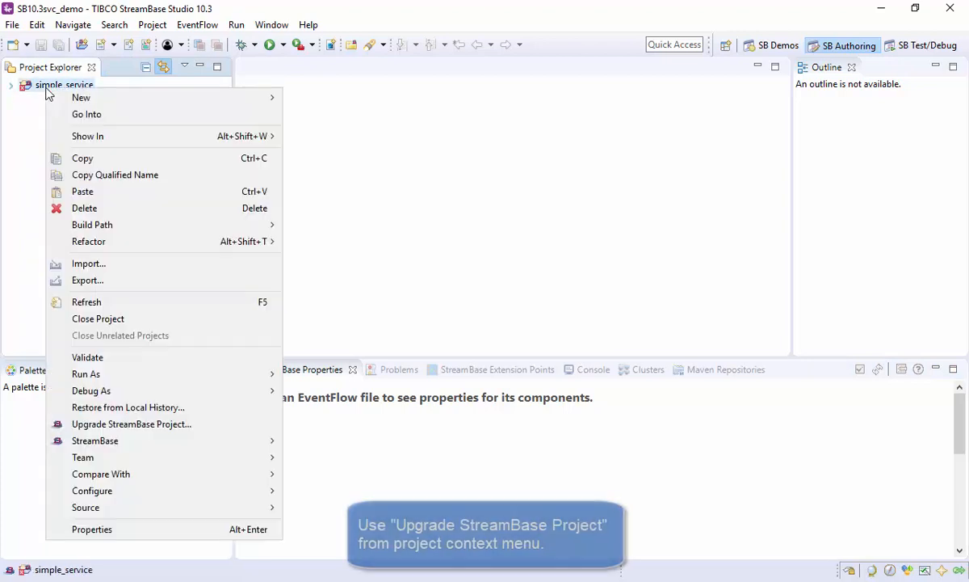
pyautogui.click(131, 423)
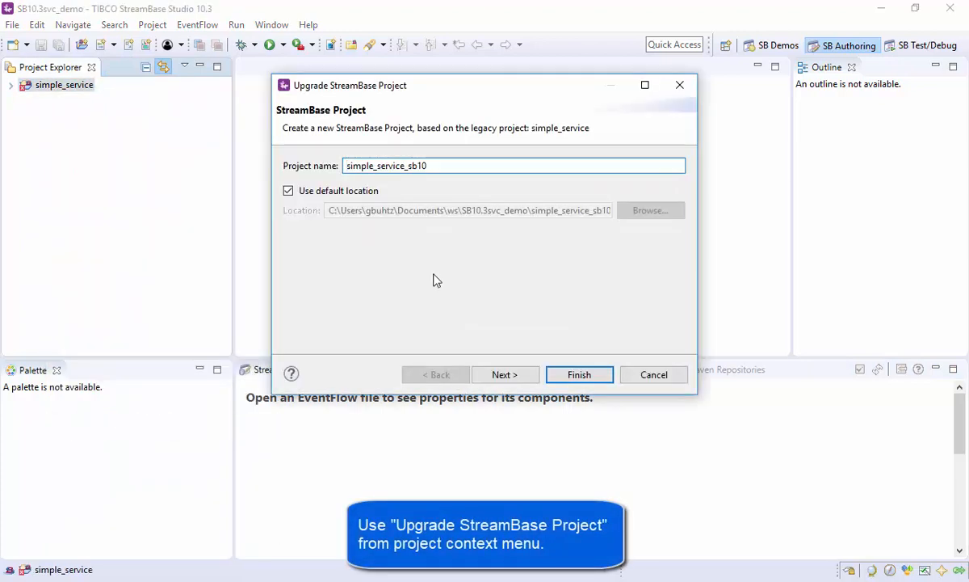
pyautogui.click(504, 374)
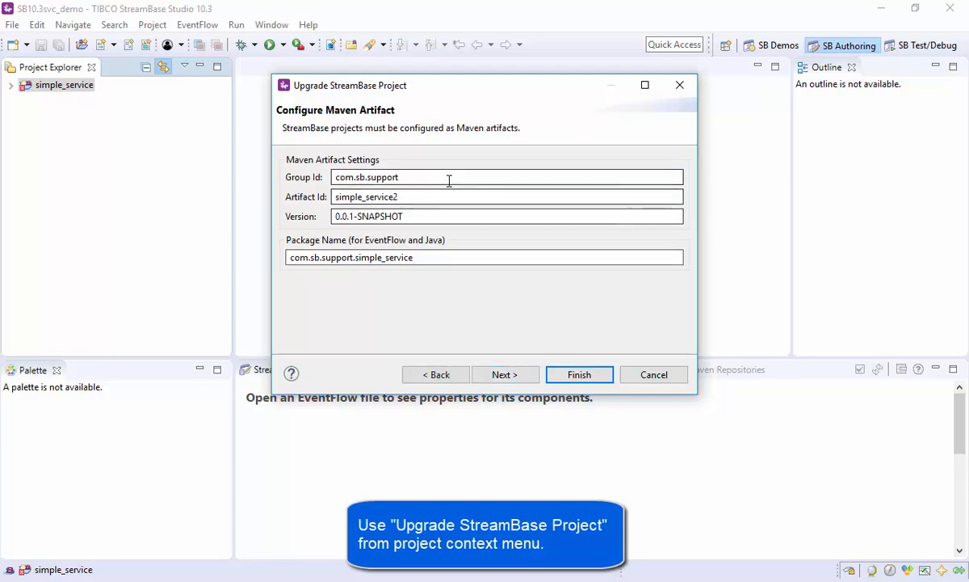
pyautogui.click(579, 375)
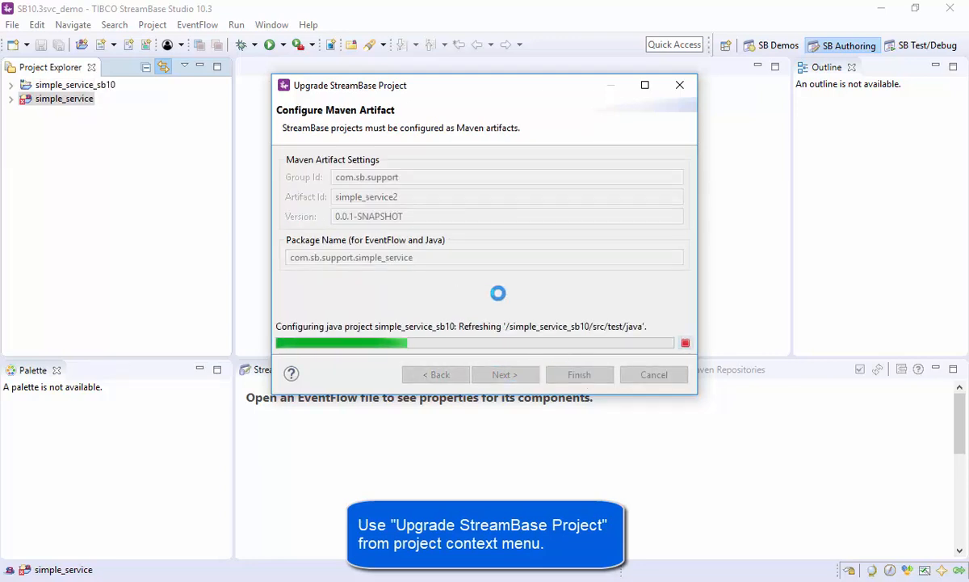
pyautogui.click(578, 374)
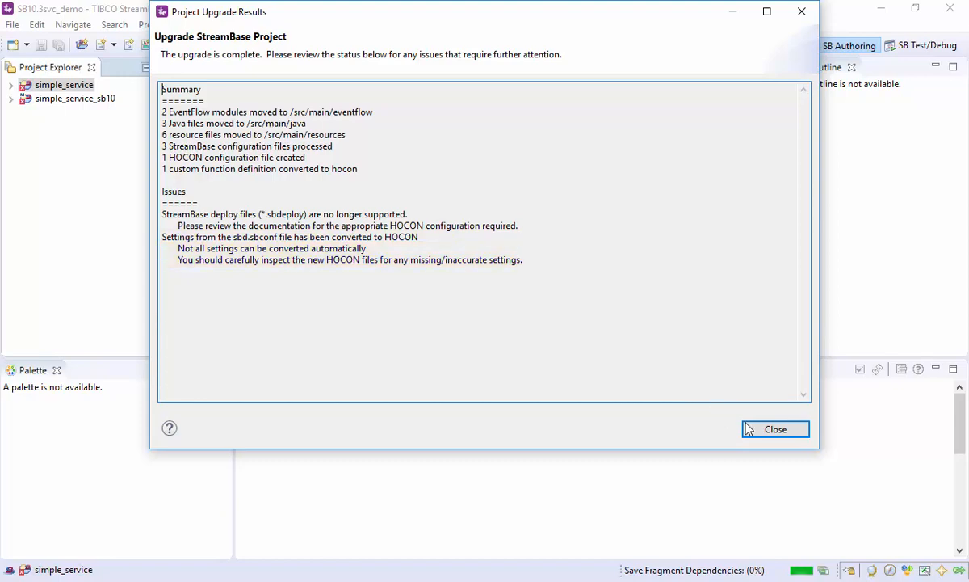
pyautogui.click(775, 430)
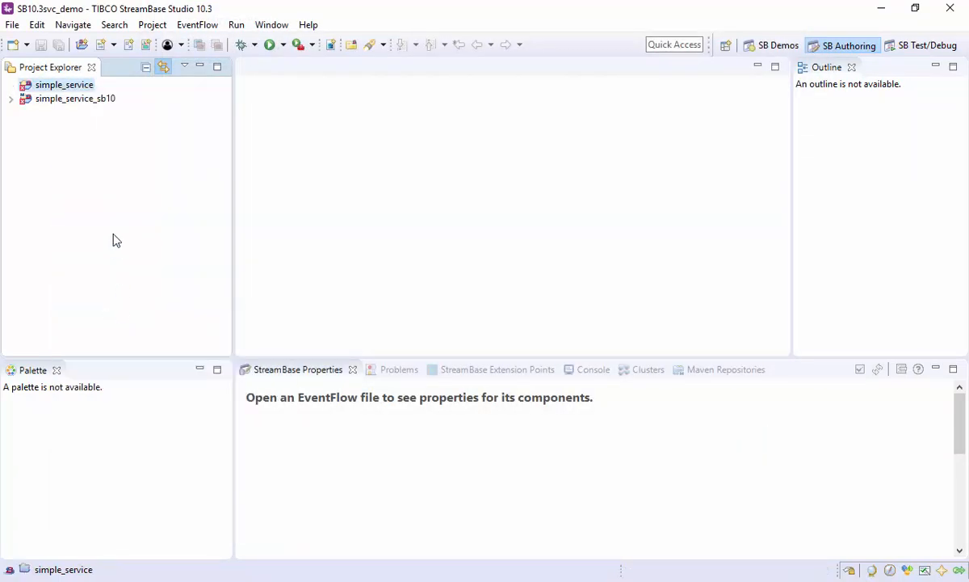
# Step: Open simple_service.sbapp under src/main/eventflow and delete the simple_service2 .sbapp and .sblayout files
pyautogui.click(12, 99)
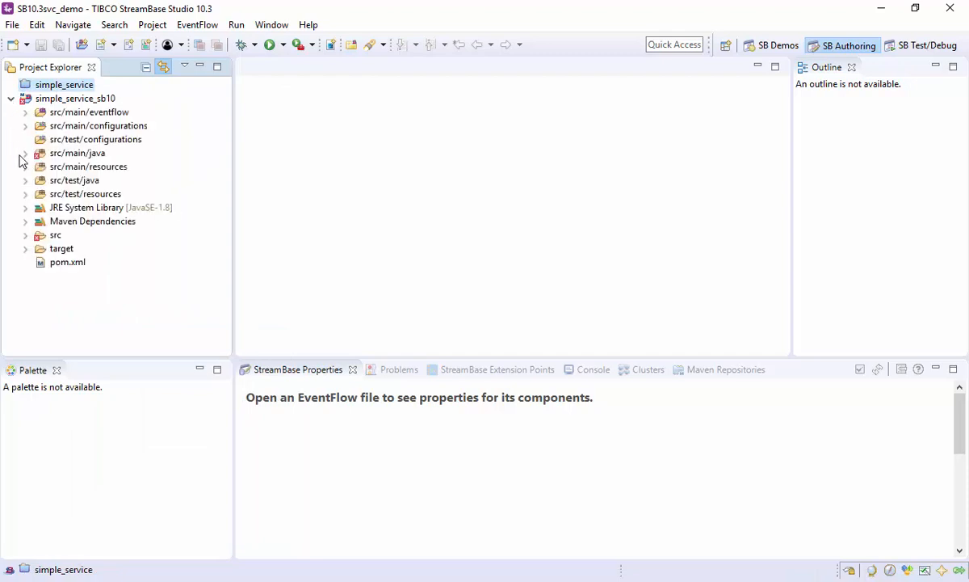
pyautogui.click(26, 111)
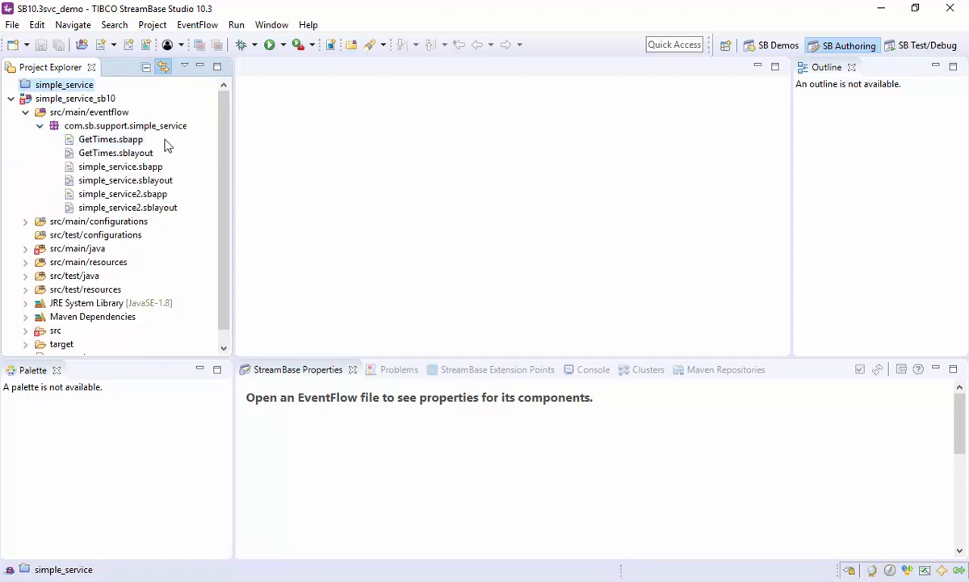
pyautogui.doubleClick(119, 166)
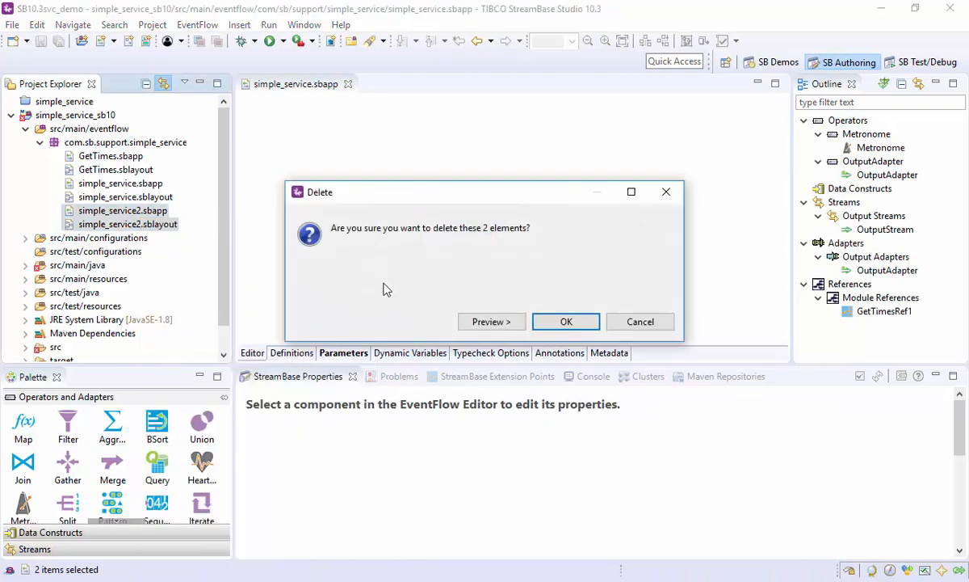
pyautogui.click(565, 322)
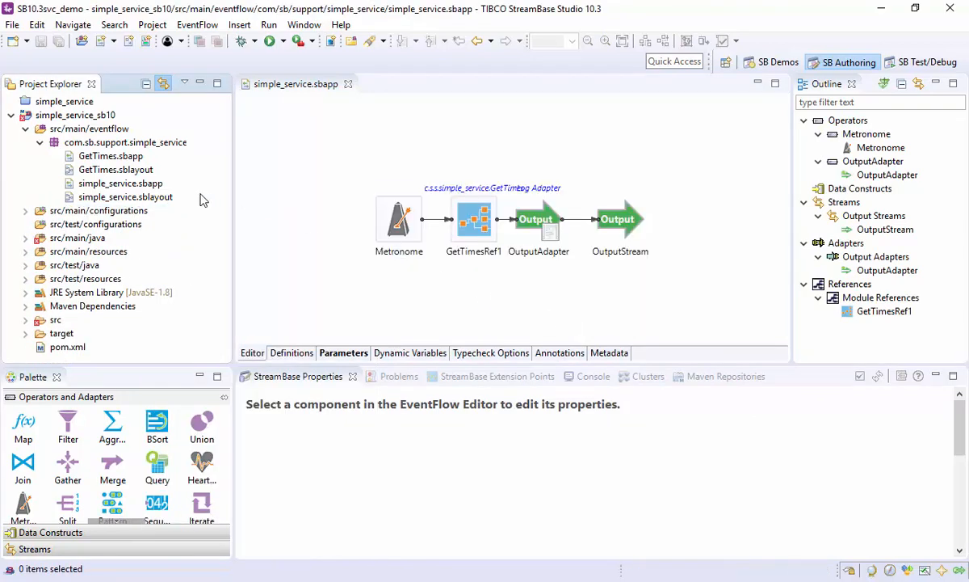
pyautogui.click(473, 220)
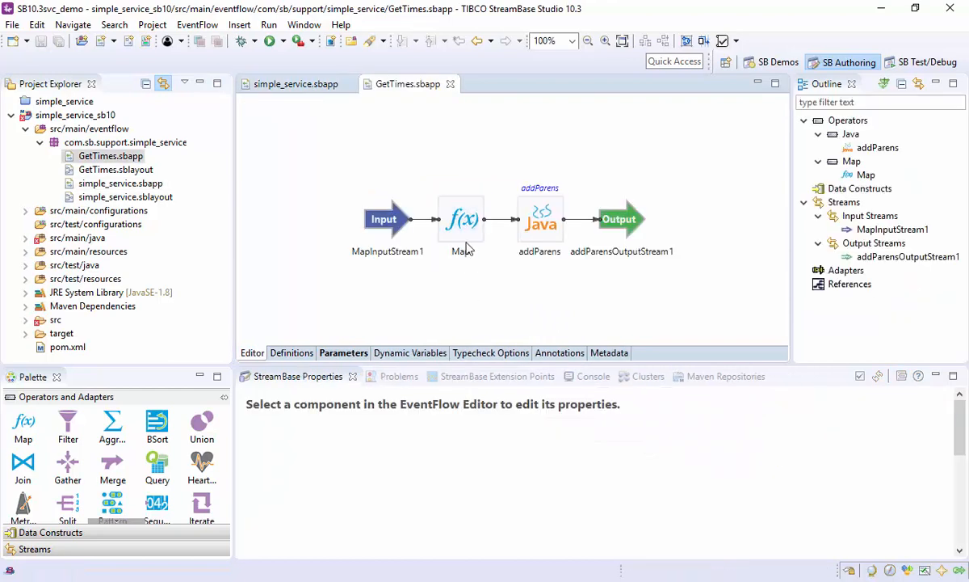
# Step: Inspect the GetTimes Map operator, open JodaTimeFuncs.java and reveal joda-time-2.10.jar under src/main/resources/lib
pyautogui.click(461, 218)
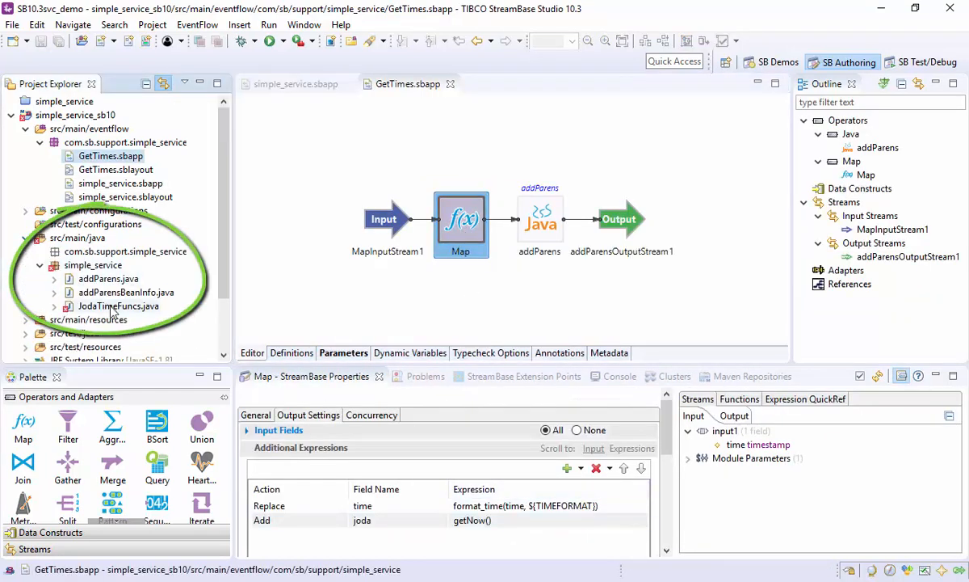
pyautogui.doubleClick(117, 305)
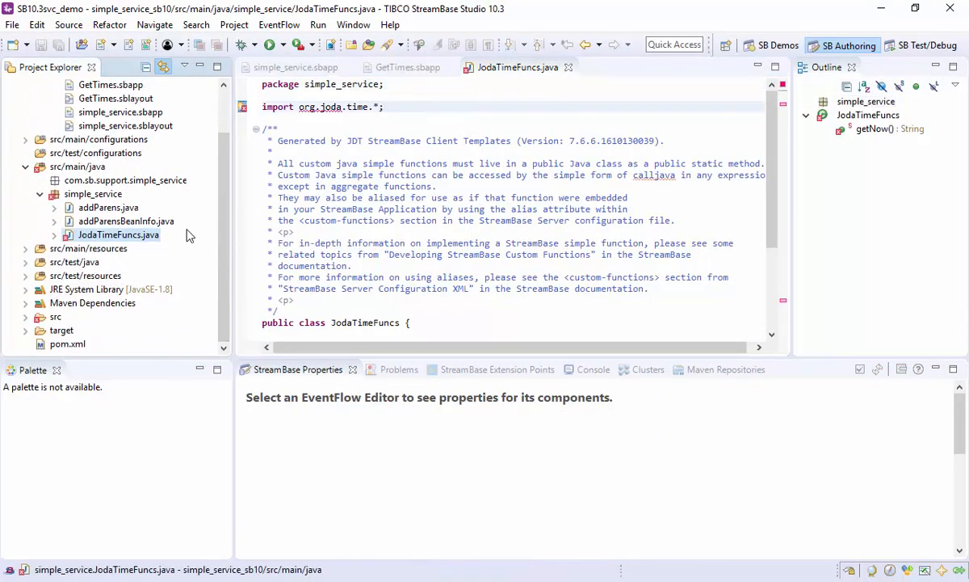
pyautogui.click(26, 249)
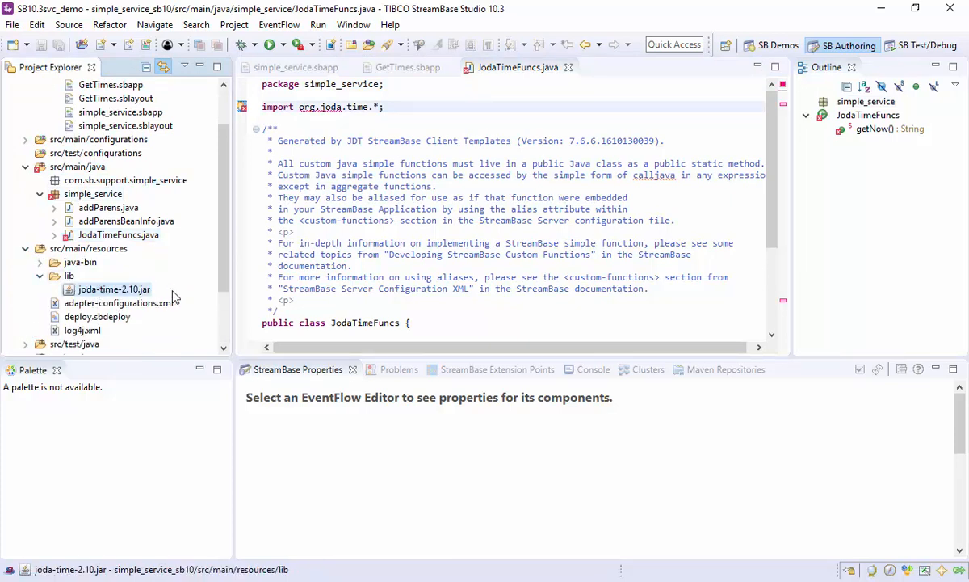
pyautogui.moveTo(192, 292)
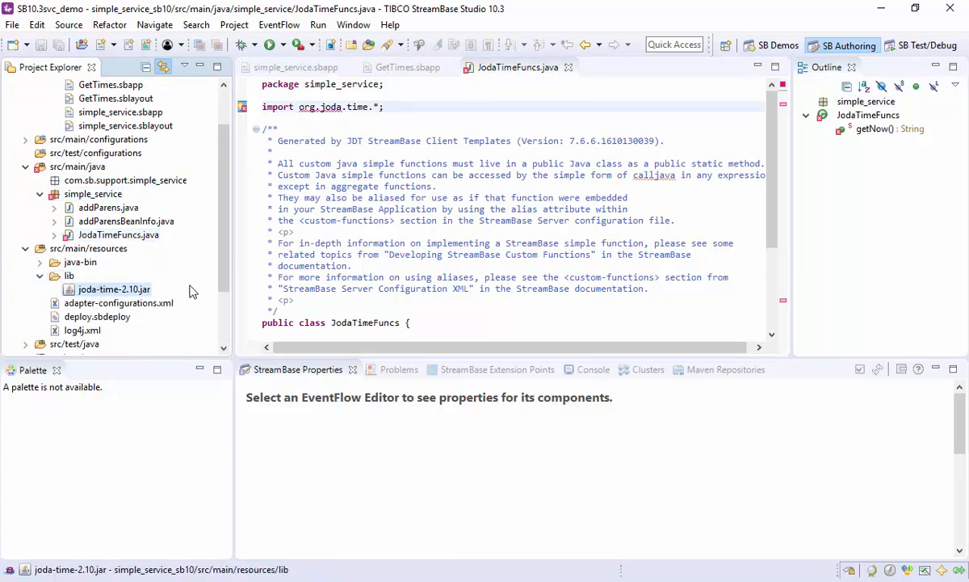
pyautogui.moveTo(200, 235)
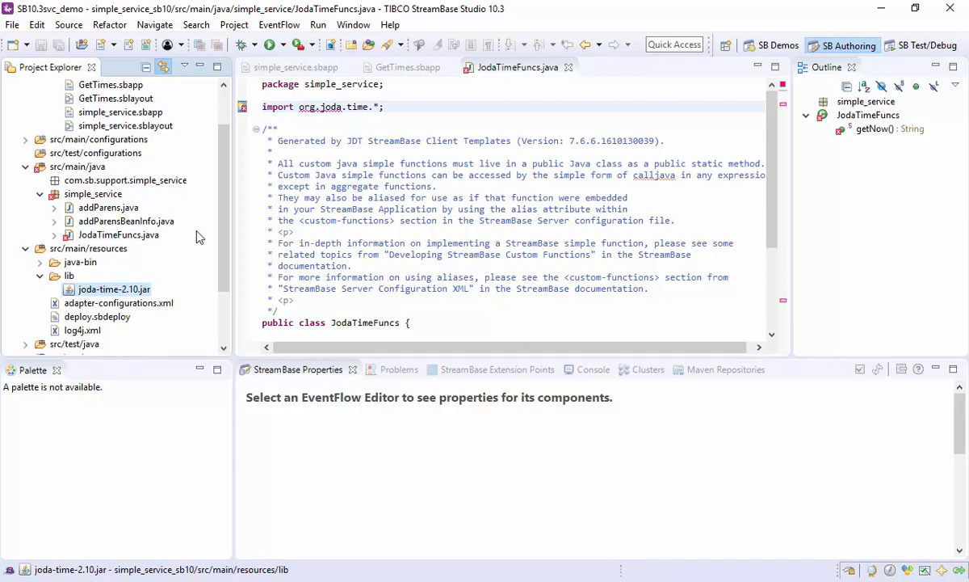
pyautogui.moveTo(200, 236)
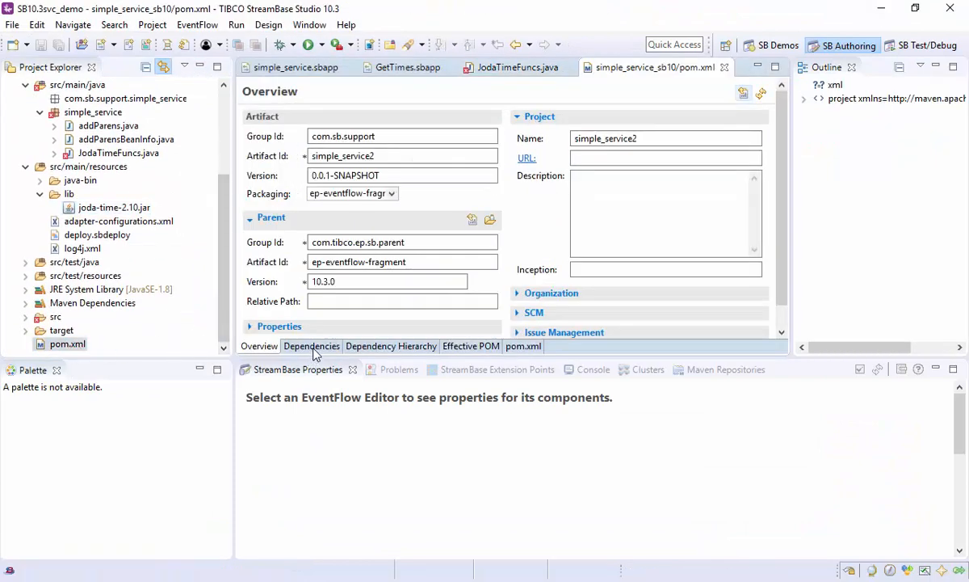
# Step: Declare a joda-time 2.10 <dependencies> block in pom.xml, save it, and return to JodaTimeFuncs.java
pyautogui.click(523, 346)
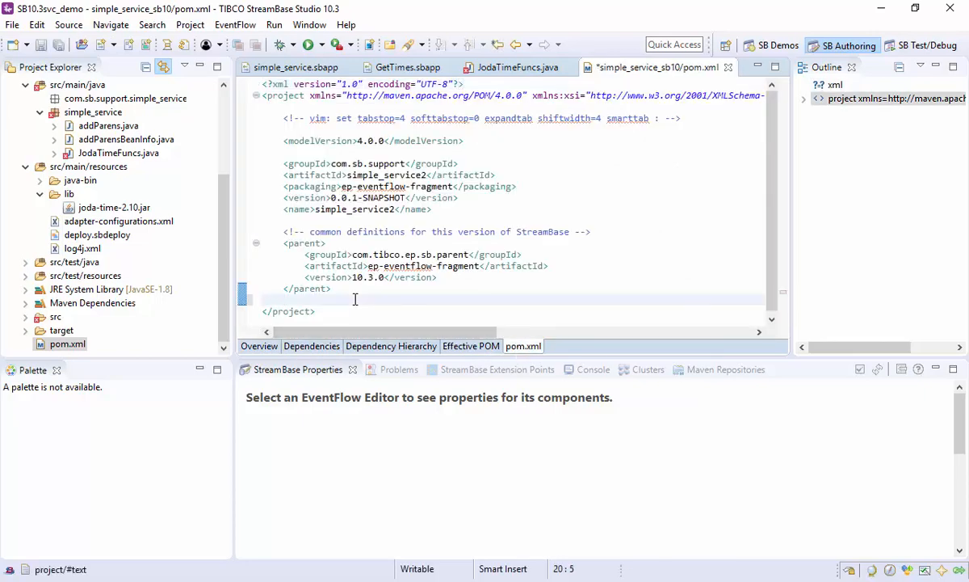
pyautogui.write('<dependencies>')
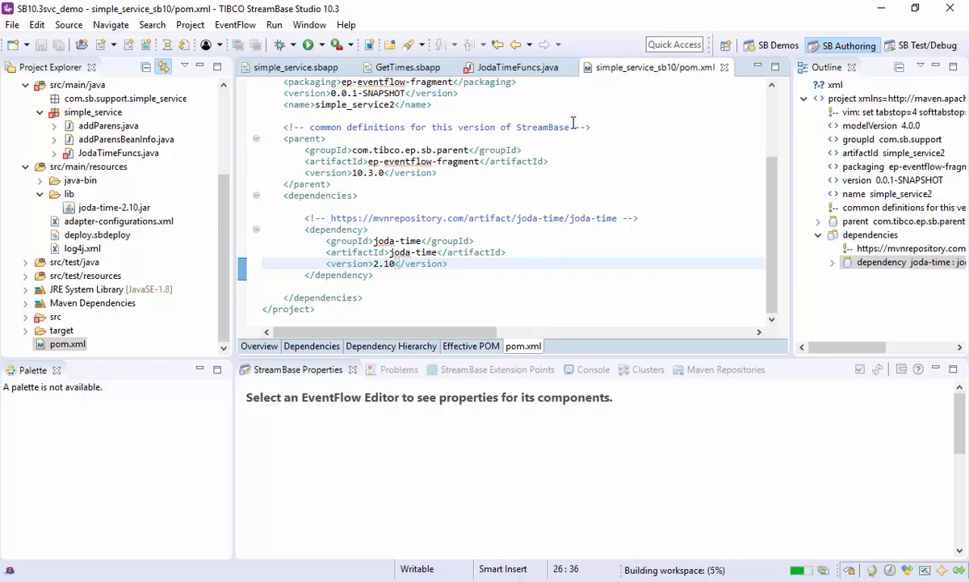
pyautogui.click(517, 68)
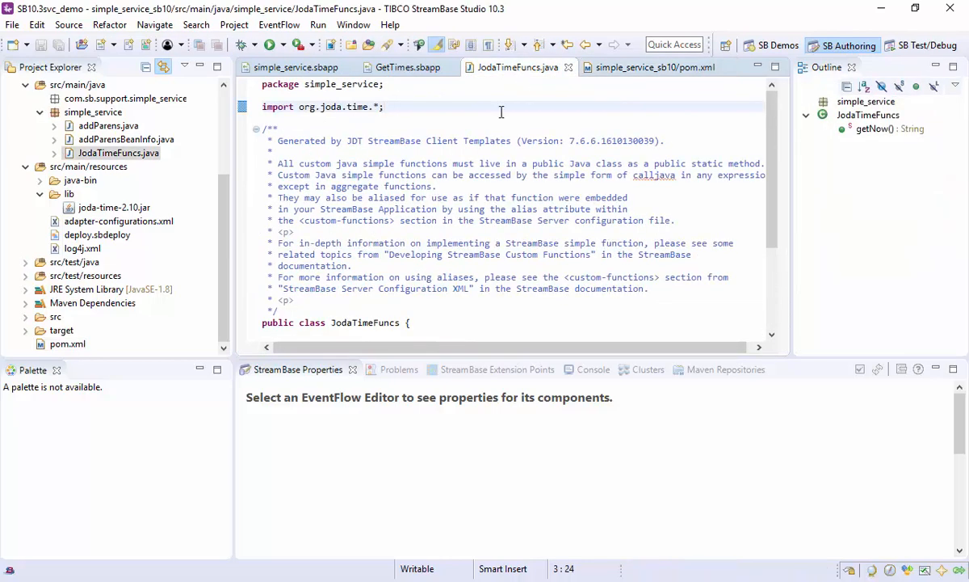
pyautogui.click(408, 68)
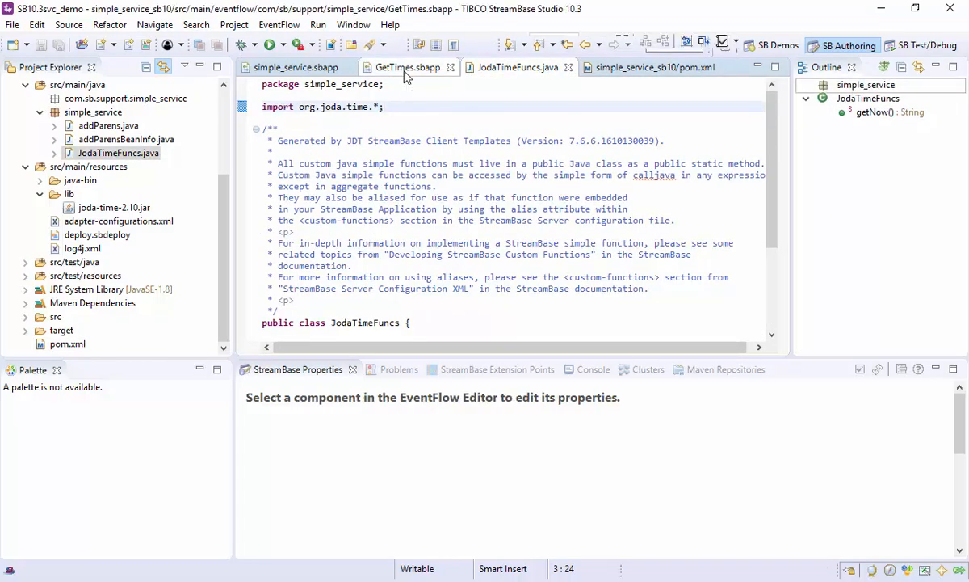
# Step: Move the three Java files into com.sb.support.simple_service despite warnings and view engine.conf
pyautogui.click(407, 67)
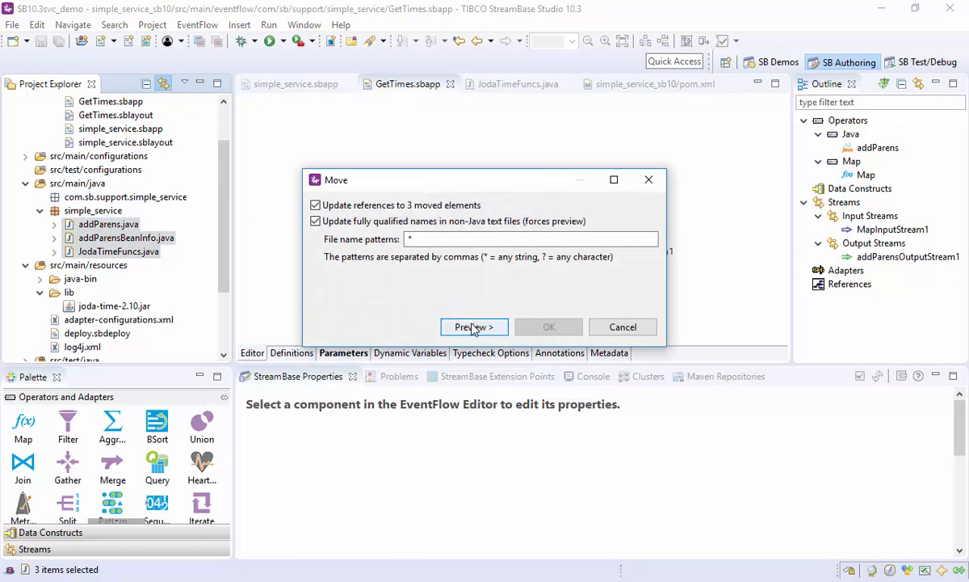
pyautogui.click(475, 326)
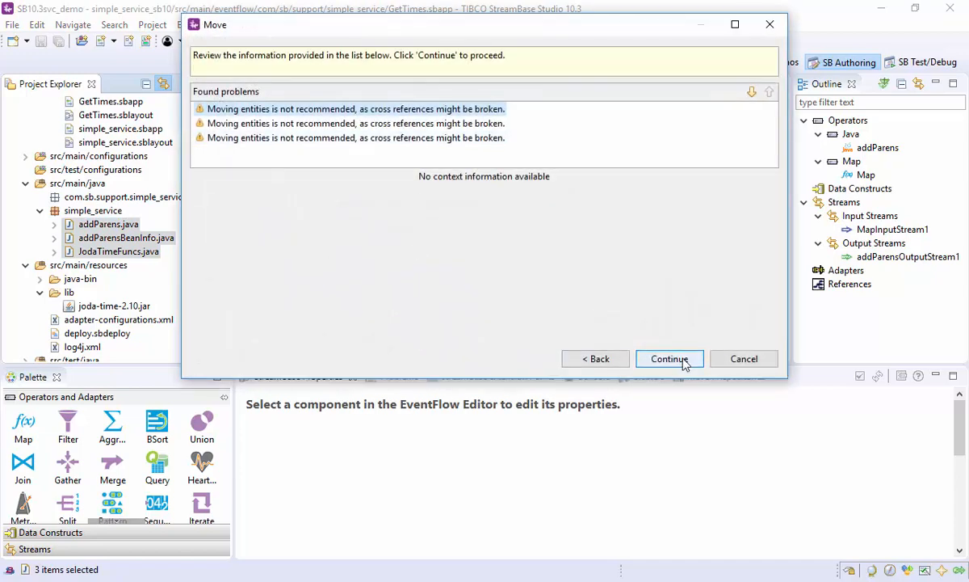
pyautogui.click(669, 358)
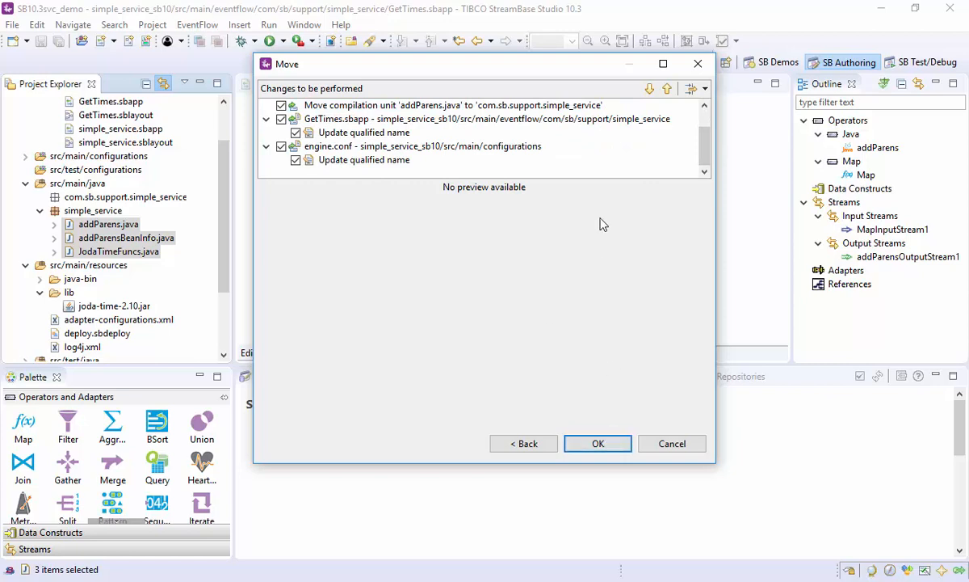
pyautogui.click(598, 442)
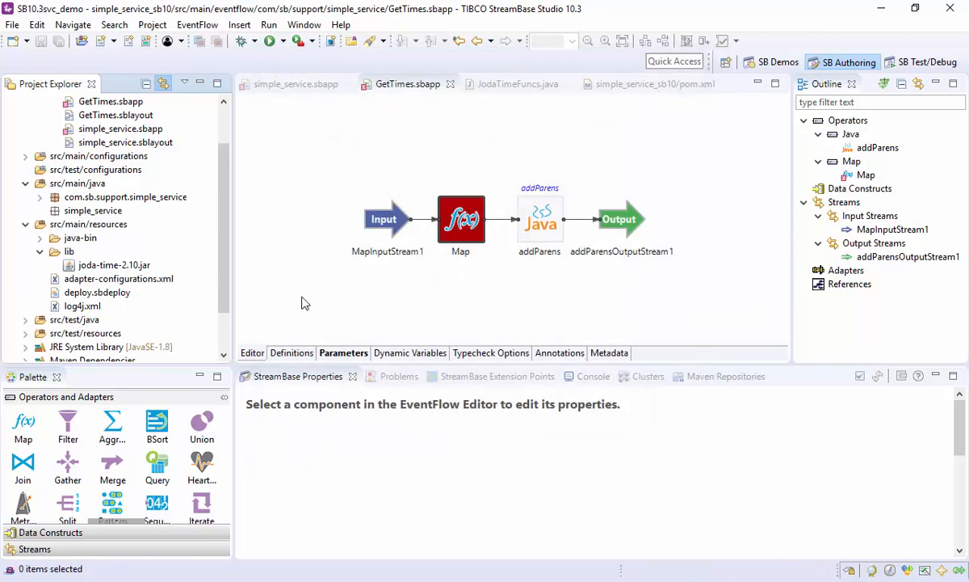
pyautogui.click(26, 155)
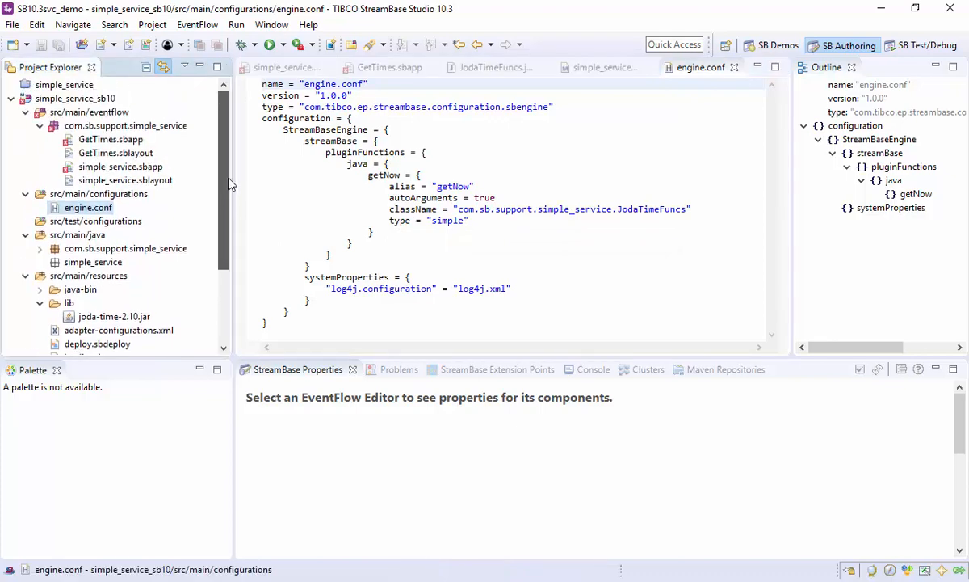
# Step: View the log4j.xml configuration with its file and console appenders
pyautogui.rightClick(75, 99)
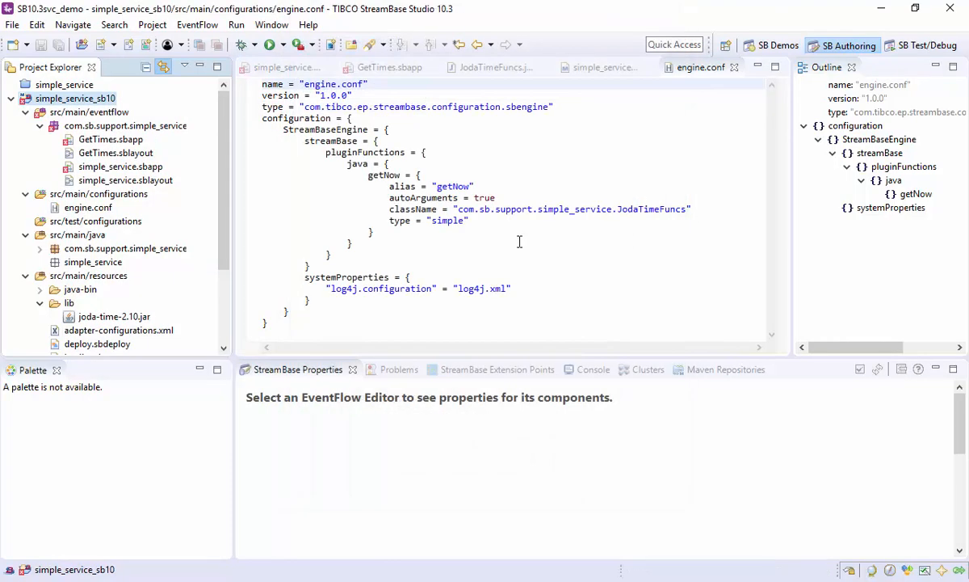
pyautogui.moveTo(84, 108)
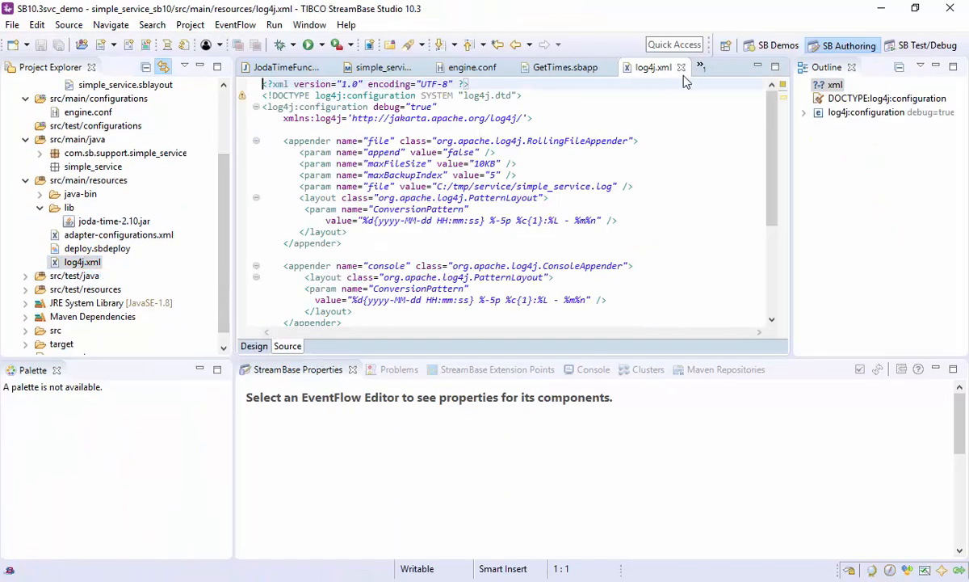
# Step: Create a plain file named logback.xml in src/main/resources via New > Other > General > File
pyautogui.rightClick(89, 179)
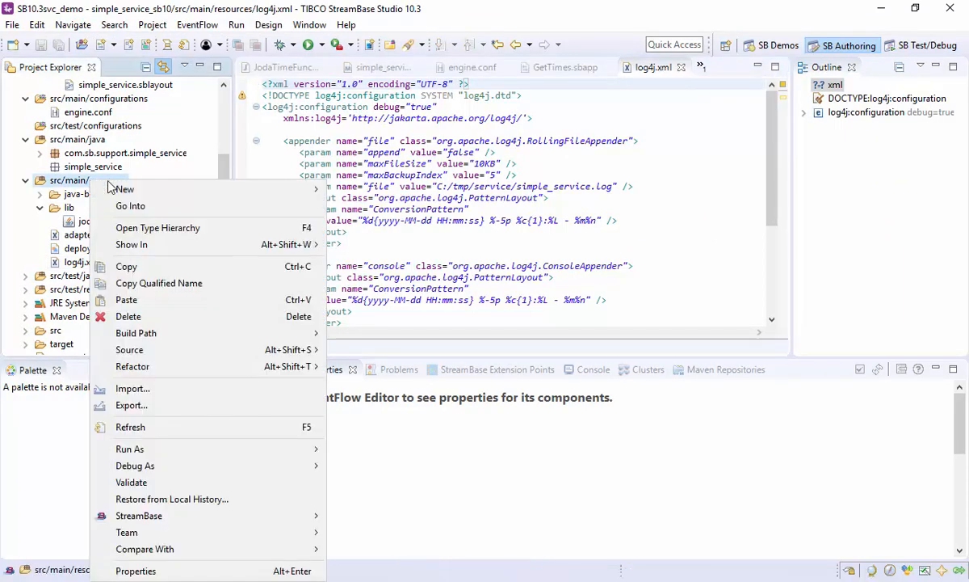
pyautogui.moveTo(124, 188)
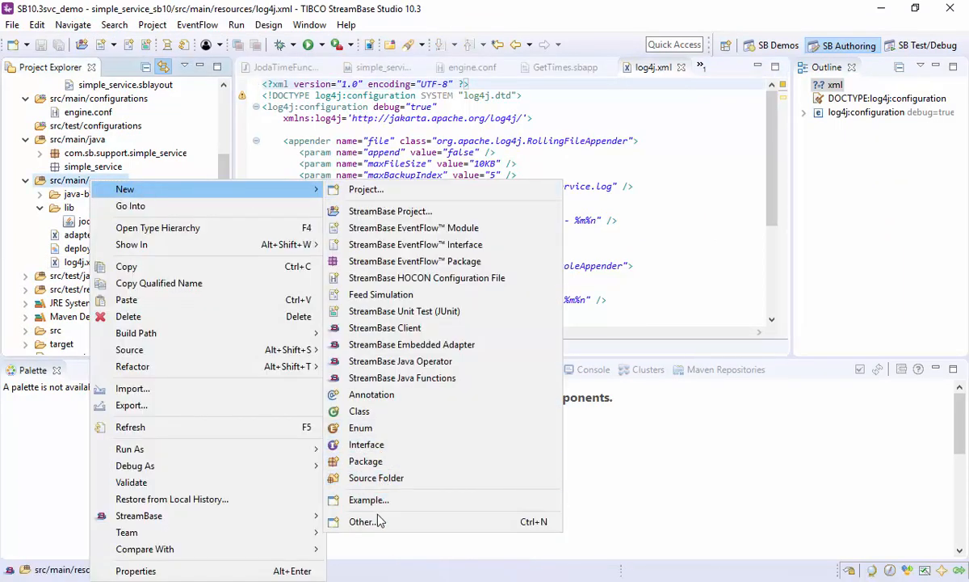
pyautogui.click(362, 521)
pyautogui.write('file')
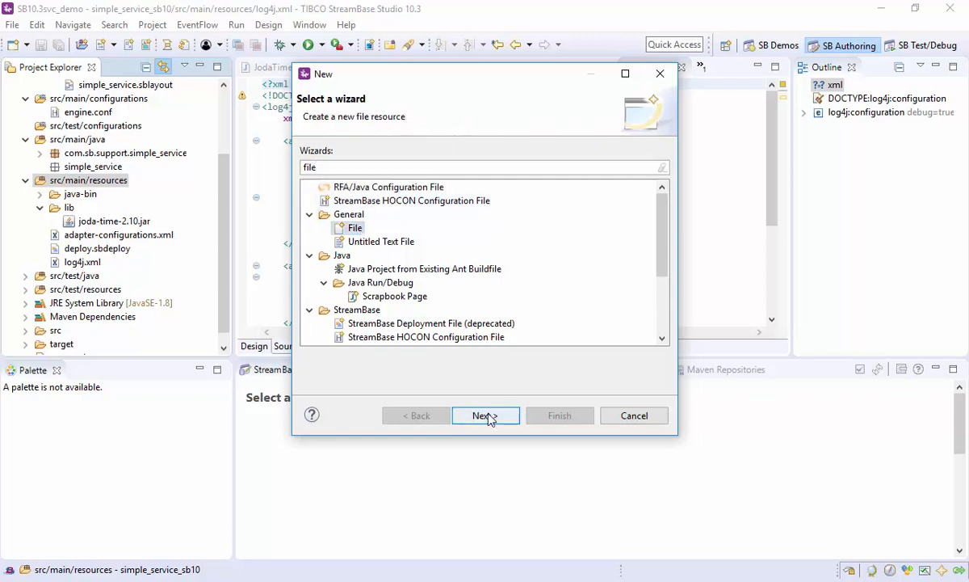
pyautogui.click(485, 415)
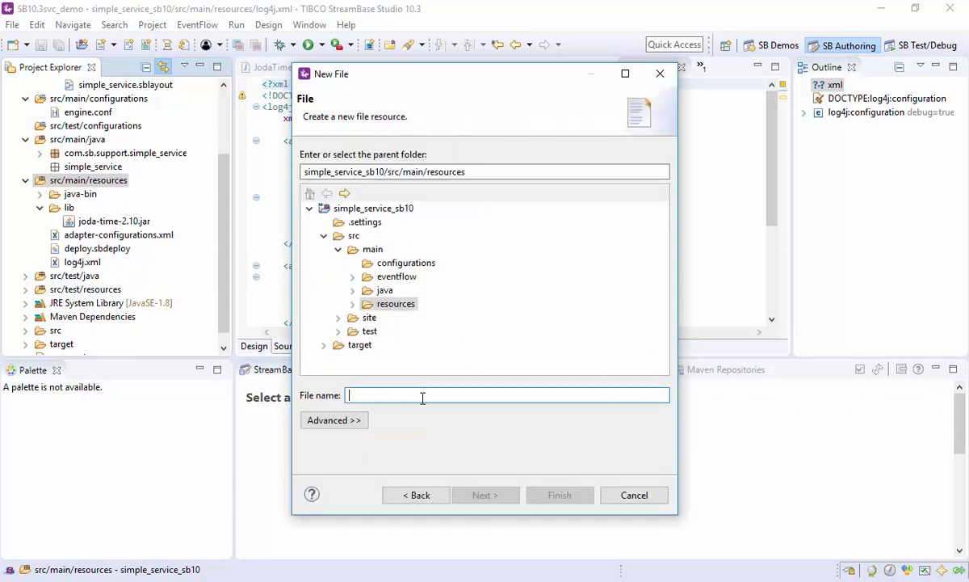
pyautogui.write('logback.xml;')
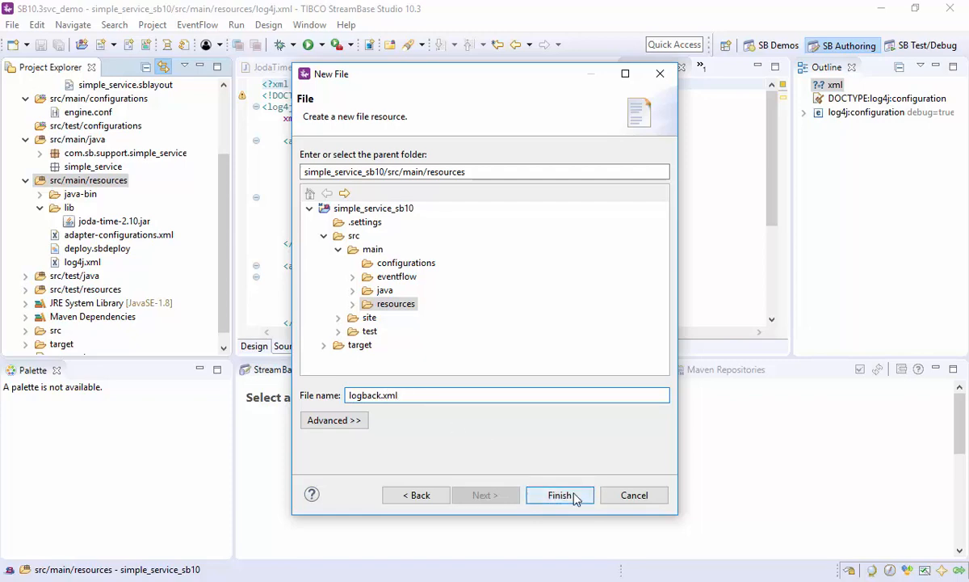
pyautogui.click(559, 495)
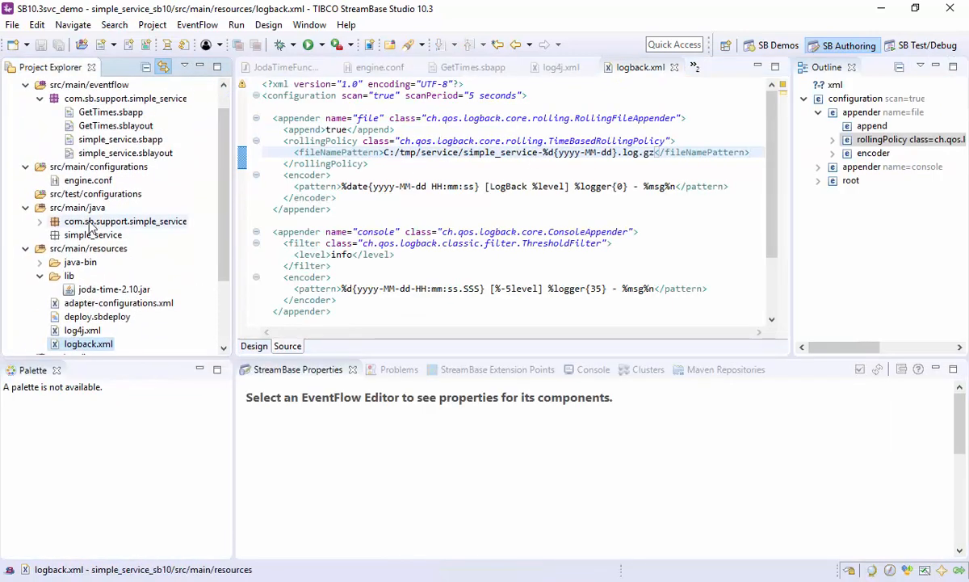
# Step: Review JodaTimeFuncs.java from the src/main/java package, then close every editor
pyautogui.click(39, 220)
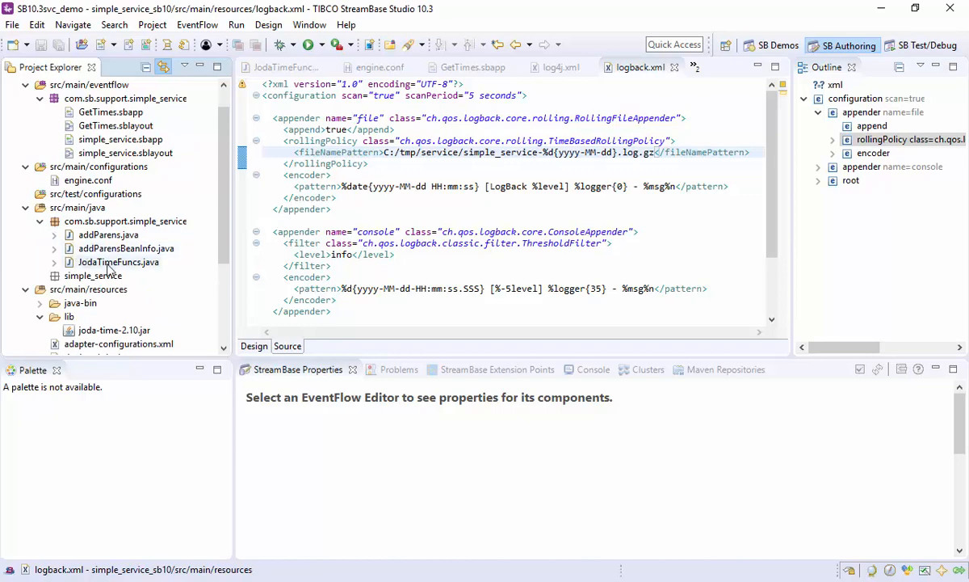
pyautogui.doubleClick(120, 262)
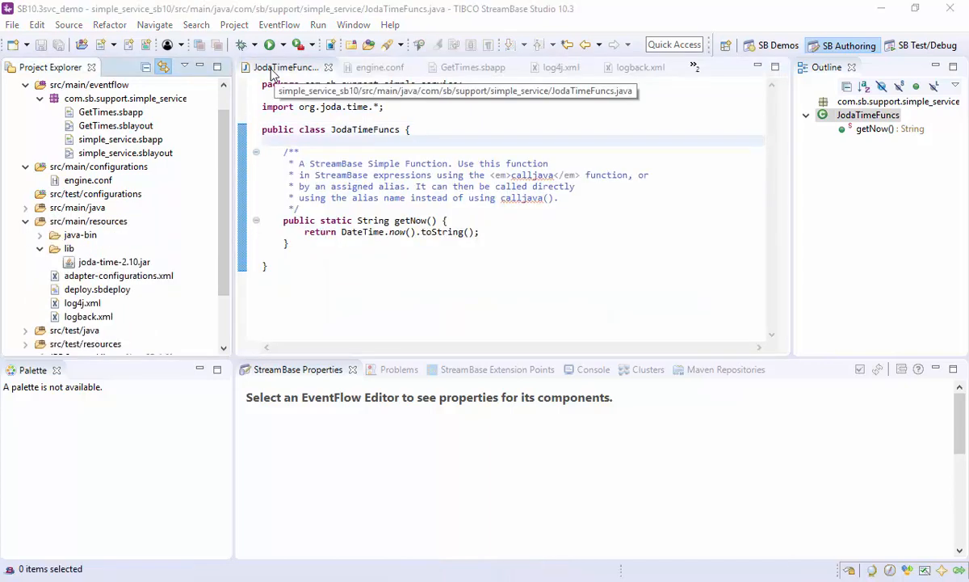
pyautogui.click(329, 68)
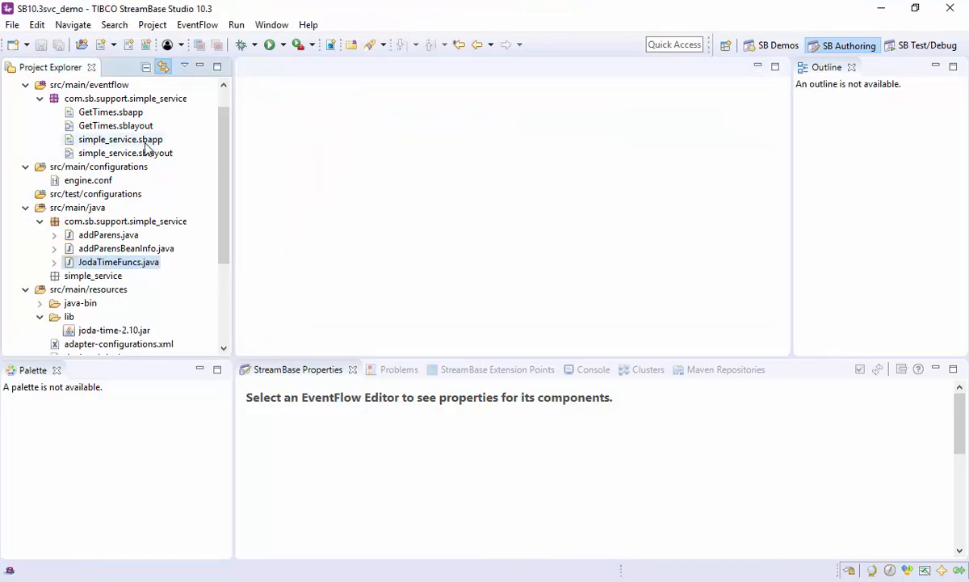
# Step: Launch simple_service.sbapp as an EventFlow fragment in SB Test/Debug
pyautogui.doubleClick(119, 139)
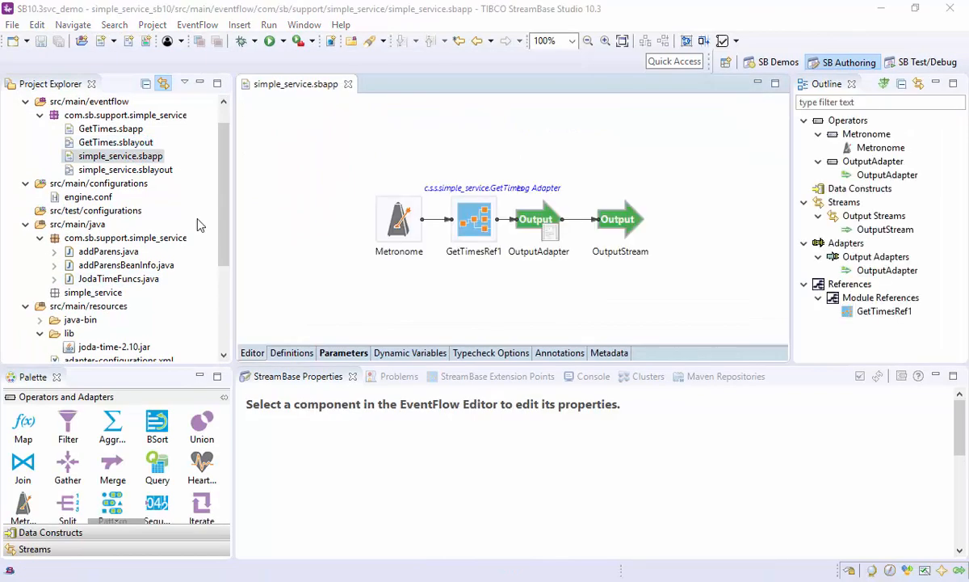
pyautogui.moveTo(274, 42)
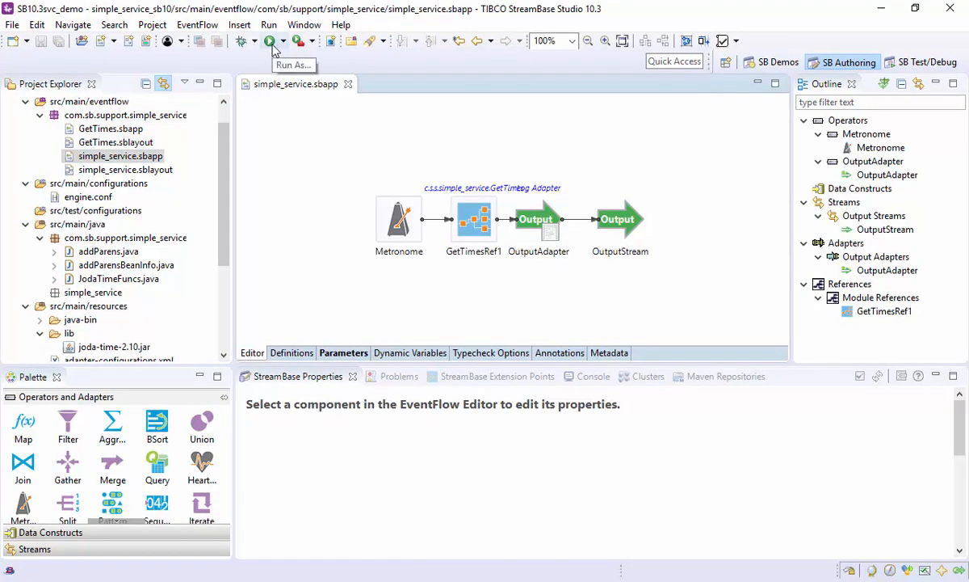
pyautogui.click(269, 40)
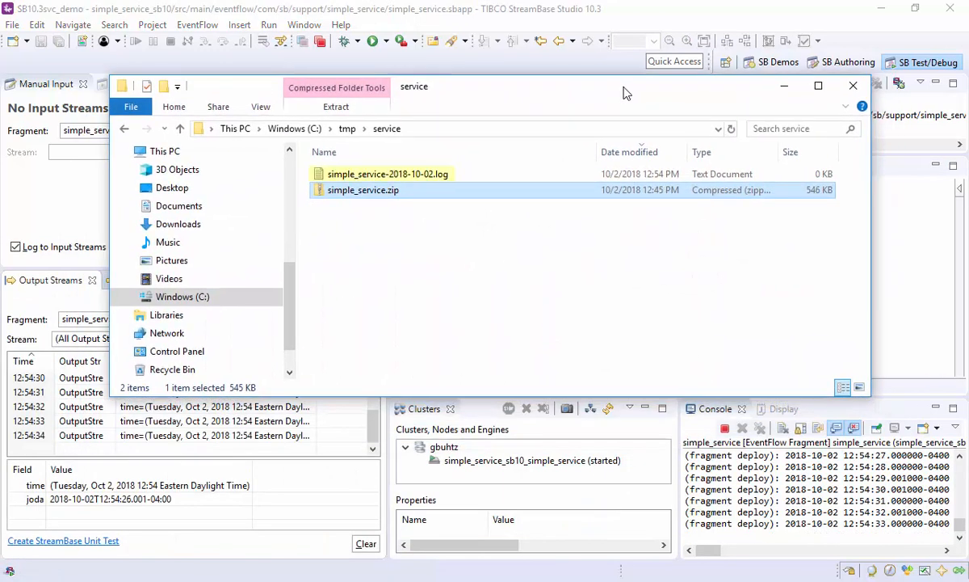
# Step: Read the dated simple_service log in Notepad from C:\tmp\service, then close the folder window
pyautogui.click(388, 174)
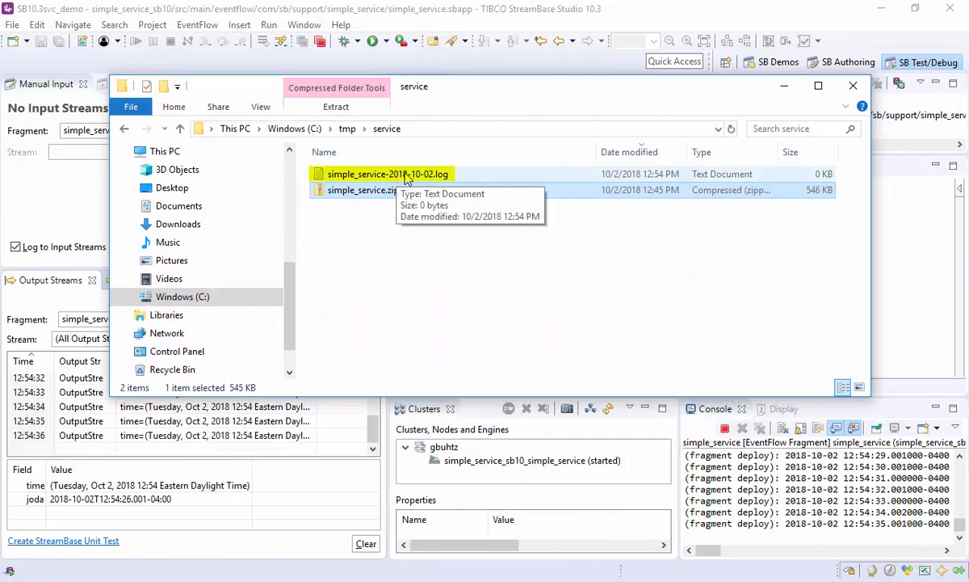
pyautogui.doubleClick(387, 175)
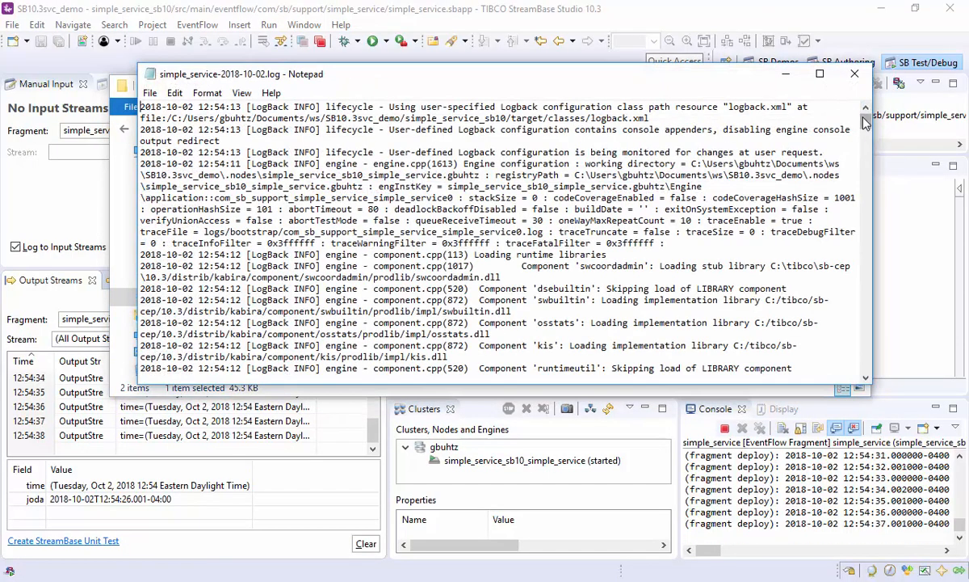
pyautogui.scroll(-3)
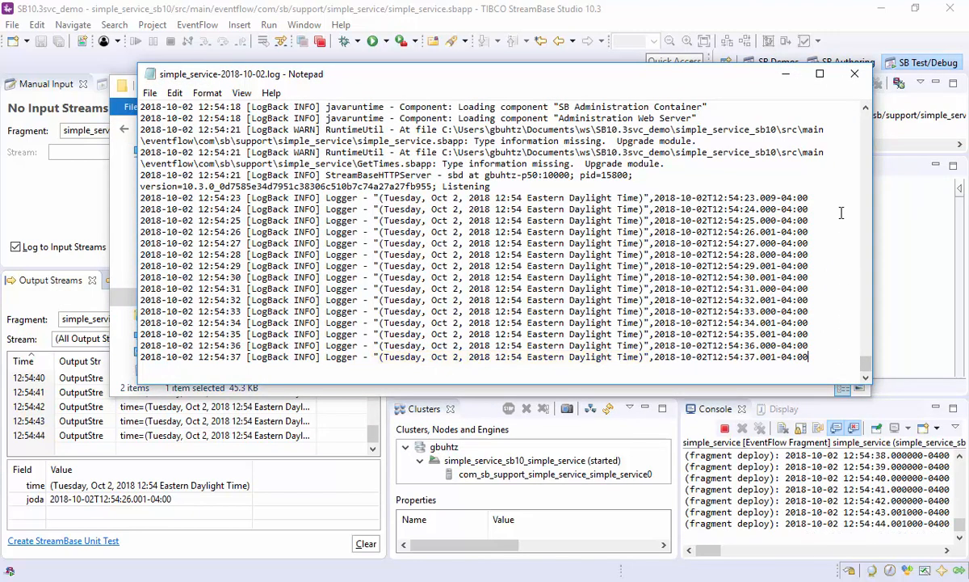
pyautogui.moveTo(854, 74)
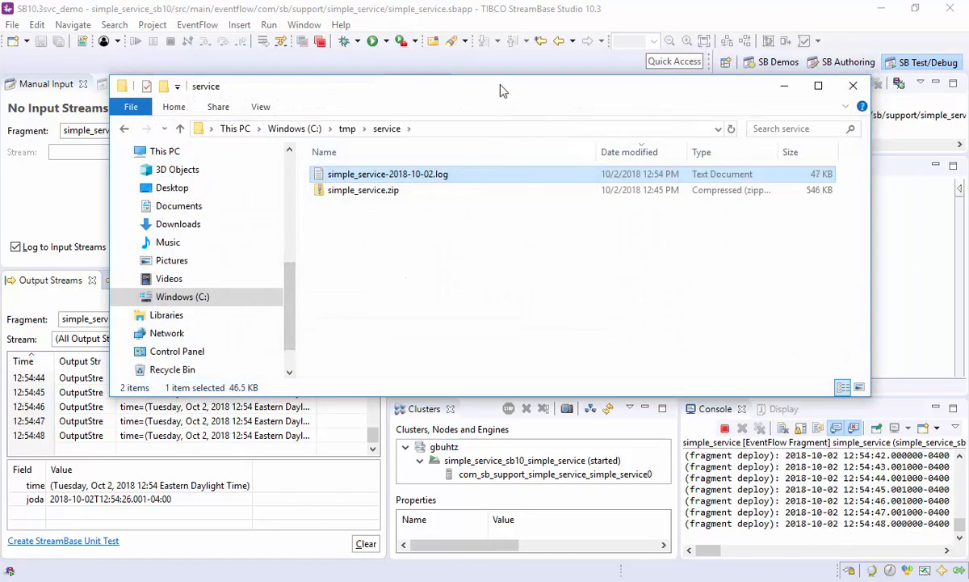
pyautogui.click(853, 84)
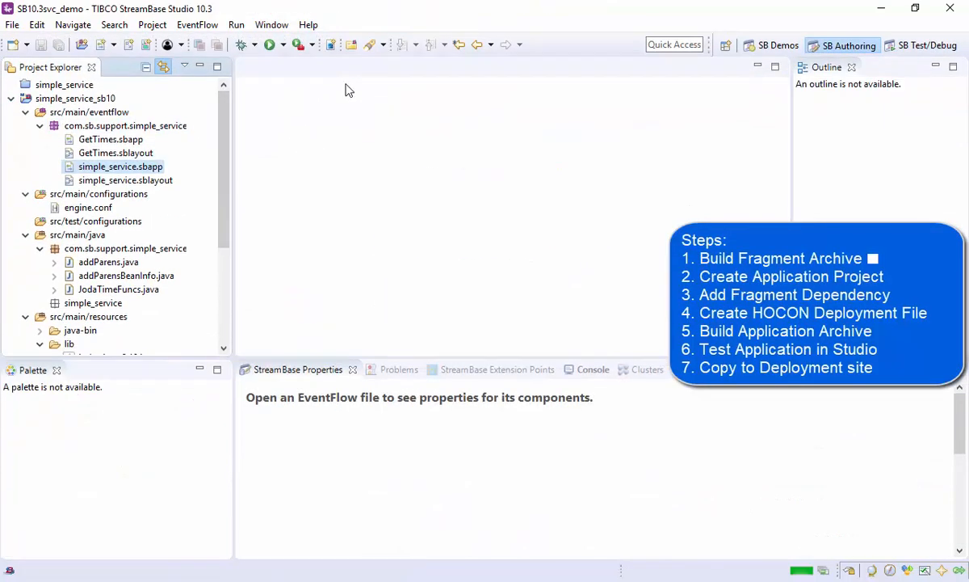
# Step: Run a Maven build of simple_service_sb10 using its clean install configuration
pyautogui.click(12, 99)
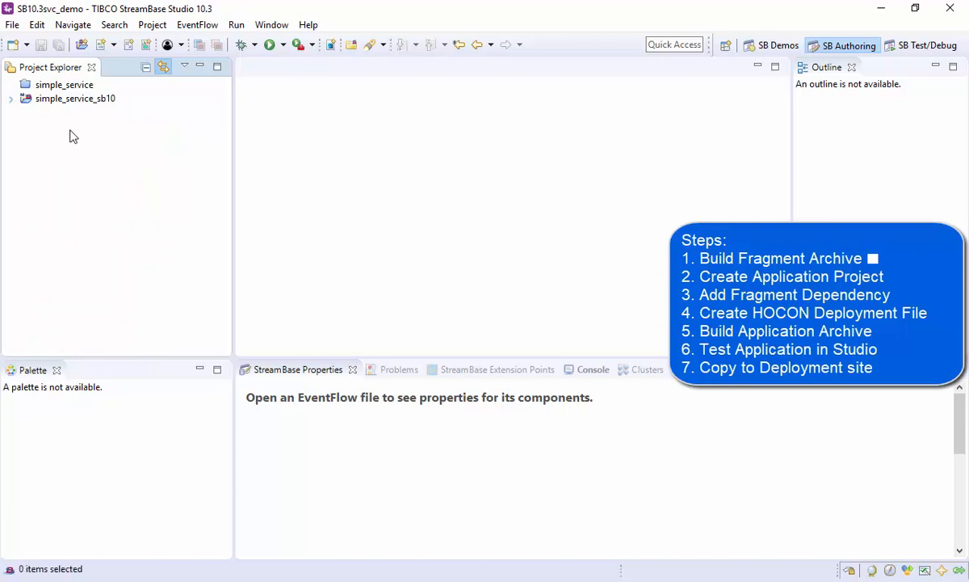
pyautogui.rightClick(74, 98)
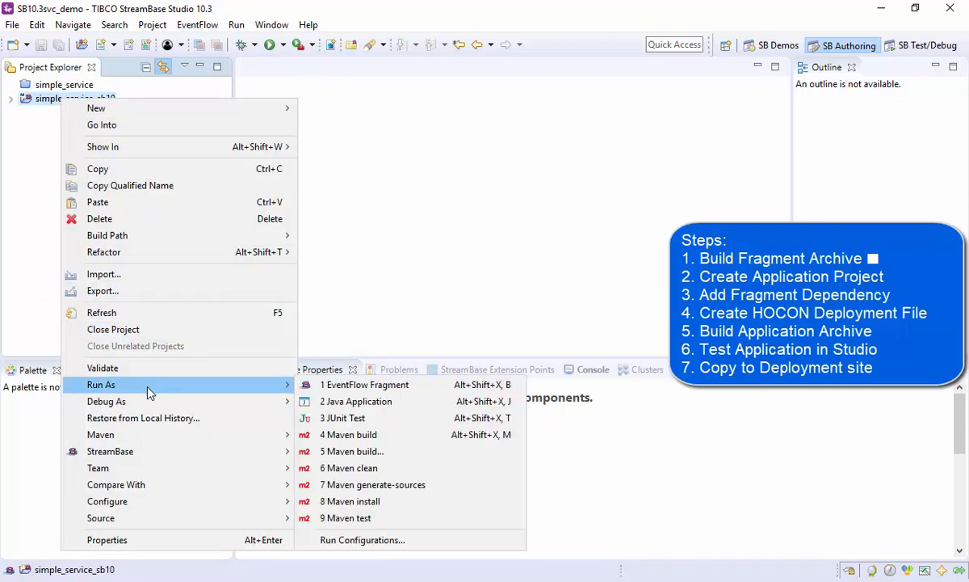
pyautogui.moveTo(343, 417)
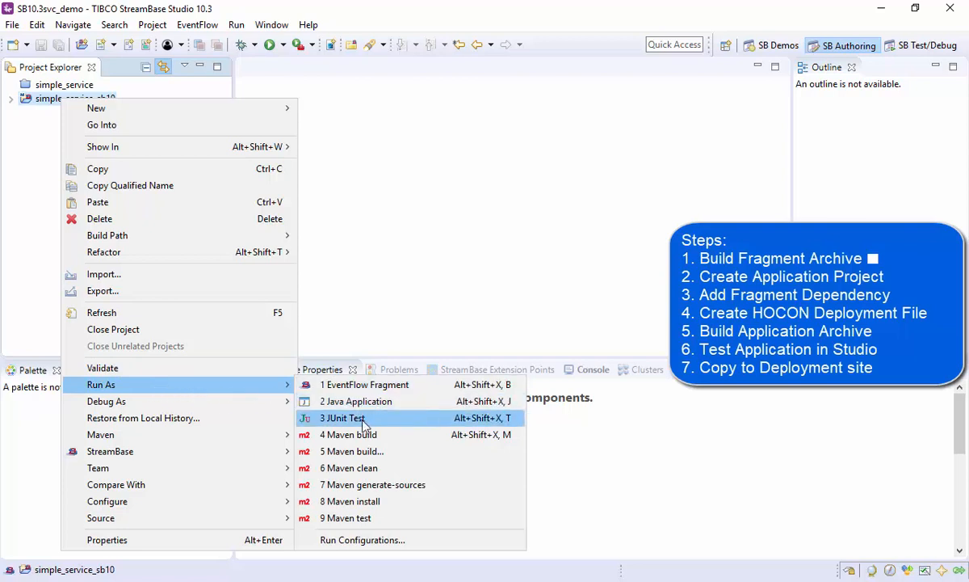
pyautogui.click(349, 434)
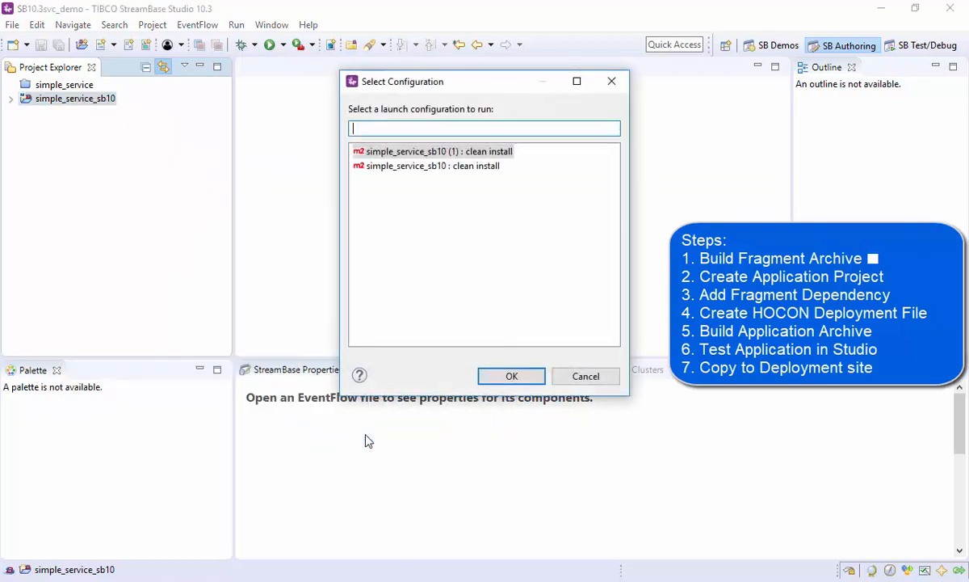
pyautogui.click(433, 165)
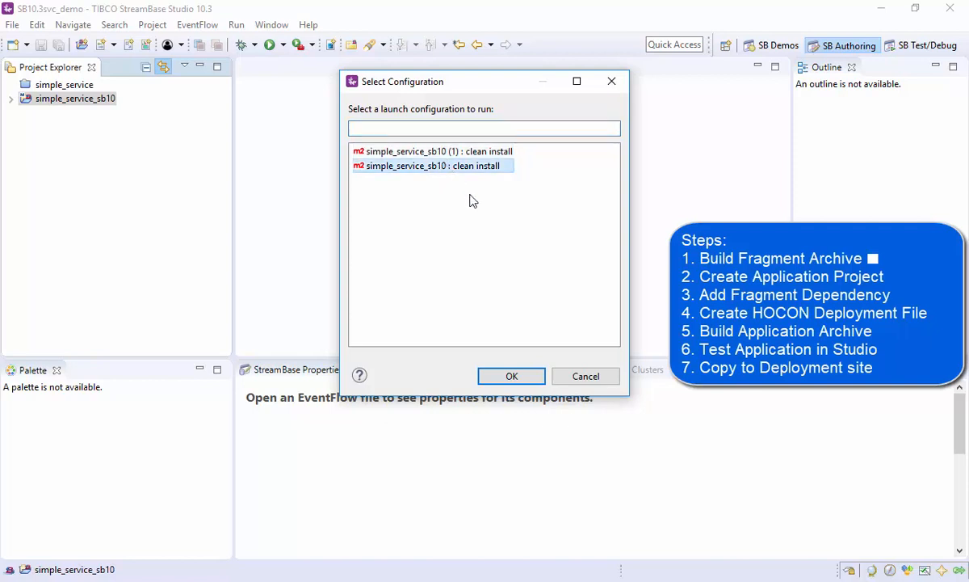
pyautogui.click(510, 375)
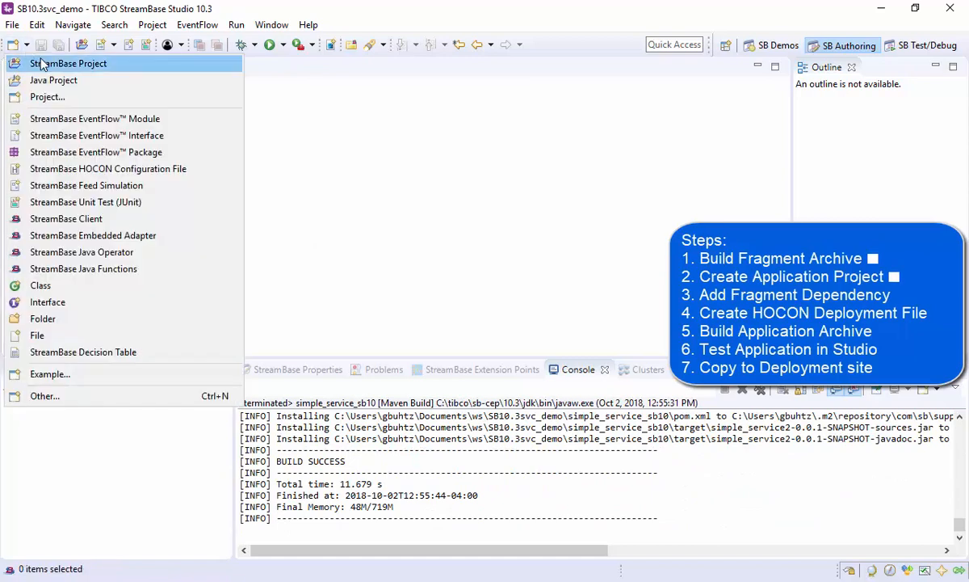
# Step: Create StreamBase Application project simple_service_app with default Maven settings and expand it
pyautogui.click(71, 63)
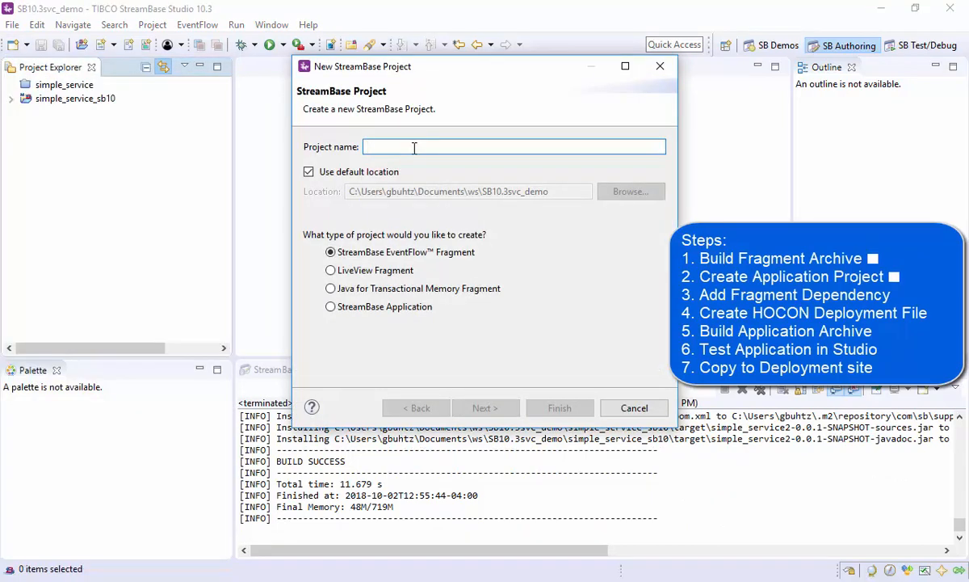
pyautogui.write('simple_service_app')
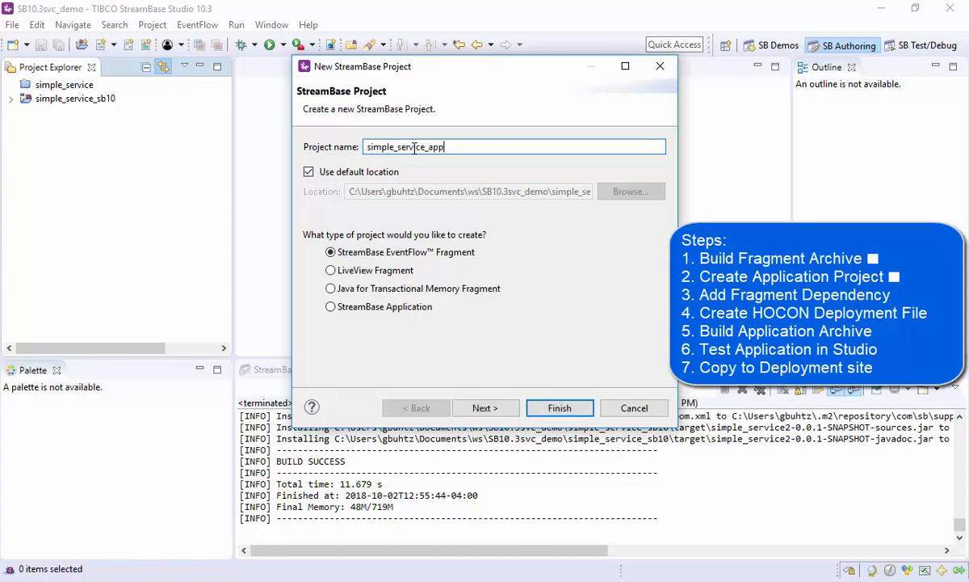
pyautogui.click(330, 307)
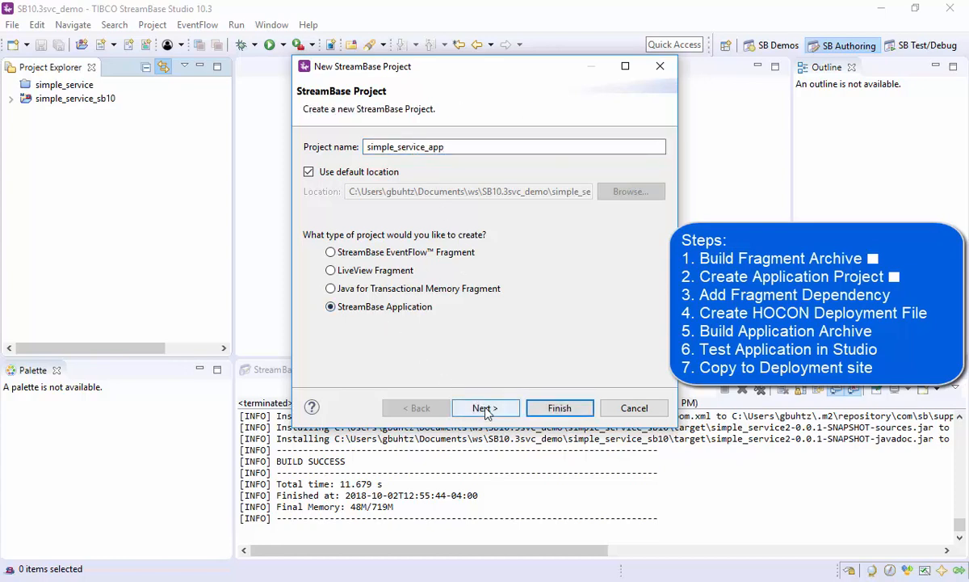
pyautogui.click(484, 407)
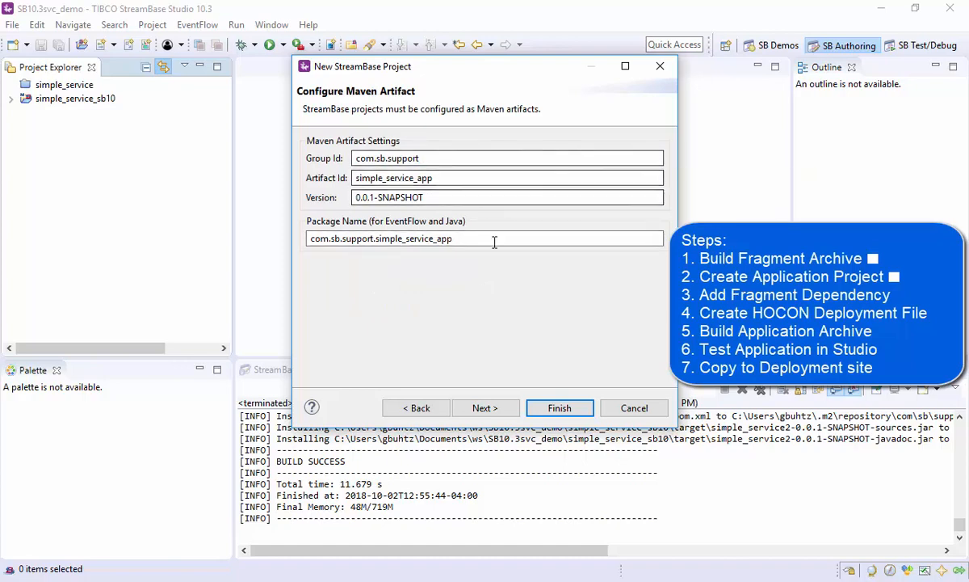
pyautogui.click(485, 407)
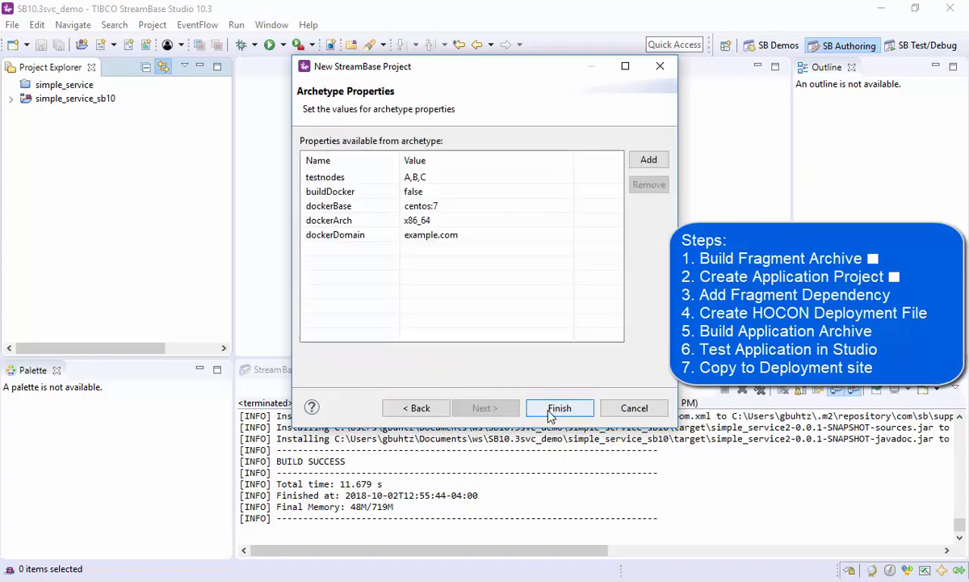
pyautogui.click(559, 407)
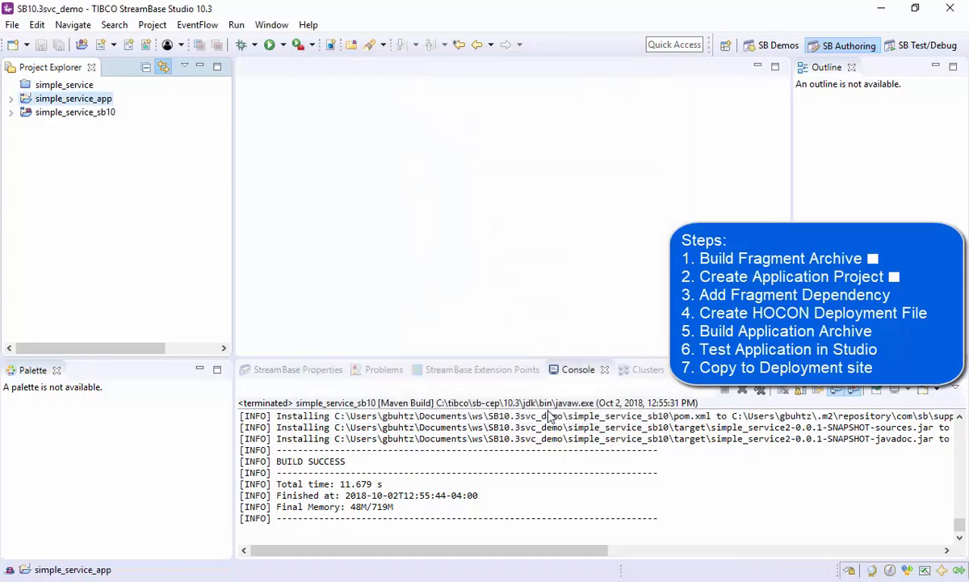
pyautogui.click(13, 98)
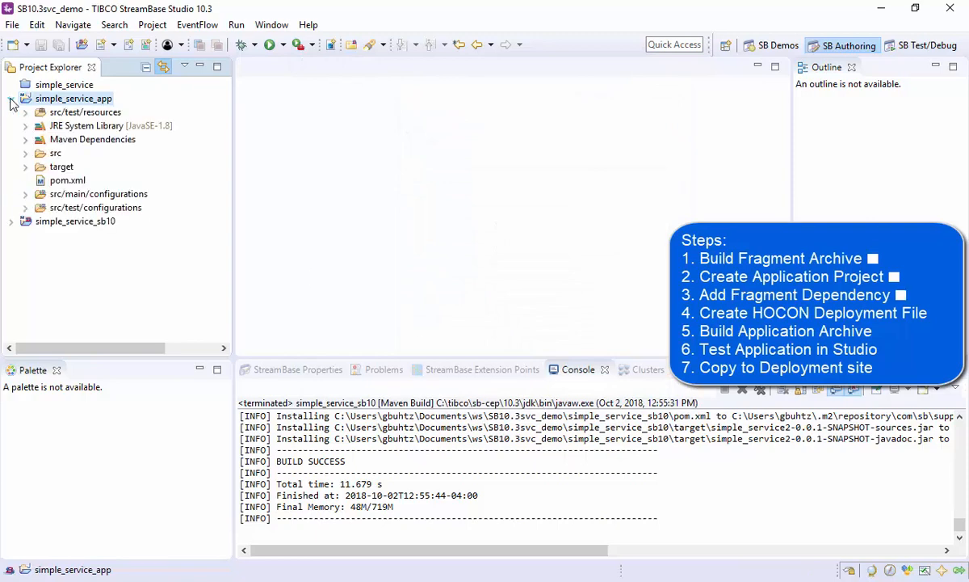
# Step: Add simple_service2 0.0.1-SNAPSHOT as a dependency in simple_service_app's pom.xml
pyautogui.doubleClick(68, 180)
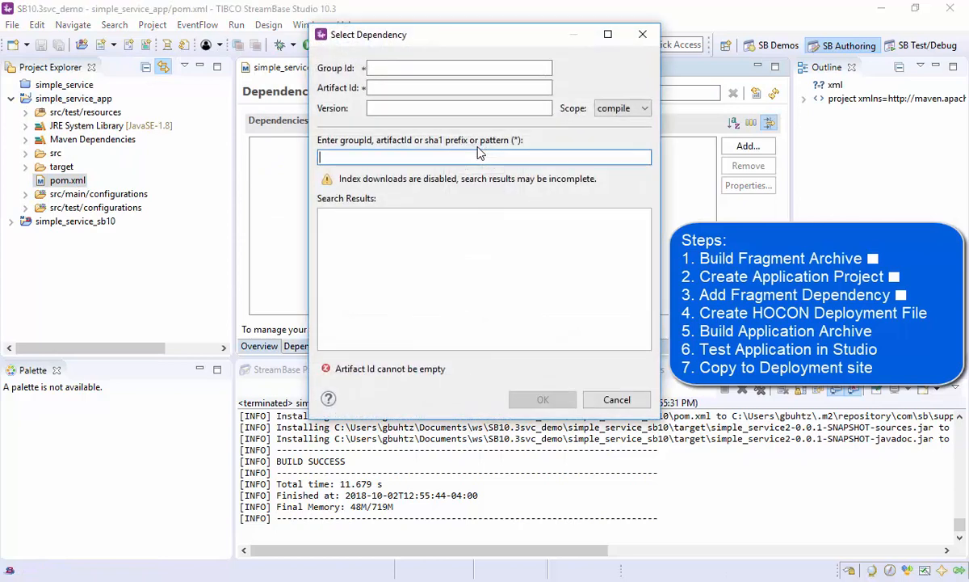
pyautogui.write('simple')
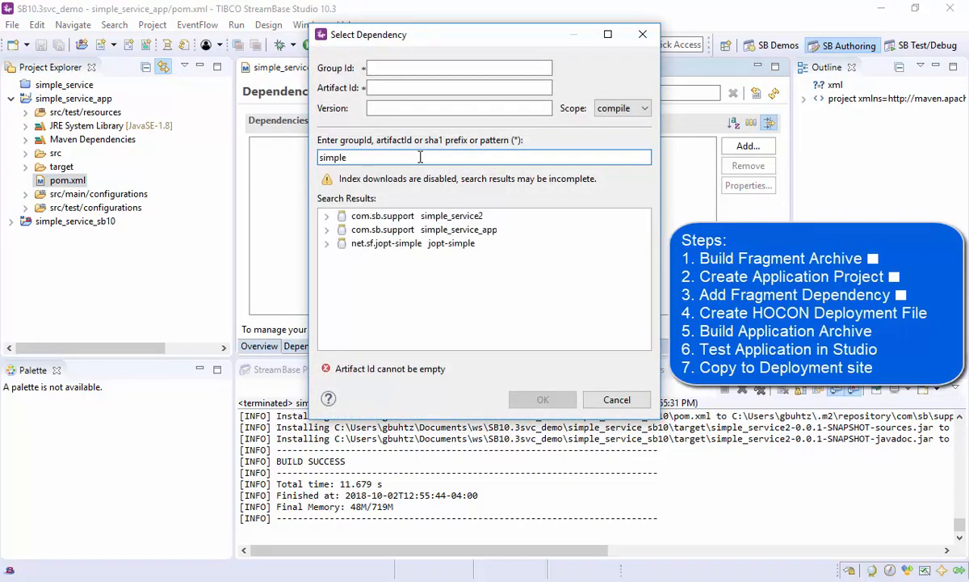
pyautogui.click(326, 216)
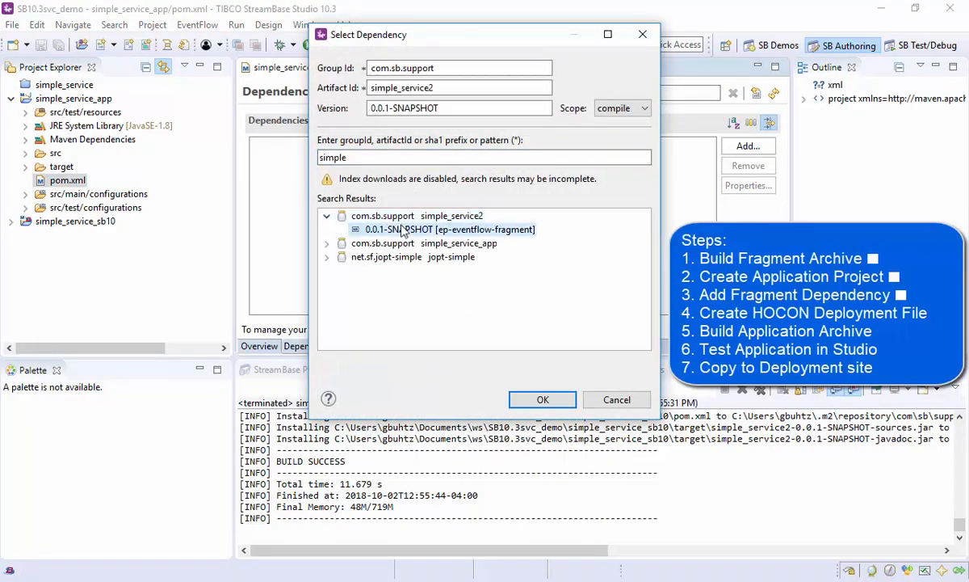
pyautogui.click(543, 399)
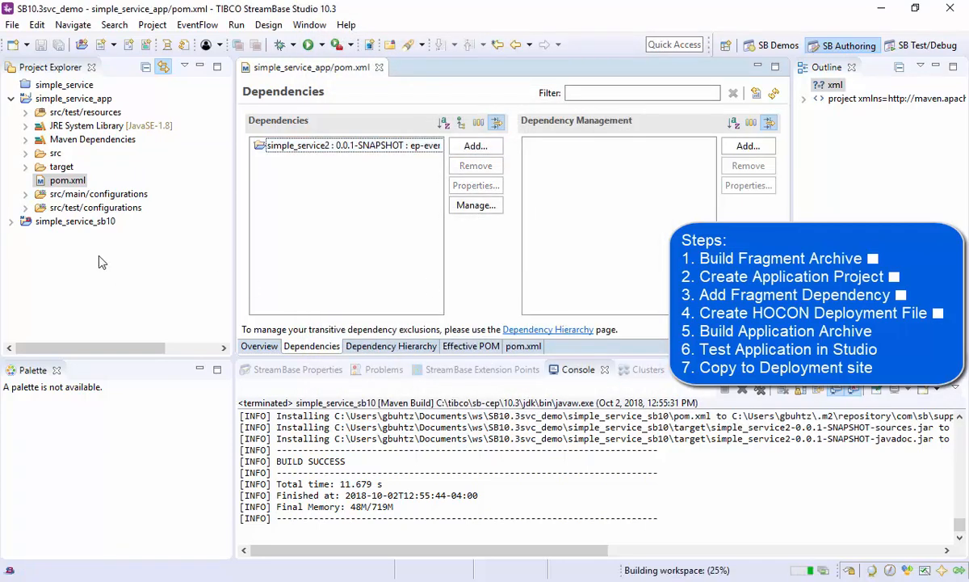
# Step: Create the EventFlow Deployment HOCON file deploy.conf and check the module's package path
pyautogui.rightClick(99, 193)
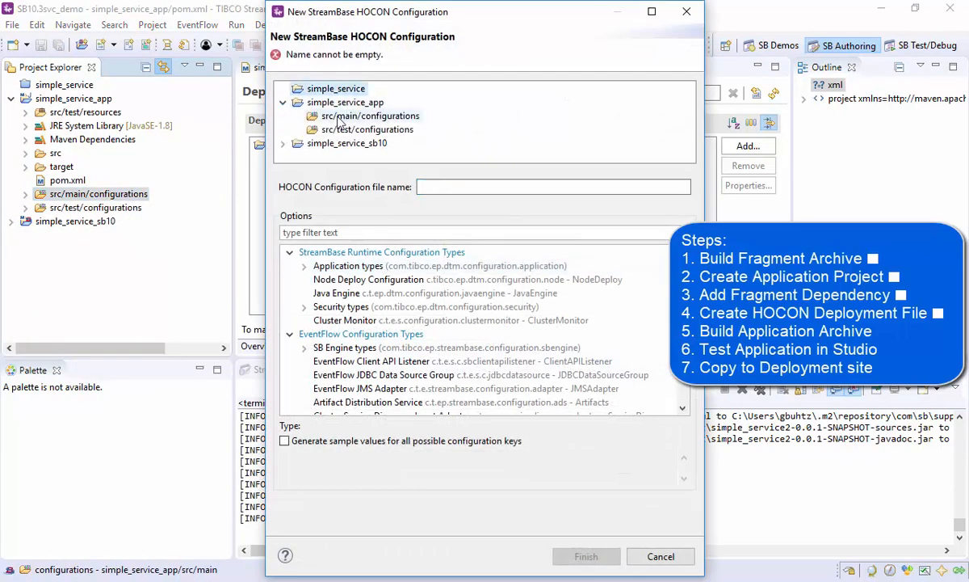
pyautogui.write('deploy.conf')
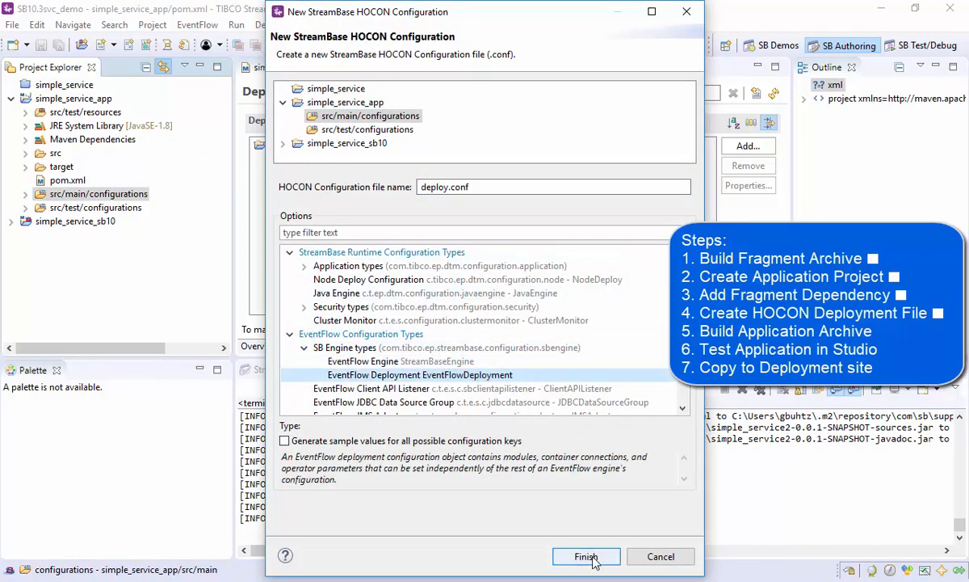
pyautogui.click(584, 556)
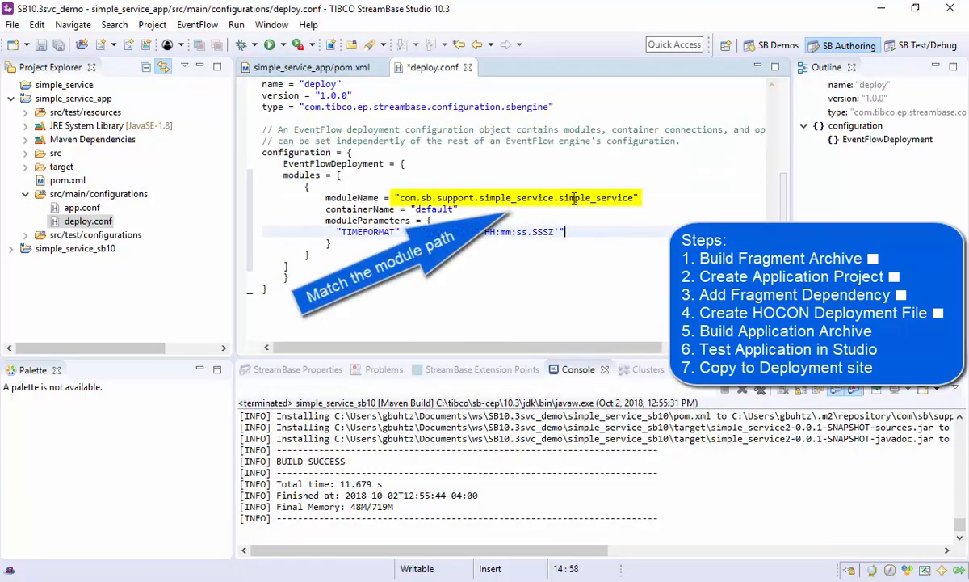
pyautogui.click(26, 164)
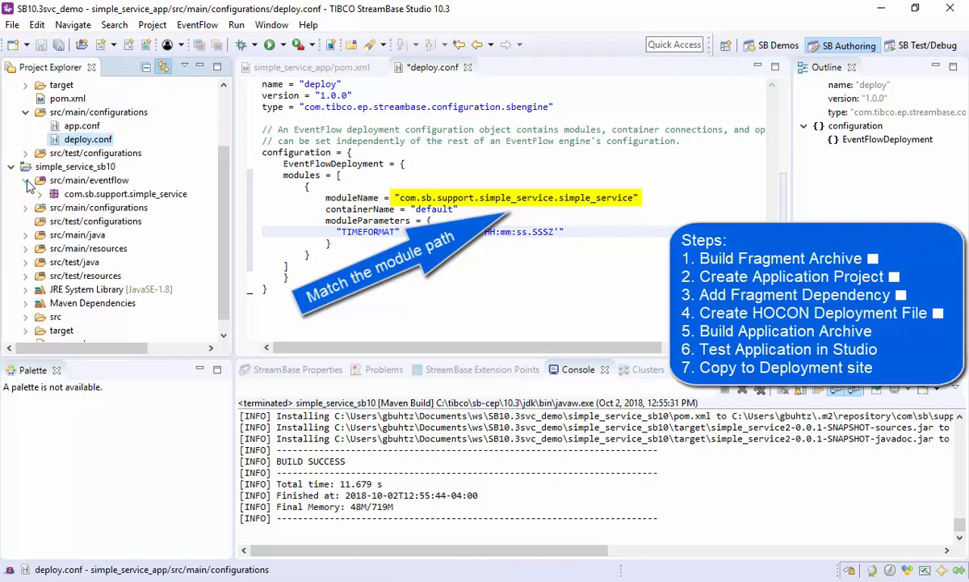
pyautogui.click(39, 194)
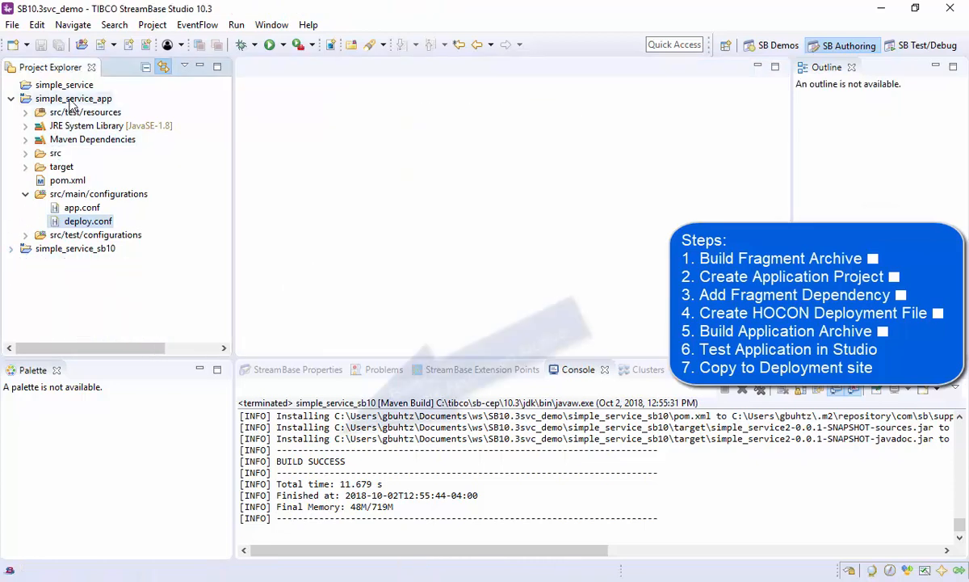
# Step: Build simple_service_app into the ep-application archive zip via Create StreamBase Application Archive
pyautogui.rightClick(72, 99)
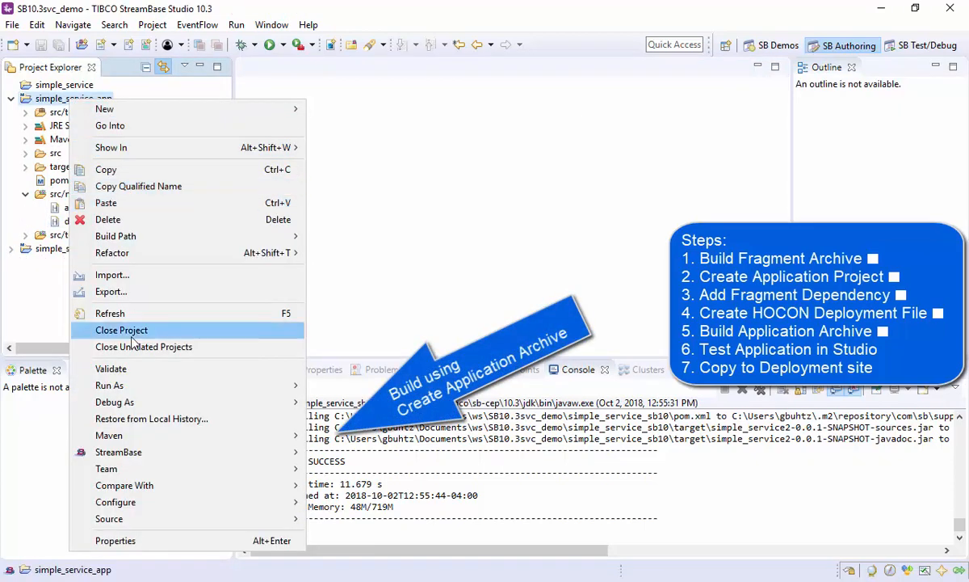
pyautogui.moveTo(120, 452)
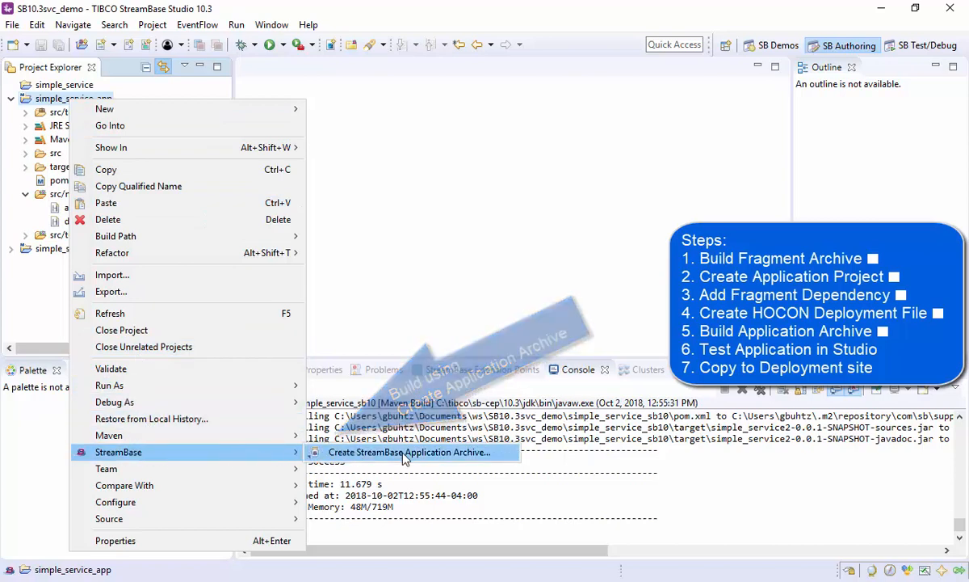
pyautogui.click(407, 453)
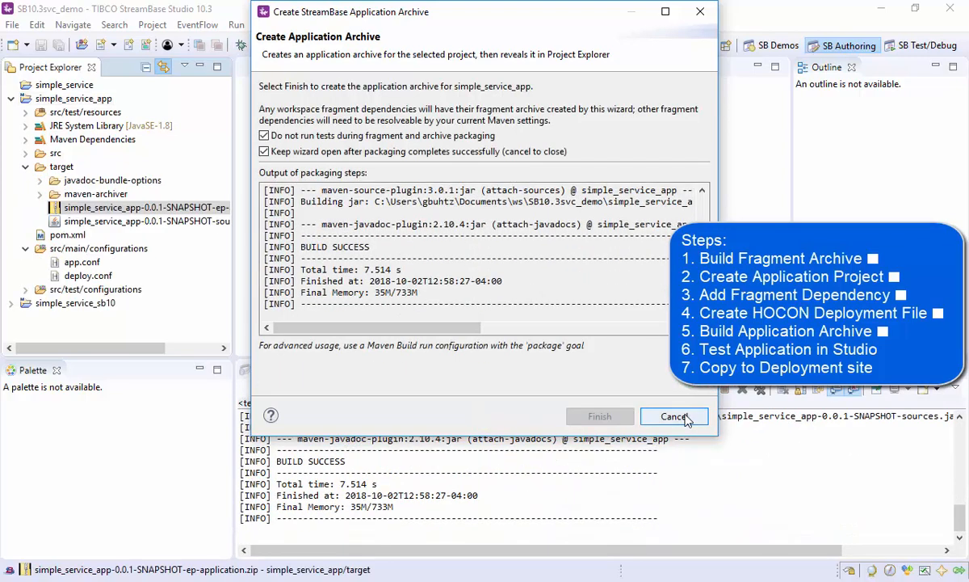
pyautogui.click(675, 416)
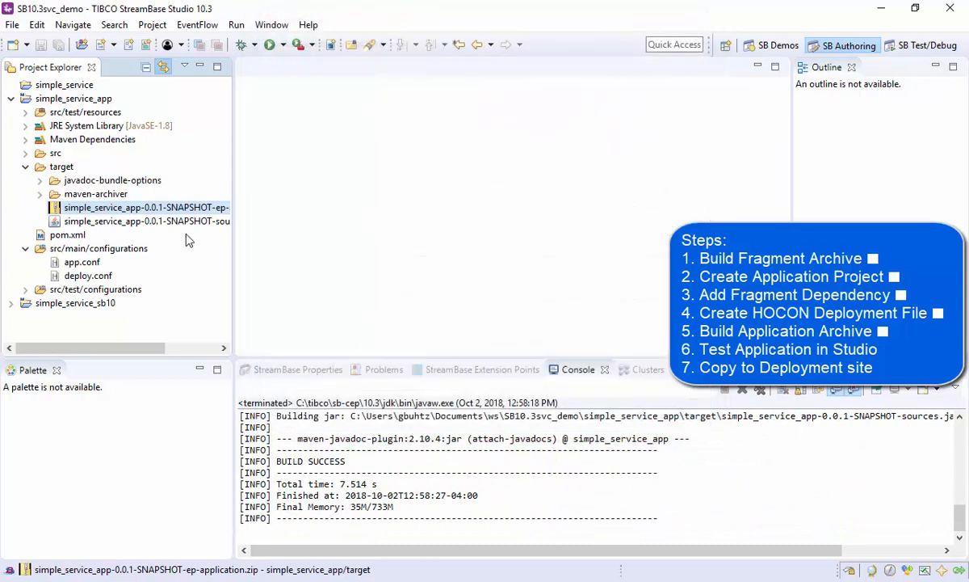
pyautogui.moveTo(271, 217)
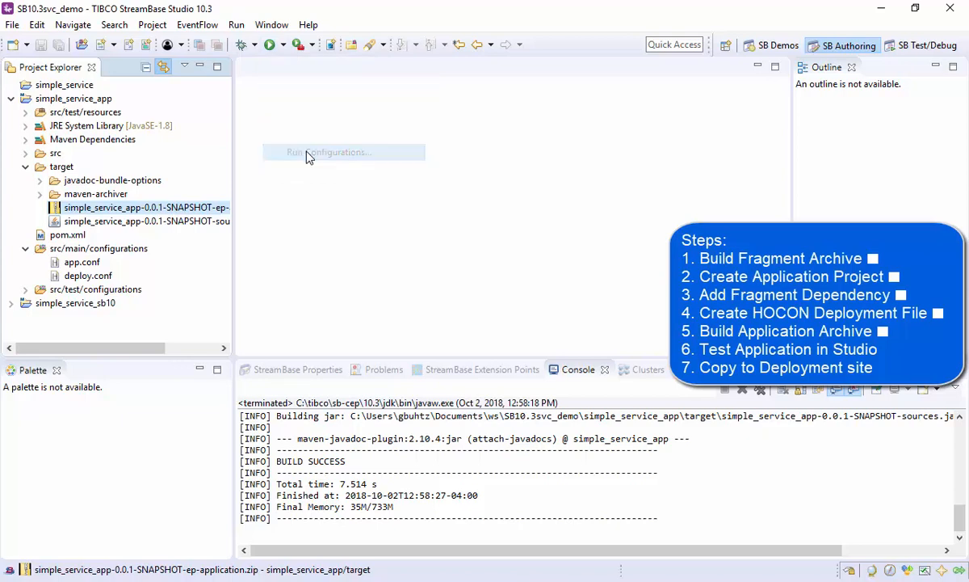
# Step: Launch the simple_service_app archive from its StreamBase Application run configuration
pyautogui.click(330, 152)
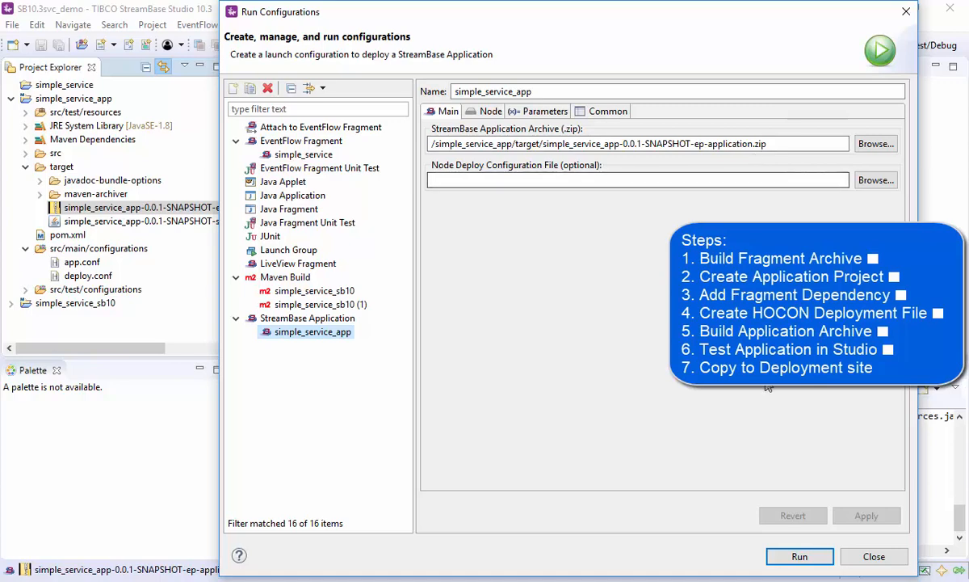
pyautogui.click(798, 555)
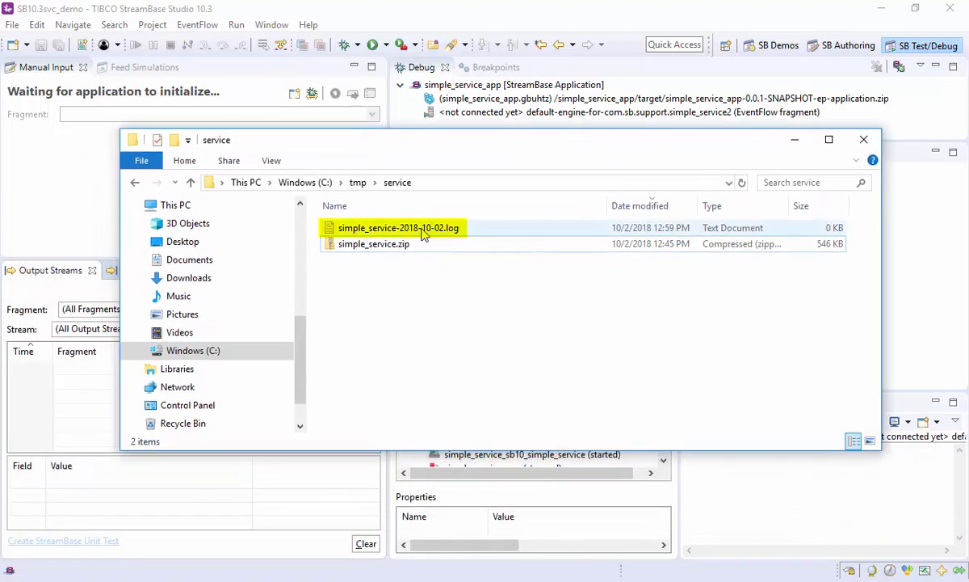
# Step: Review the Logback entries in C:\tmp\service\simple_service-2018-10-02.log in Notepad and close it
pyautogui.click(397, 226)
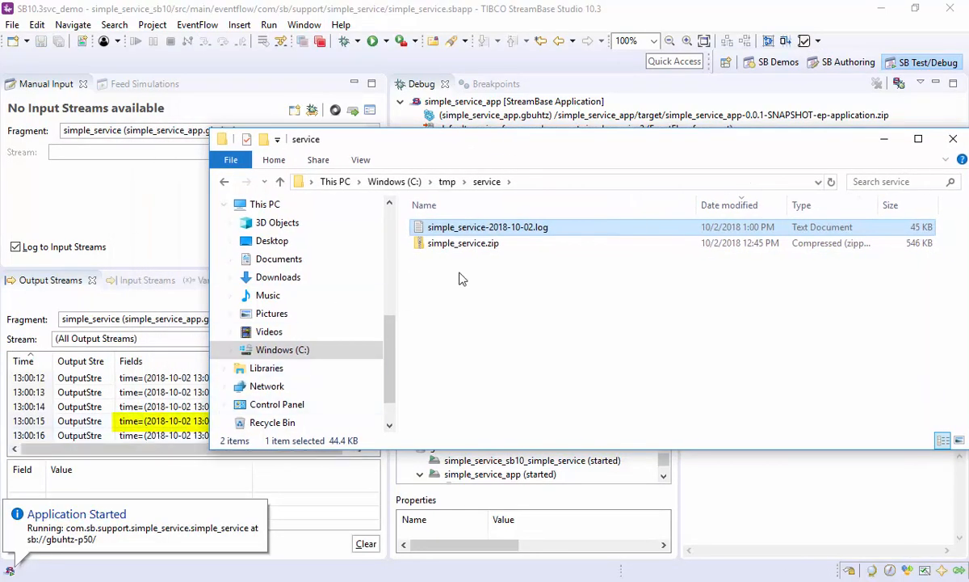
pyautogui.doubleClick(488, 226)
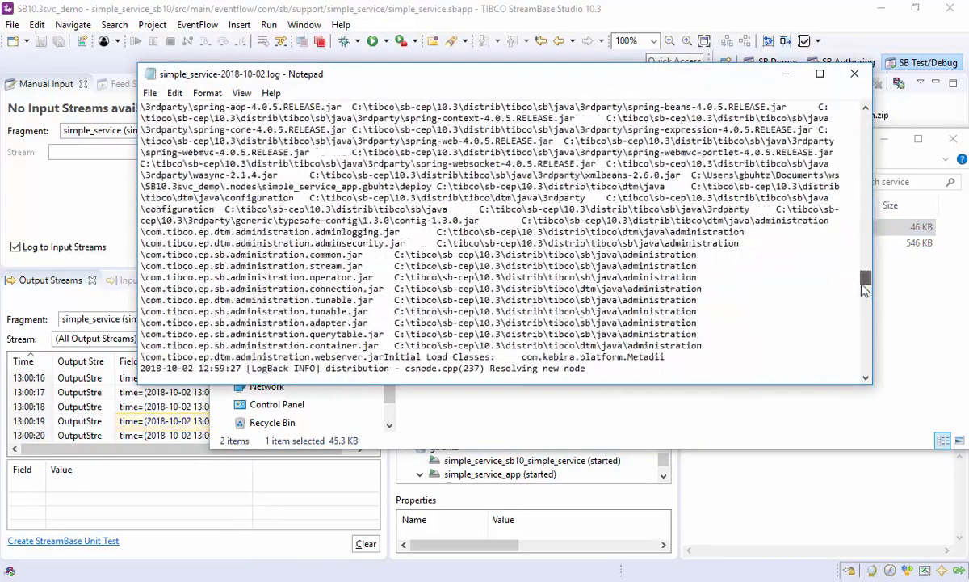
pyautogui.scroll(-3)
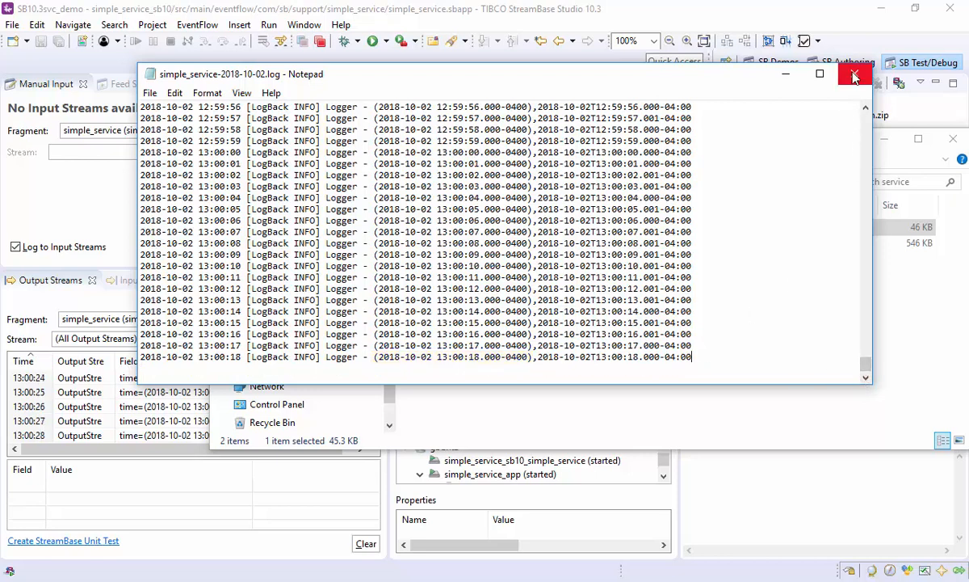
pyautogui.click(853, 74)
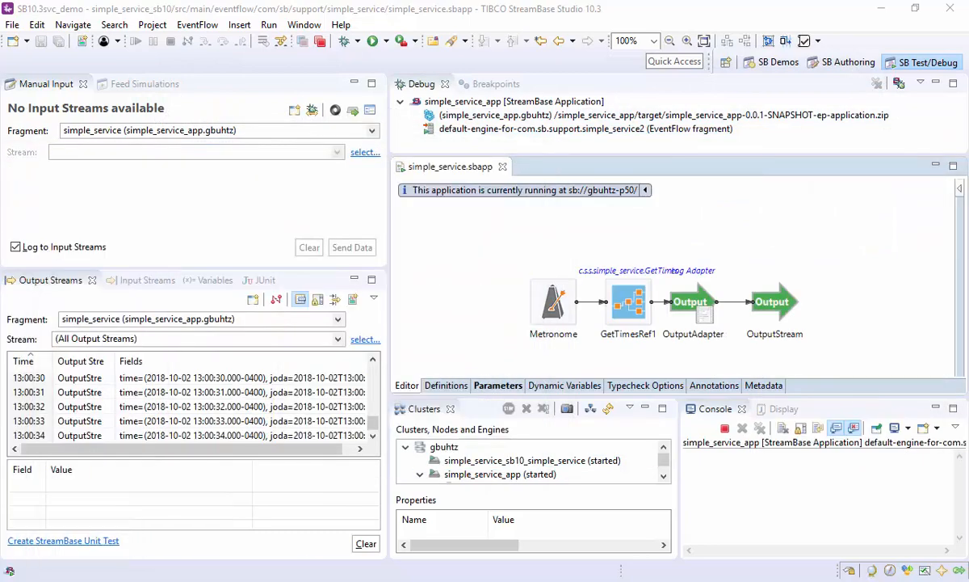
pyautogui.moveTo(320, 42)
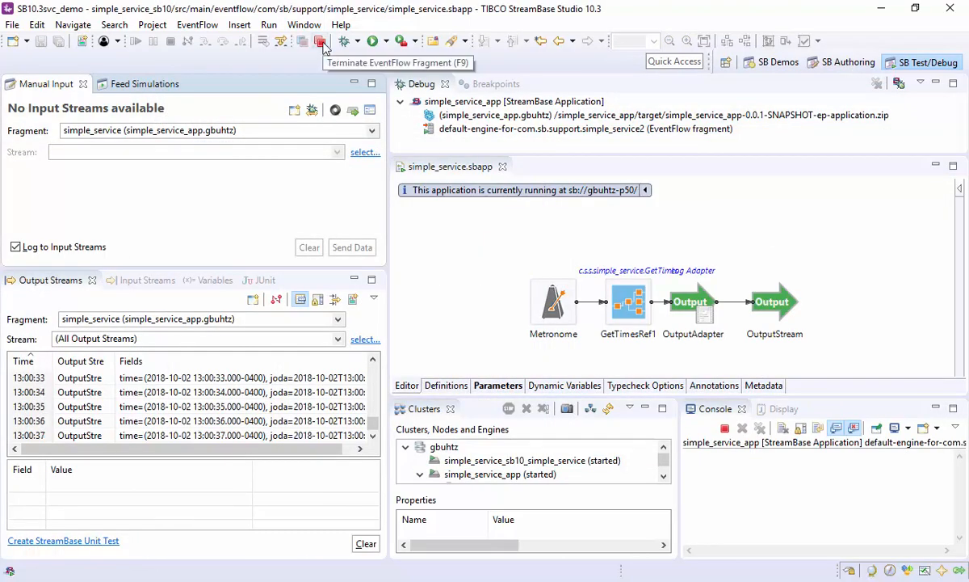
# Step: Stop the running application and paste the built archive into C:\tmp\service
pyautogui.click(319, 42)
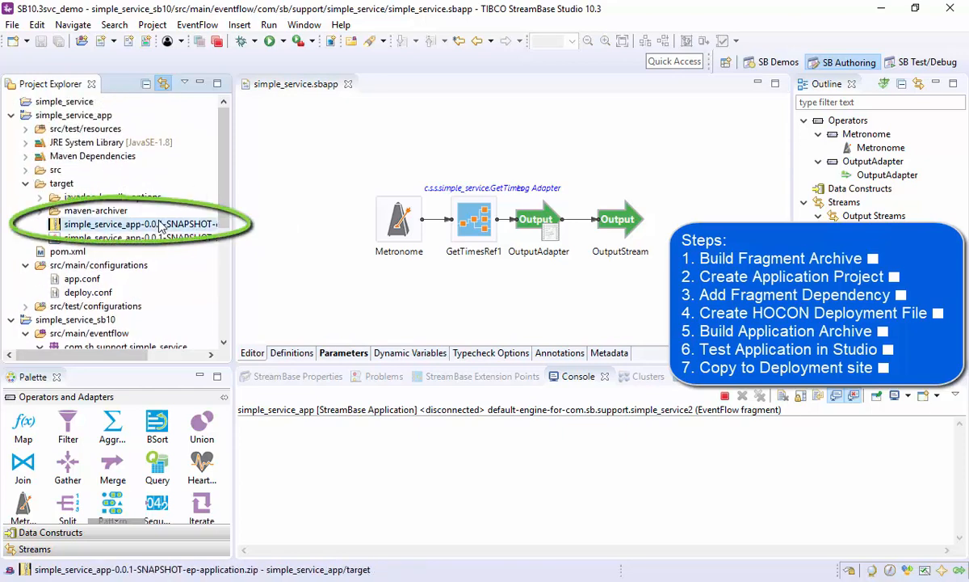
pyautogui.rightClick(137, 223)
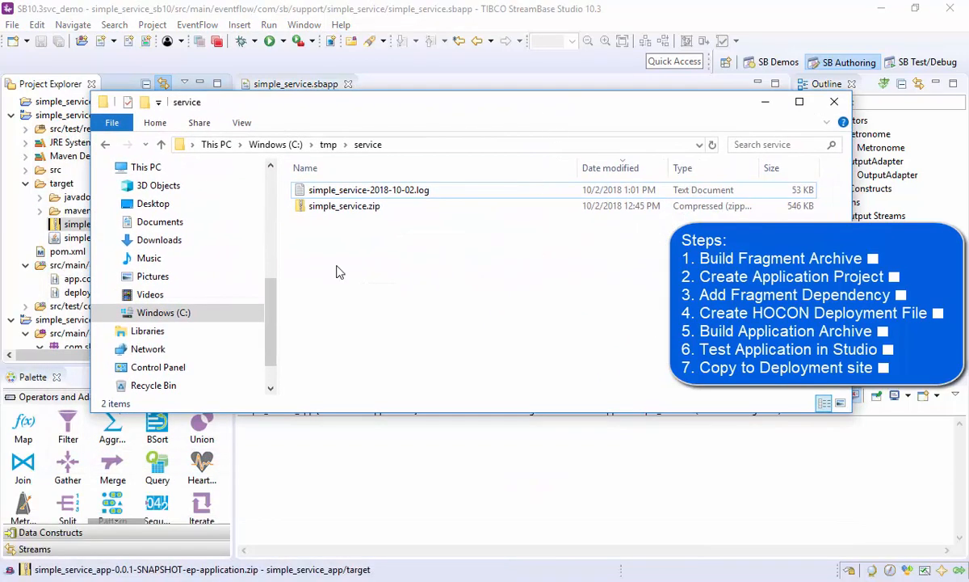
pyautogui.rightClick(339, 271)
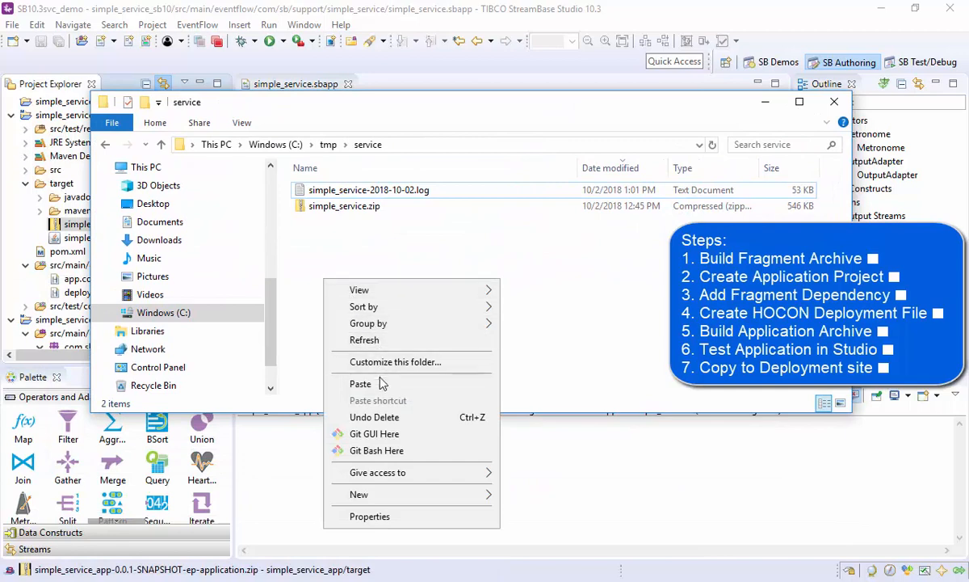
pyautogui.click(360, 383)
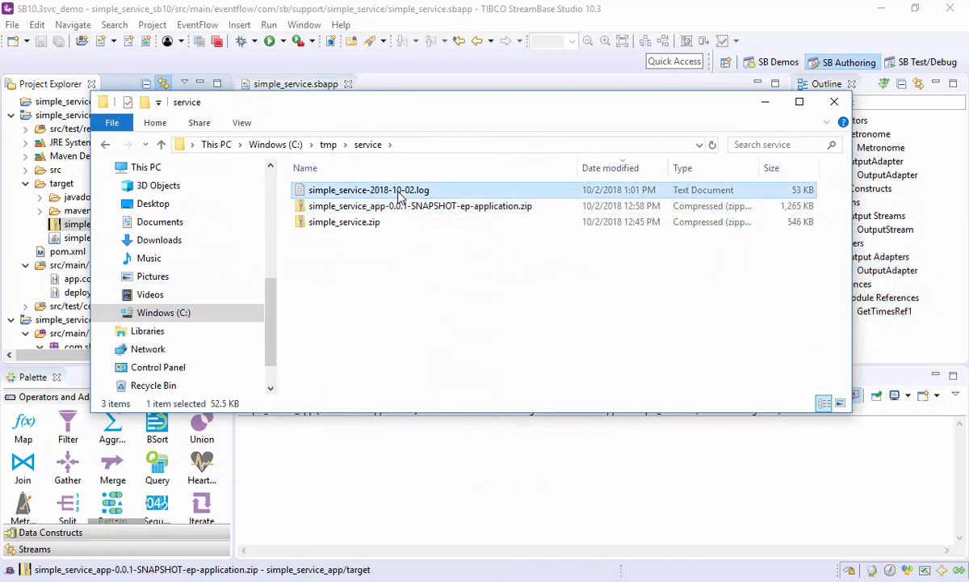
# Step: Delete the old simple_service-2018-10-02.log from the service folder
pyautogui.rightClick(369, 189)
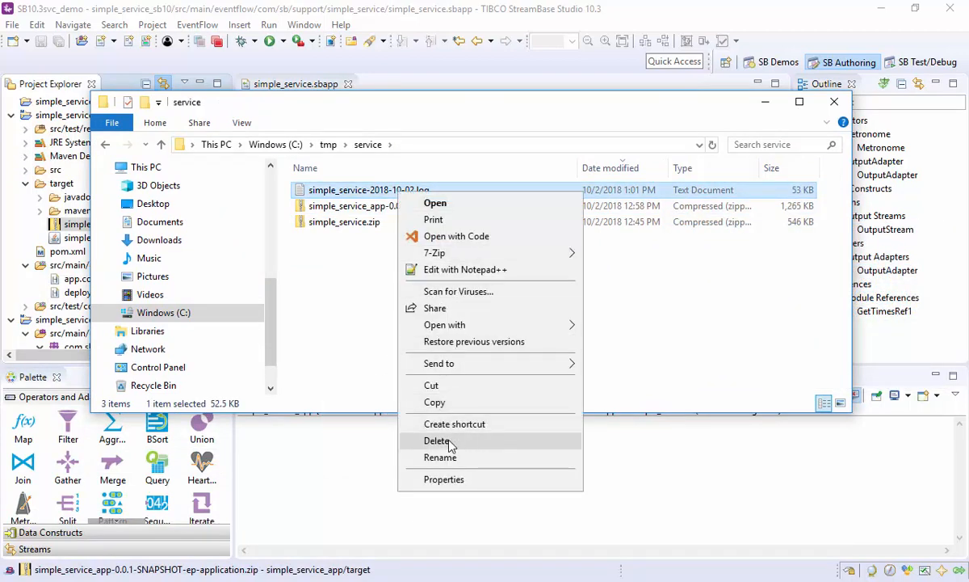
pyautogui.click(436, 439)
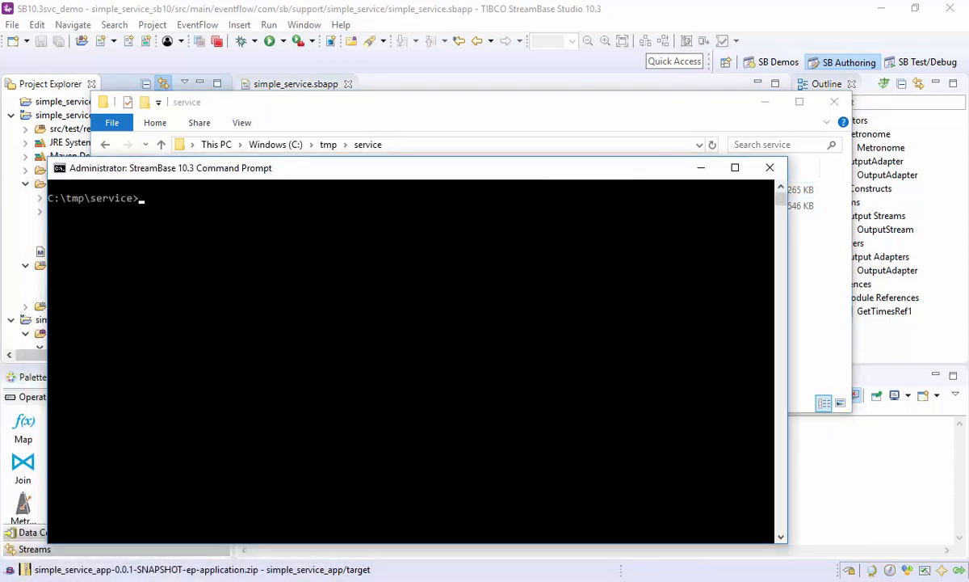
pyautogui.moveTo(349, 310)
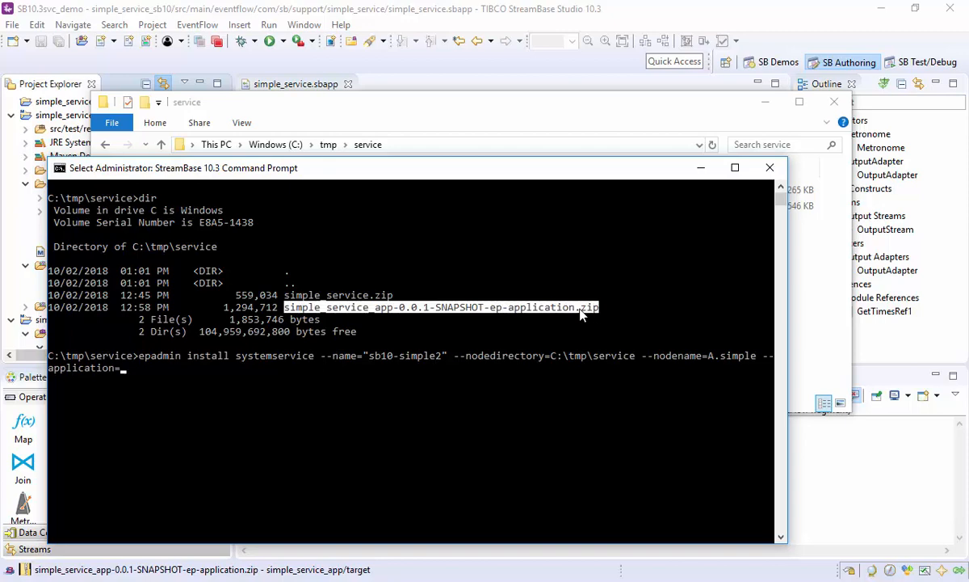
# Step: Run epadmin install systemservice for sb10-simple2, node A.simple, application simple_service_app-0.0.1-SNAPSHOT-ep-application.zip
pyautogui.write('simple_service_app-0.0.1-SNAPSHOT-ep-application.zip')
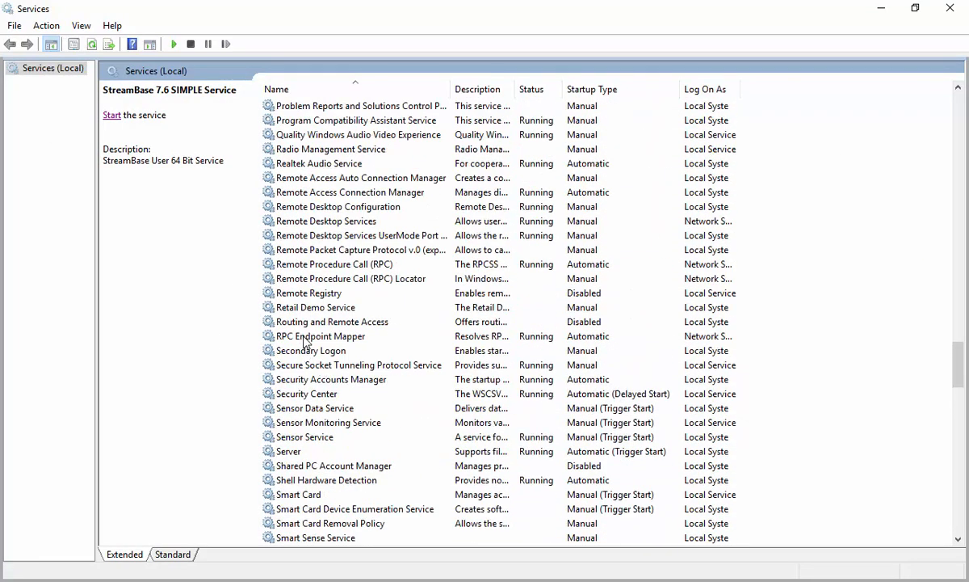
# Step: Refresh Services and set sb10-simple2's Log On account to a user account instead of Local System
pyautogui.click(320, 334)
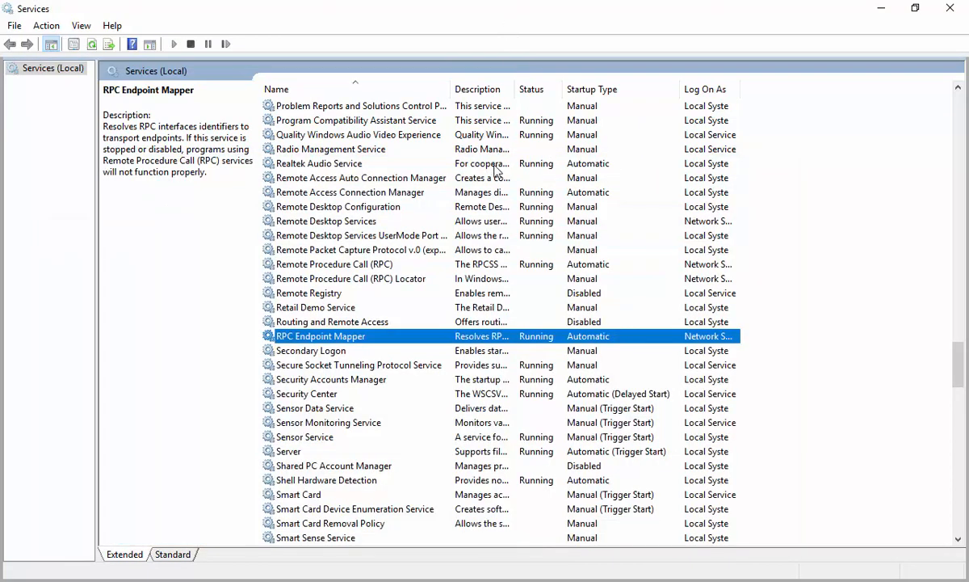
pyautogui.click(45, 26)
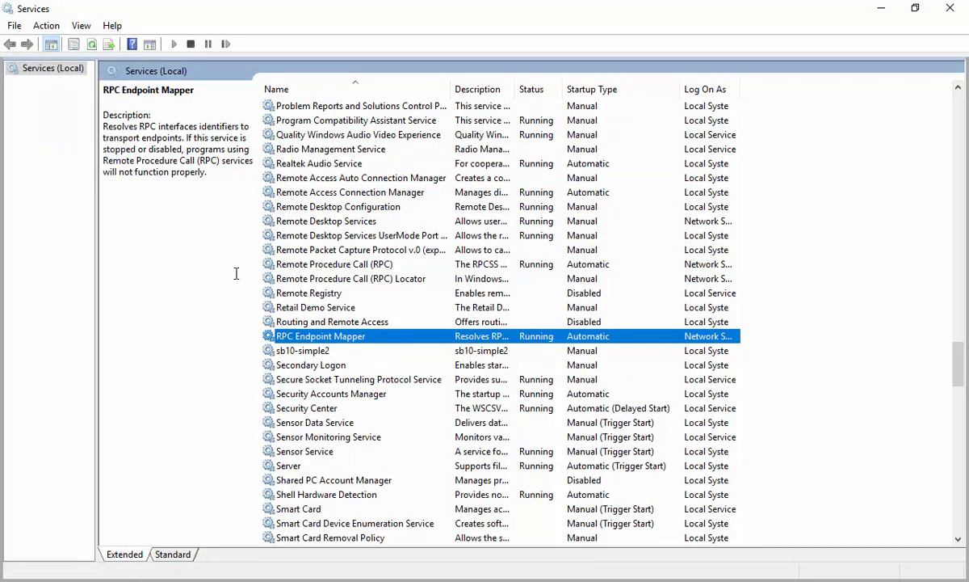
pyautogui.click(300, 349)
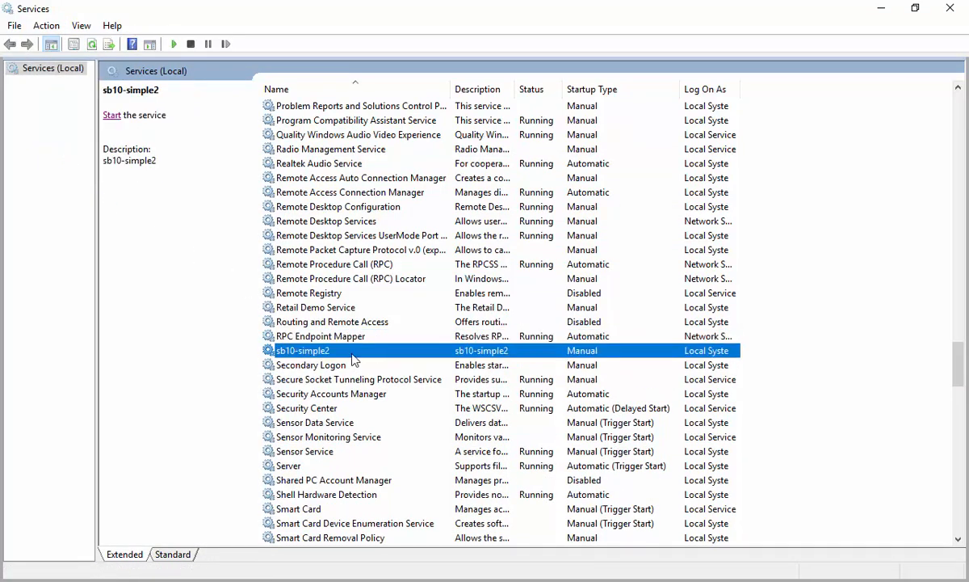
pyautogui.rightClick(300, 349)
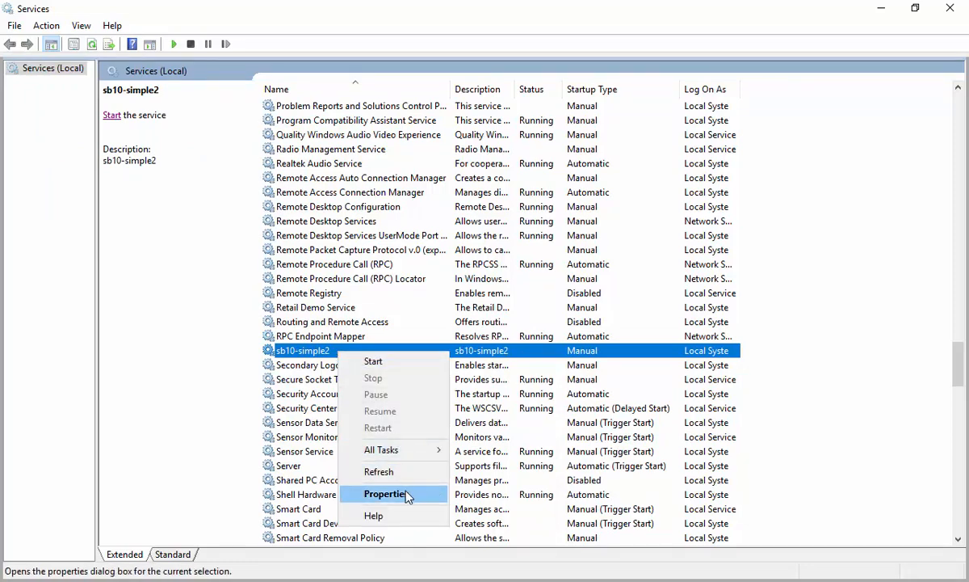
pyautogui.click(388, 494)
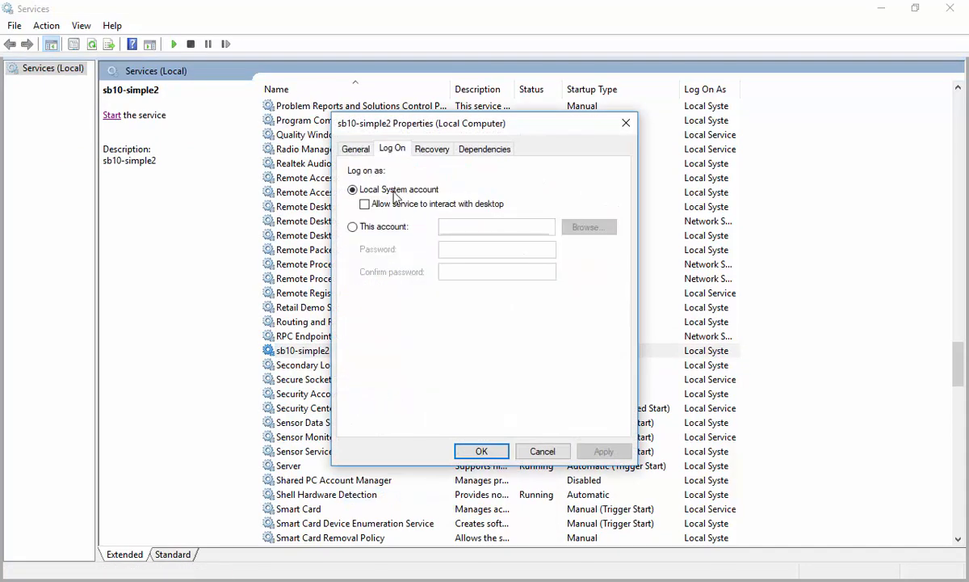
pyautogui.click(588, 227)
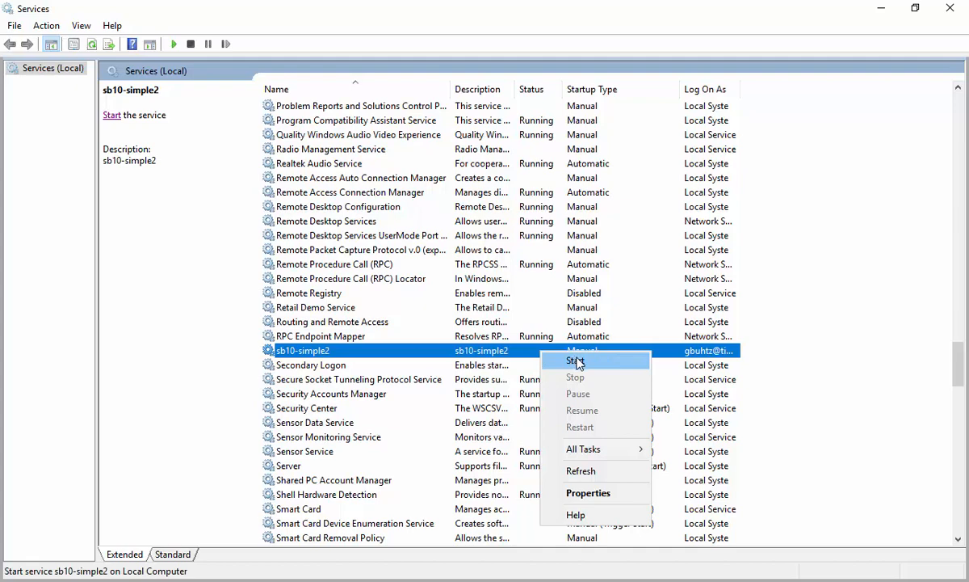
# Step: Start the sb10-simple2 service
pyautogui.click(575, 360)
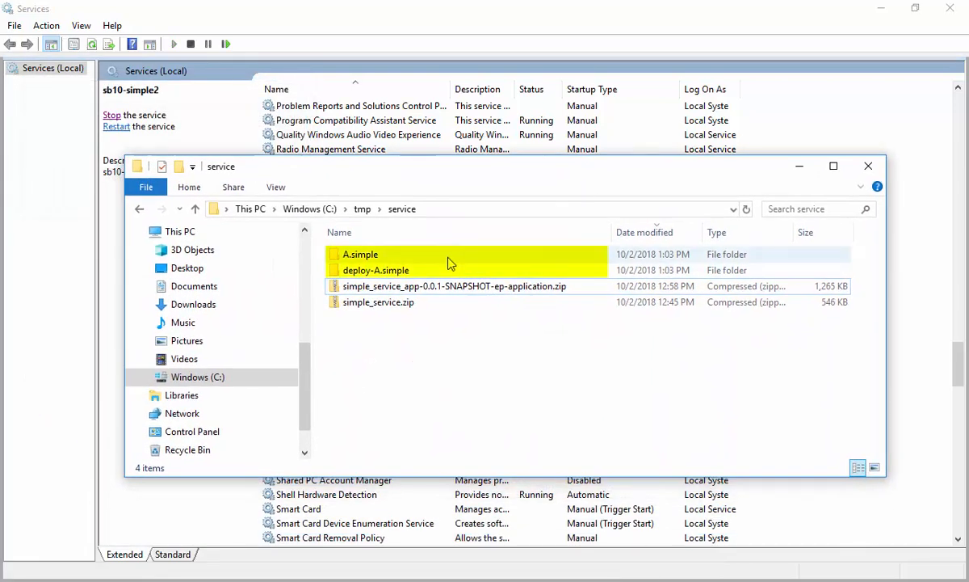
# Step: Review the new simple_service log's Logback startup and Logger time entries in Notepad, then close it
pyautogui.click(451, 326)
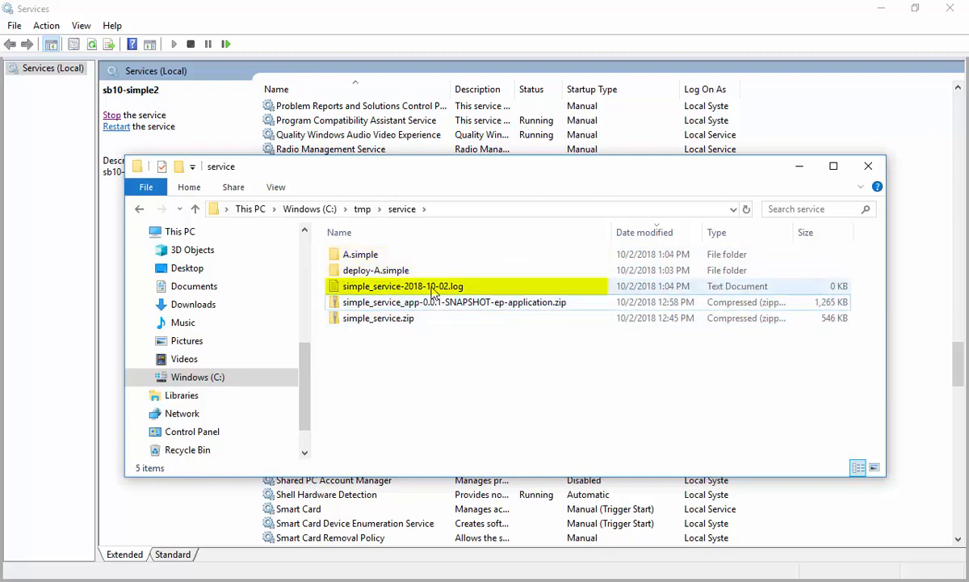
pyautogui.doubleClick(400, 286)
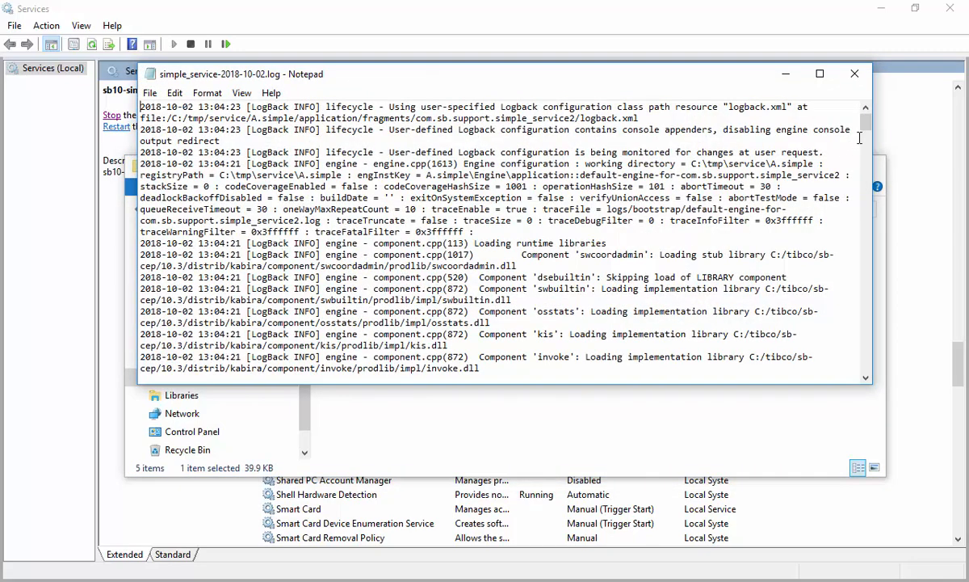
pyautogui.scroll(-3)
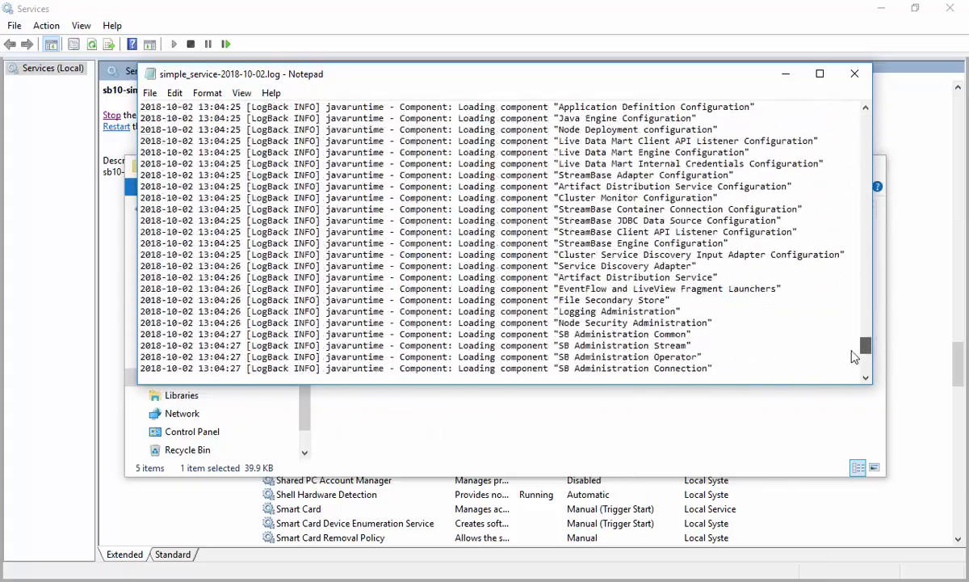
pyautogui.scroll(-3)
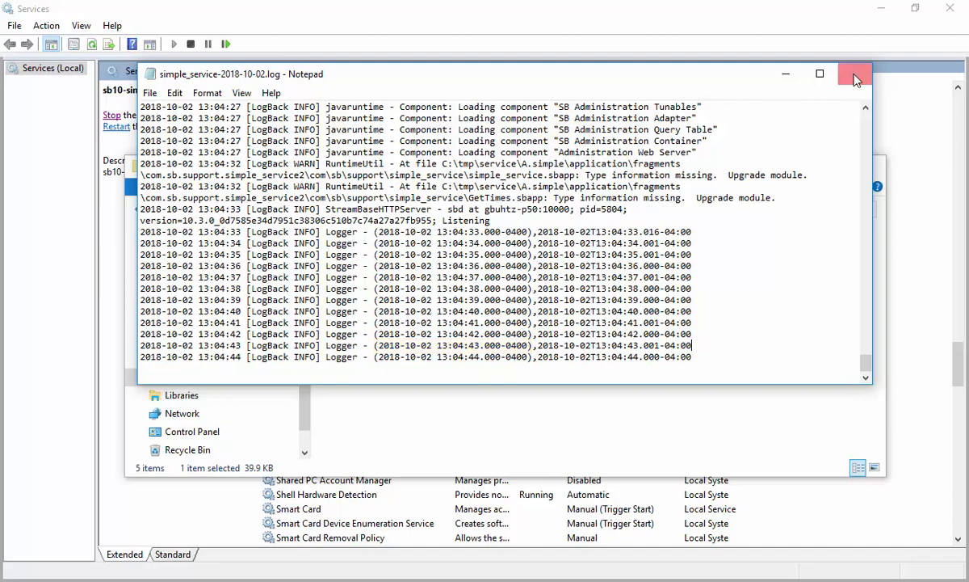
pyautogui.click(854, 74)
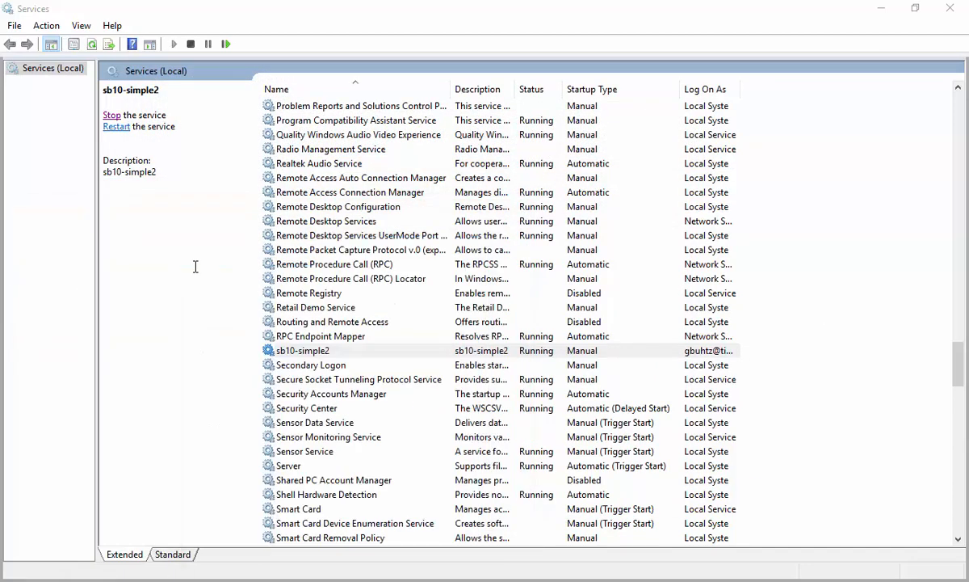
# Step: Stop the sb10-simple2 service from the Services list
pyautogui.rightClick(303, 349)
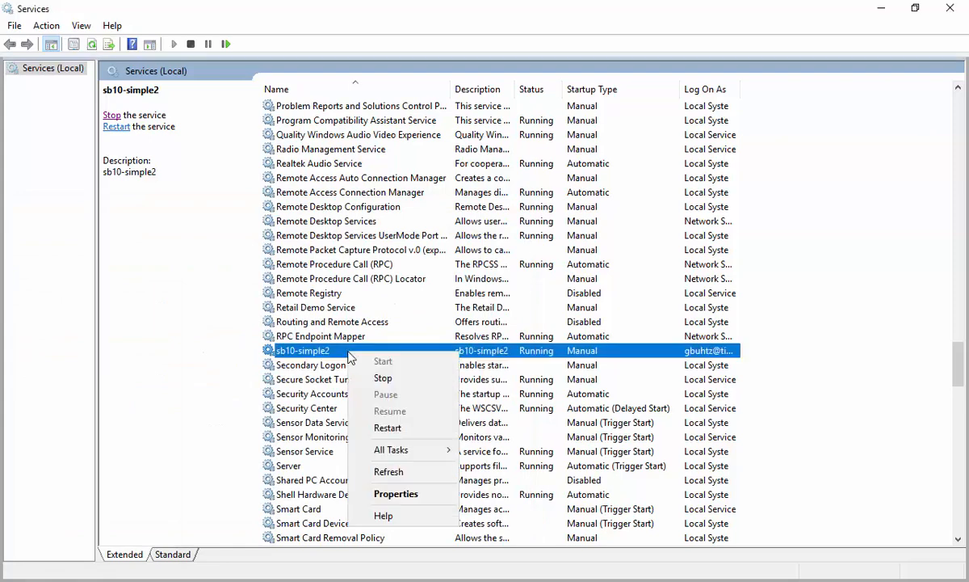
pyautogui.click(383, 378)
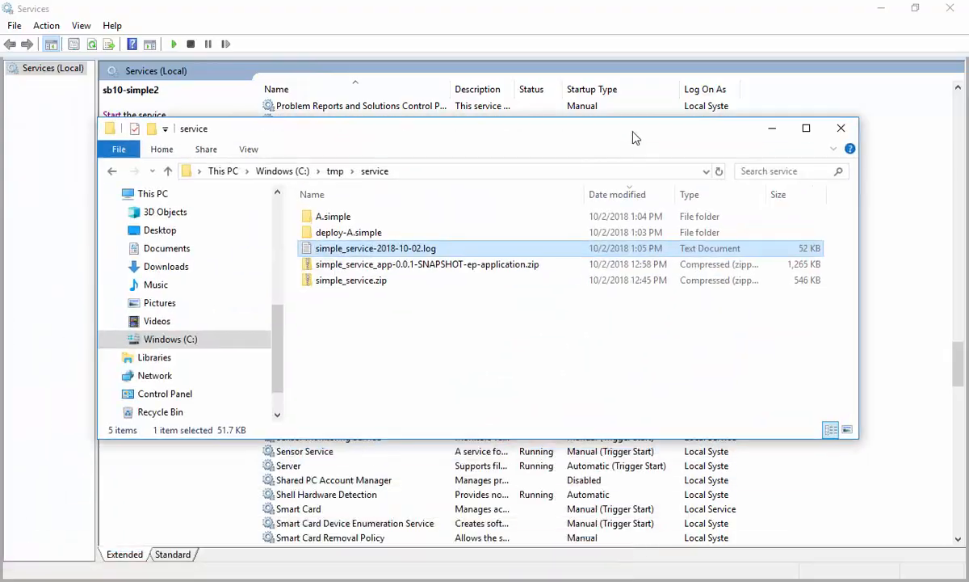
# Step: Reopen the simple_service log and scroll to the engine shutdown and component unload messages
pyautogui.doubleClick(374, 249)
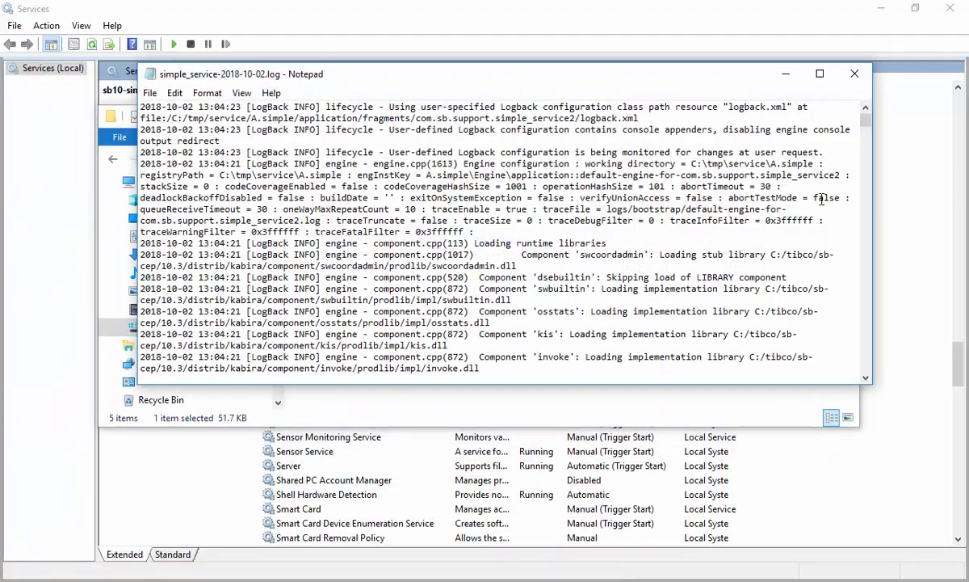
pyautogui.scroll(-3)
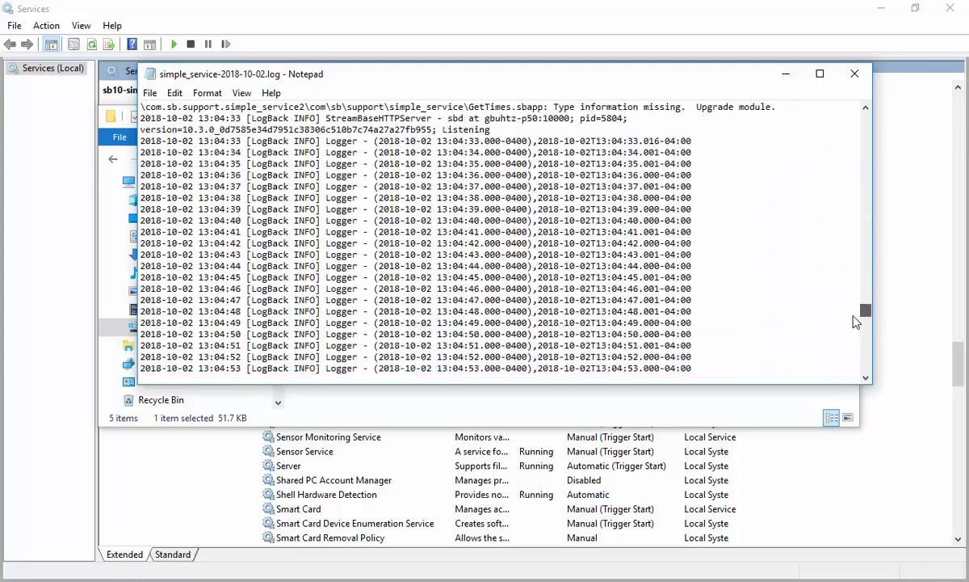
pyautogui.scroll(-3)
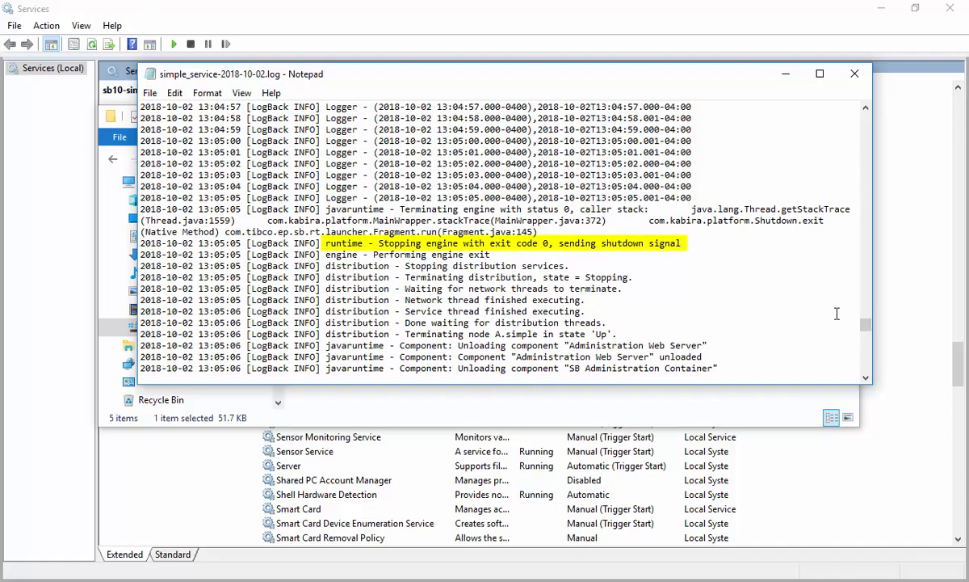
pyautogui.scroll(-3)
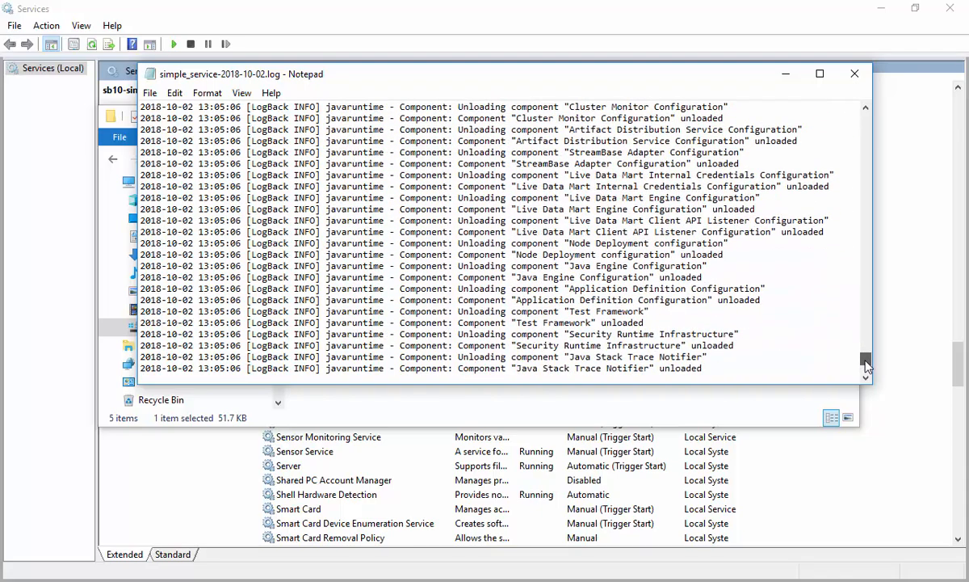